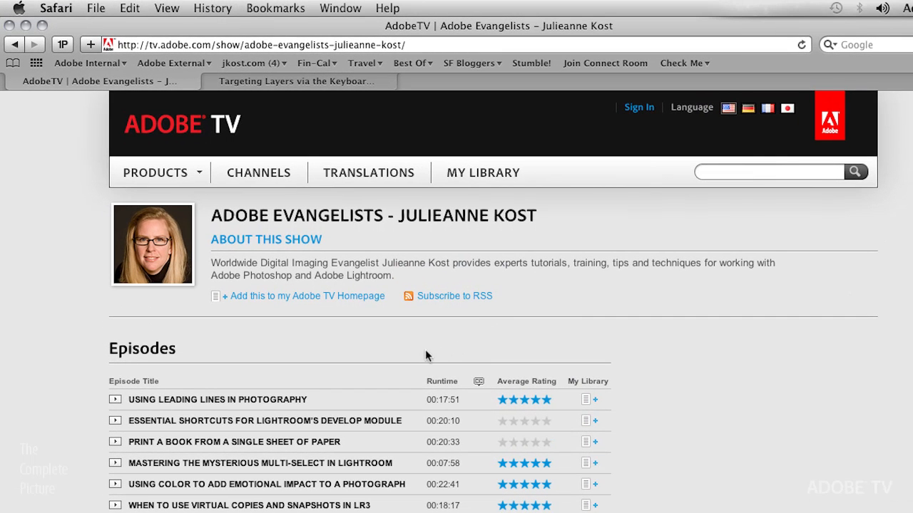
mouse_move(312, 239)
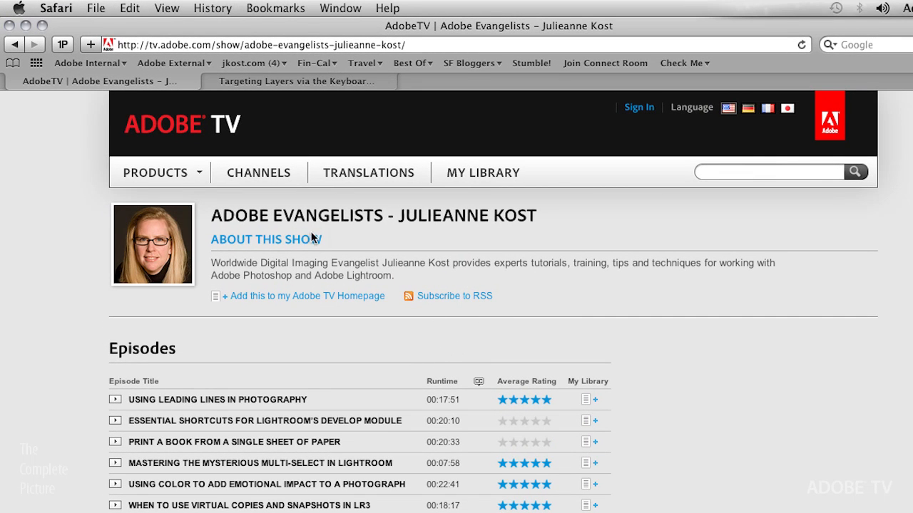
Step: Open Adobe Evangelists – Photography, pick the first show, and scroll to 'PS - Automating Photoshop Using Actions'
left_click(259, 172)
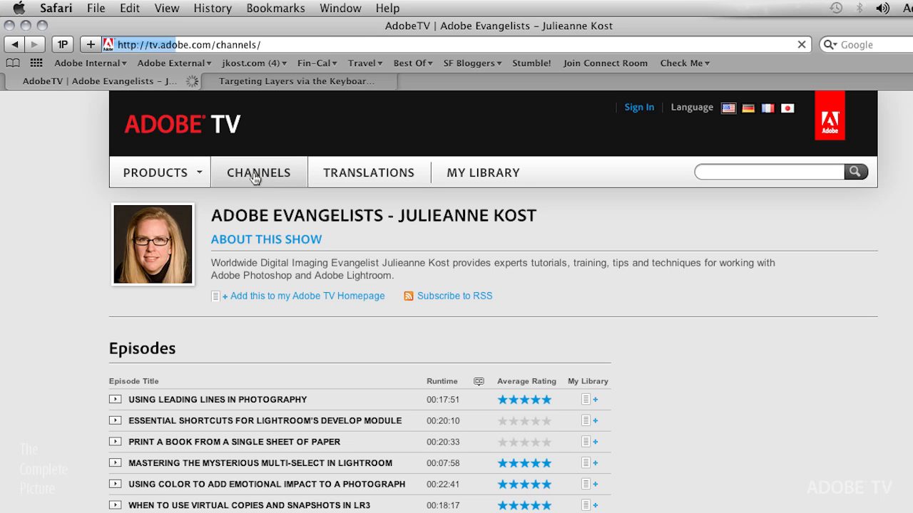
left_click(258, 172)
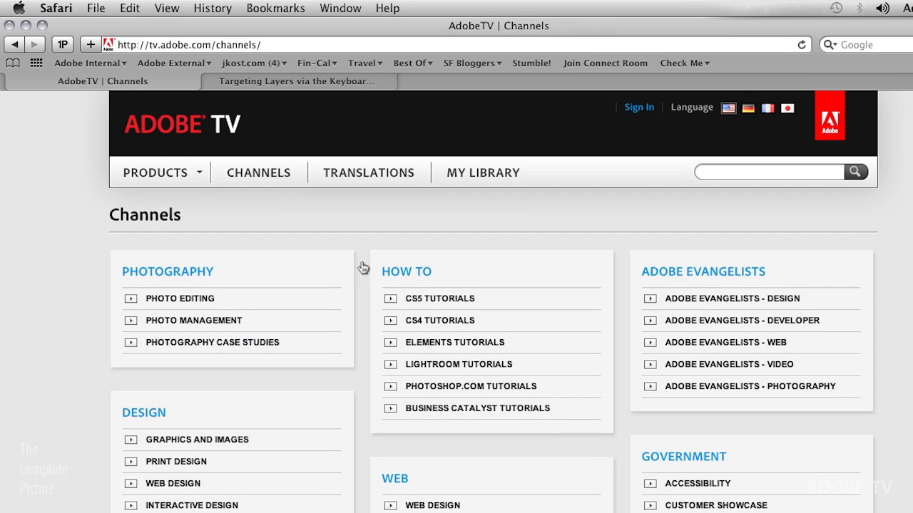
mouse_move(728, 390)
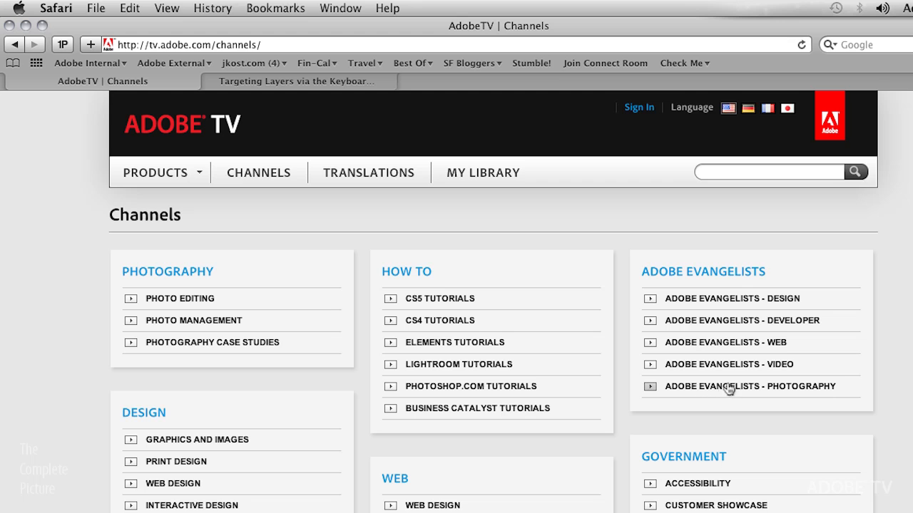
left_click(747, 386)
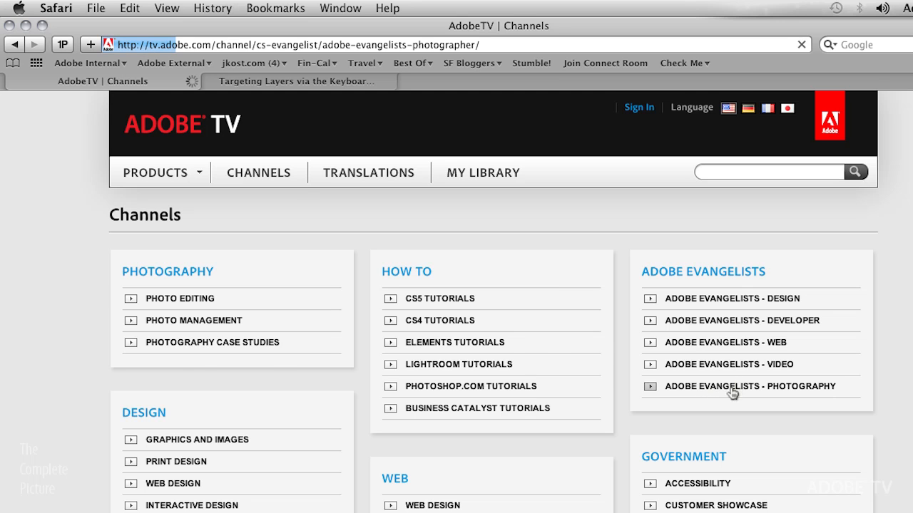
left_click(746, 386)
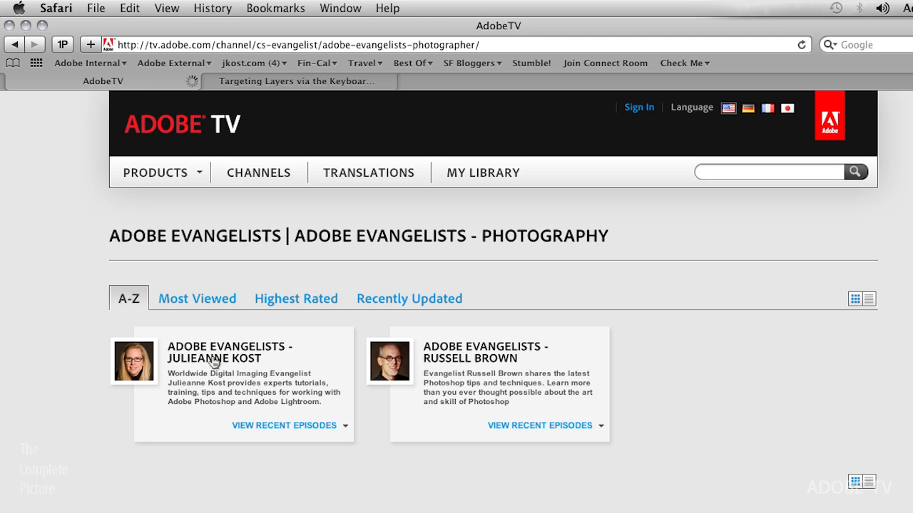
left_click(229, 352)
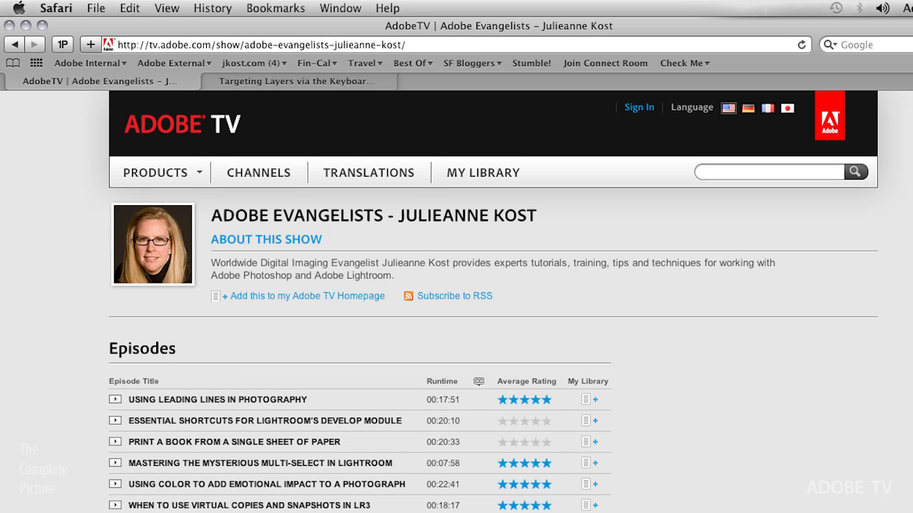
scroll("down", 3)
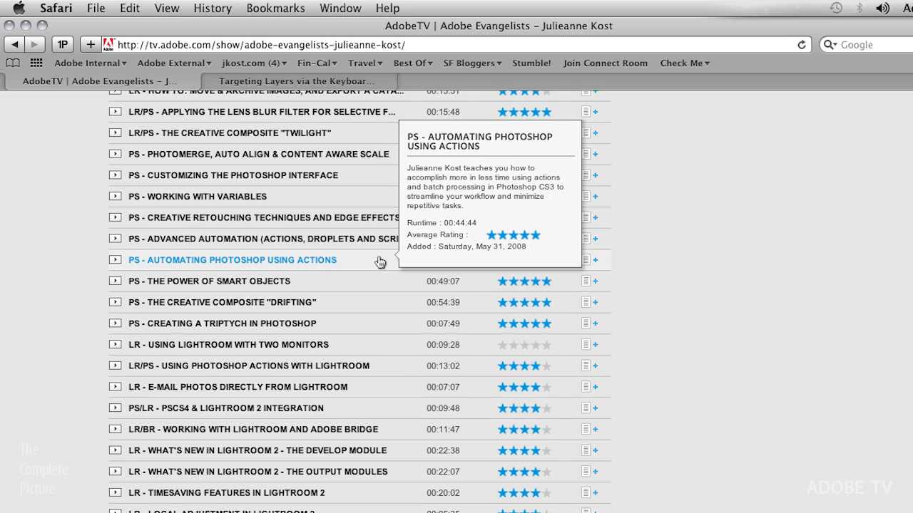
mouse_move(475, 269)
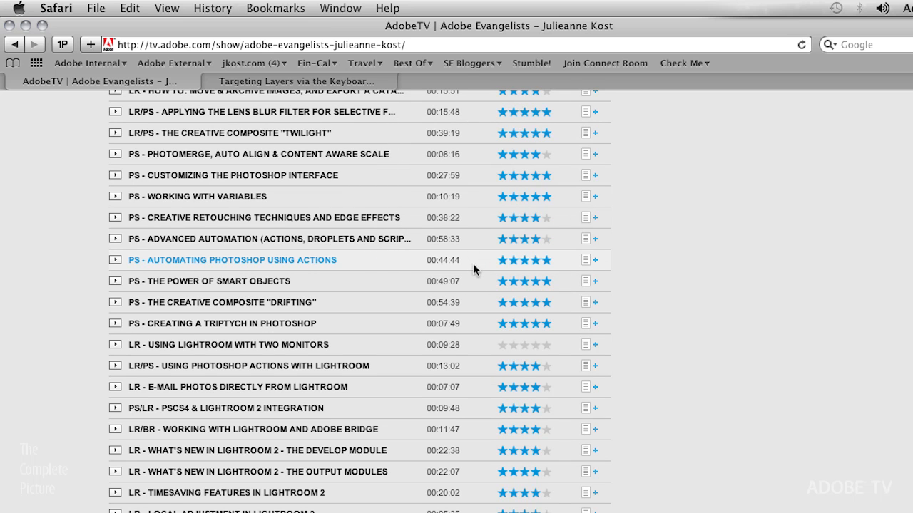
mouse_move(471, 246)
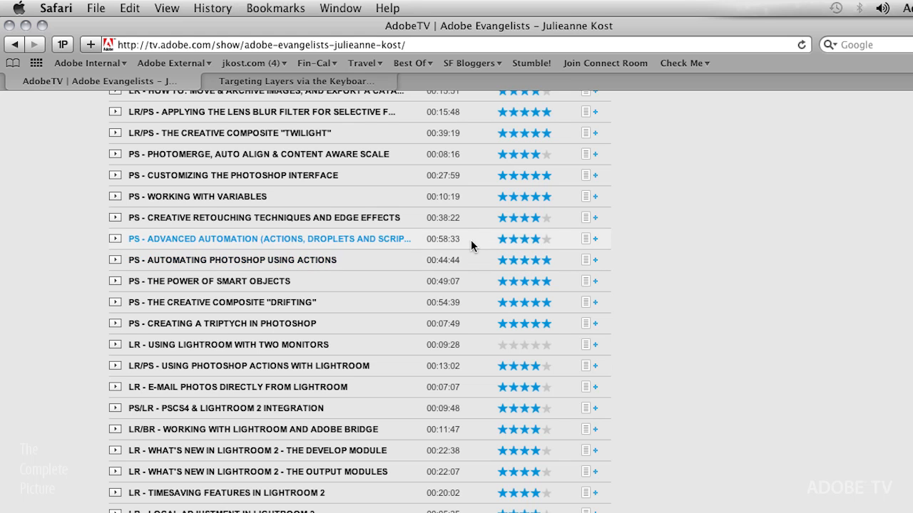
mouse_move(481, 246)
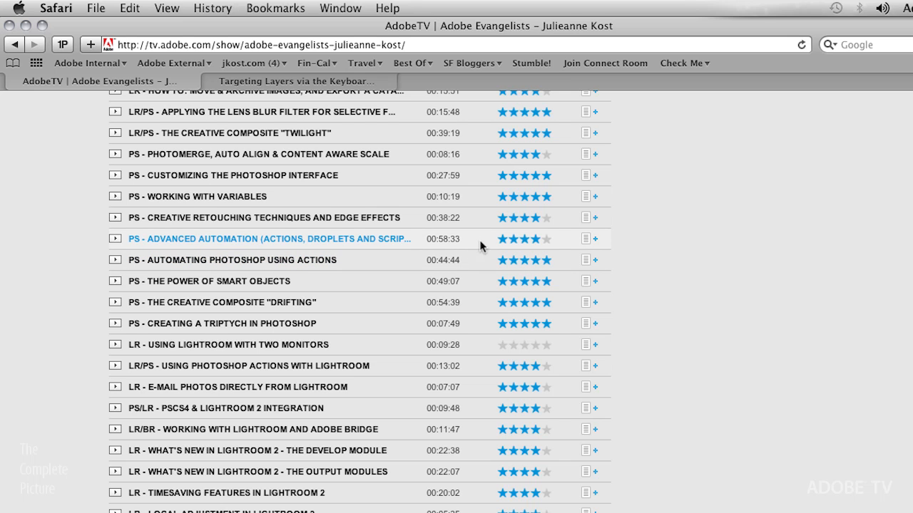
mouse_move(488, 250)
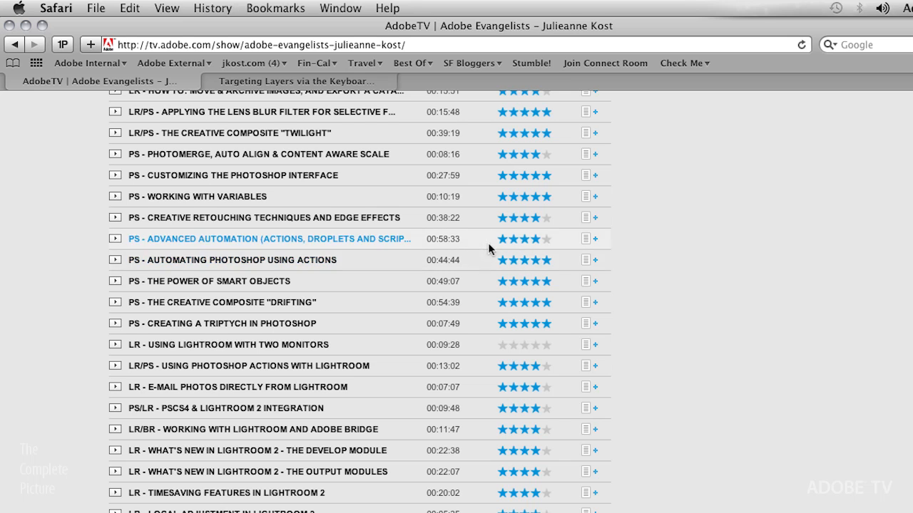
mouse_move(476, 248)
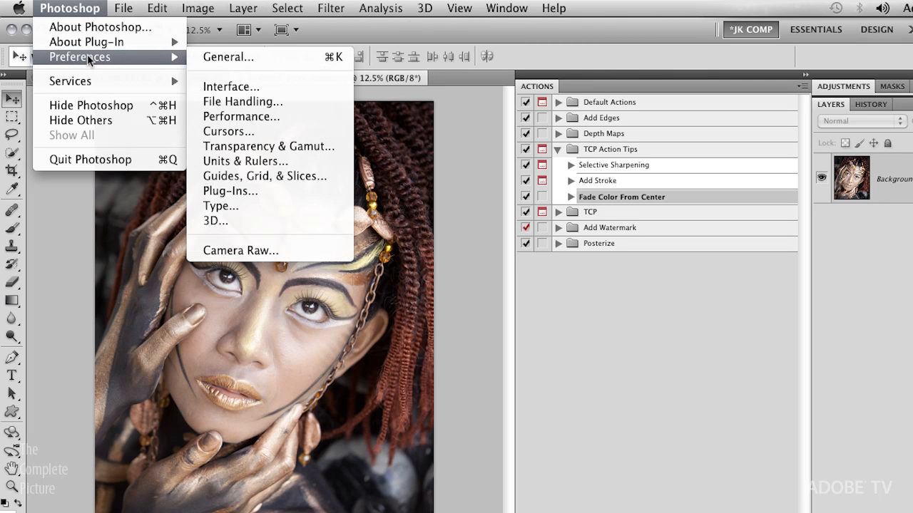
mouse_move(242, 101)
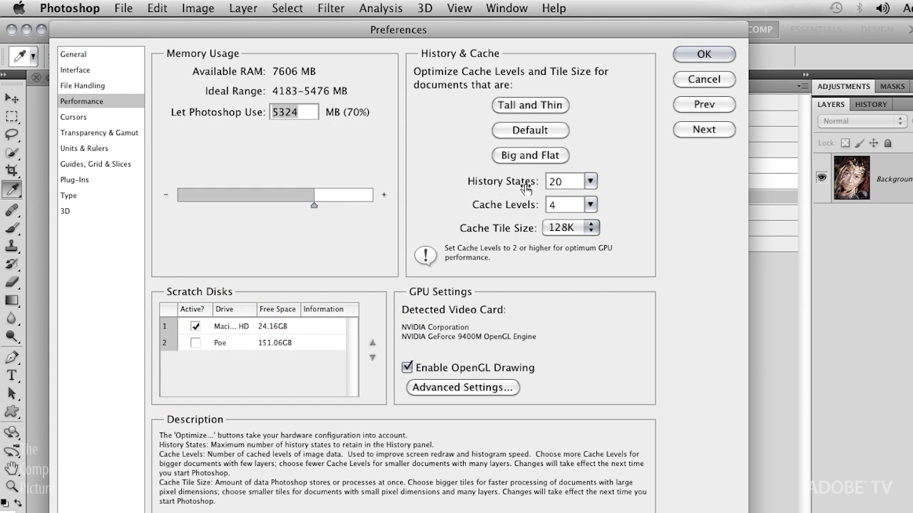
mouse_move(505, 194)
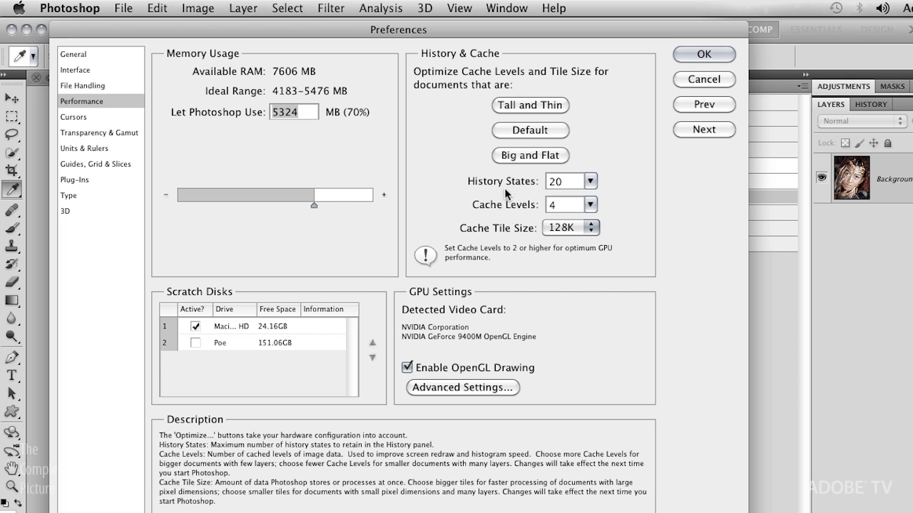
mouse_move(485, 195)
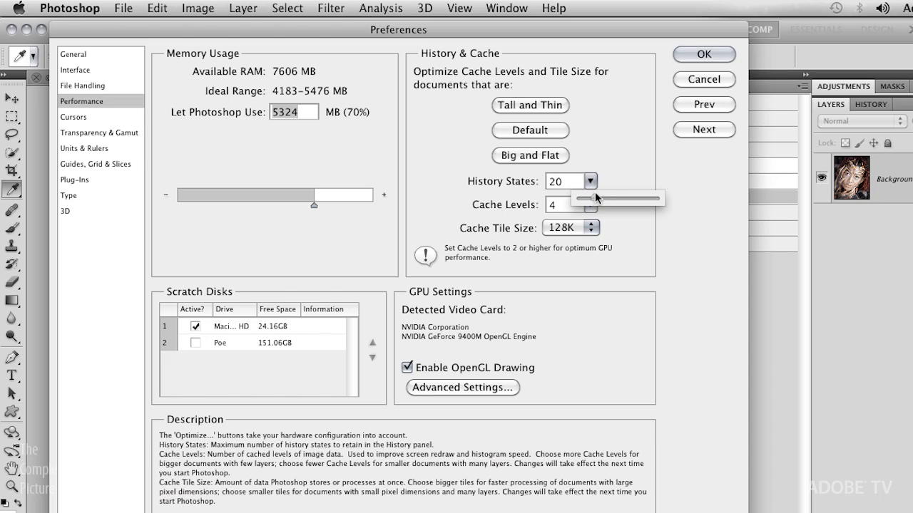
mouse_move(624, 184)
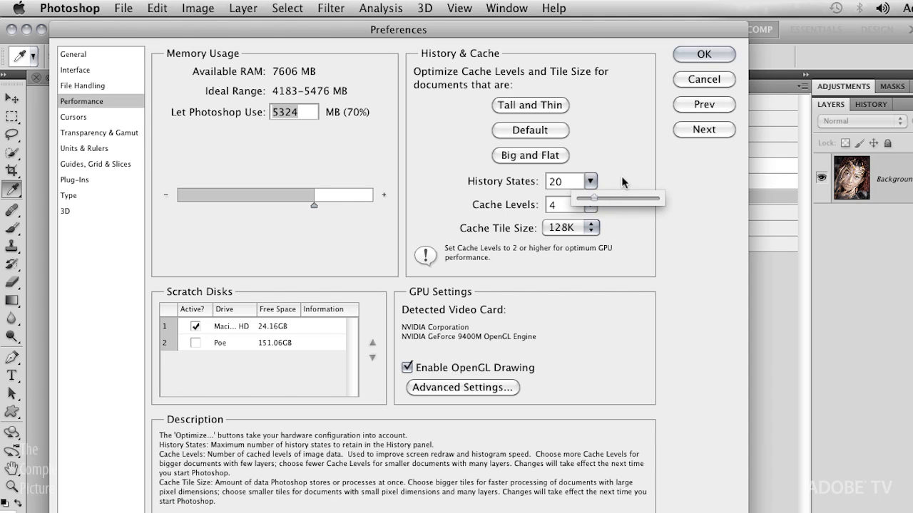
mouse_move(630, 189)
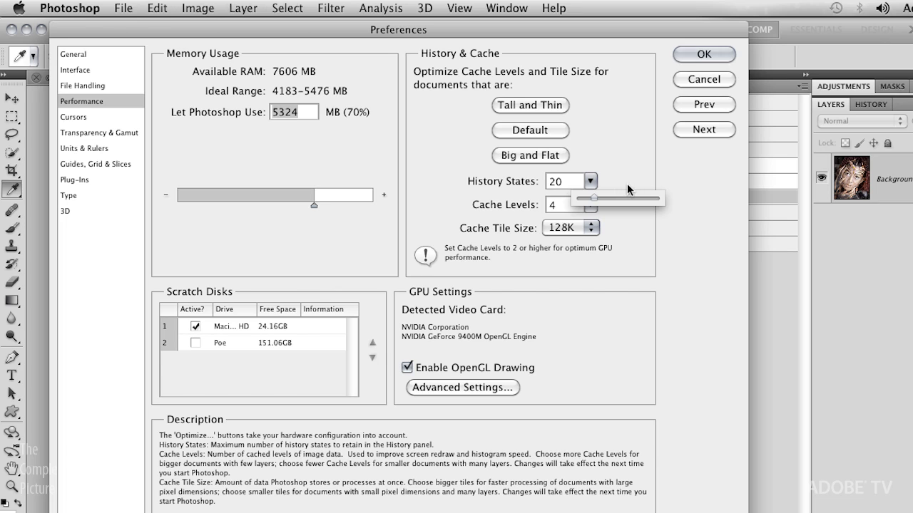
mouse_move(626, 186)
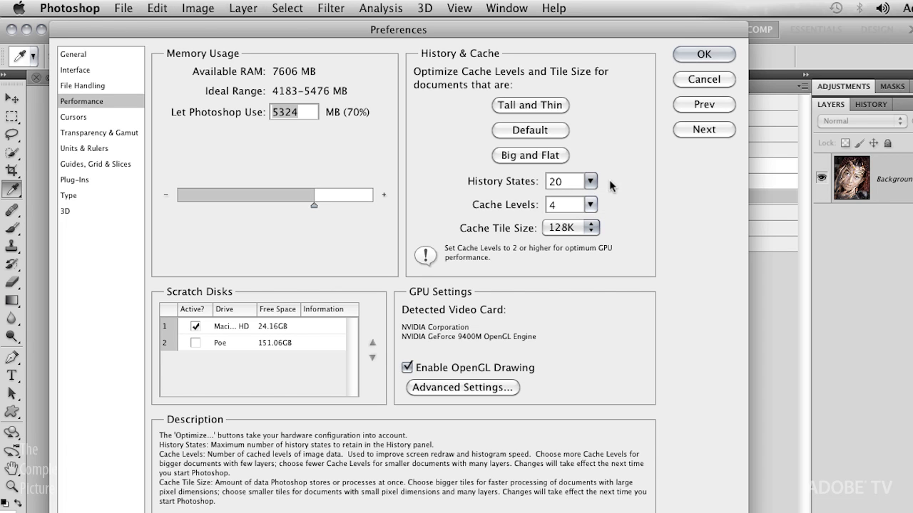
Step: Close Performance preferences and uncheck Automatically Create First Snapshot in History Options
left_click(703, 54)
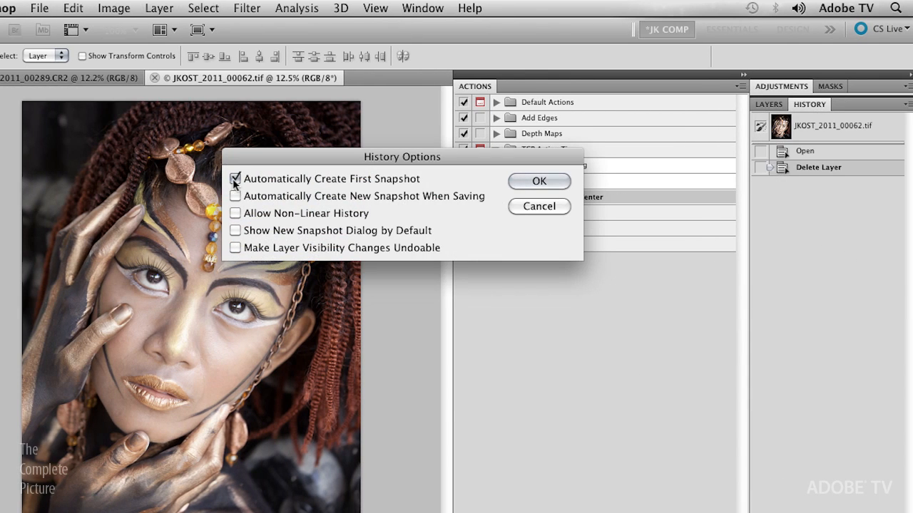
left_click(234, 178)
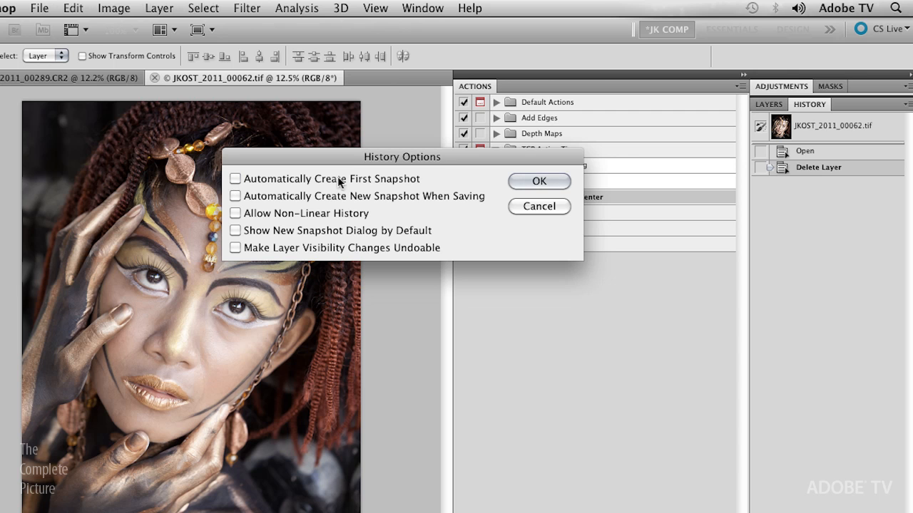
mouse_move(445, 187)
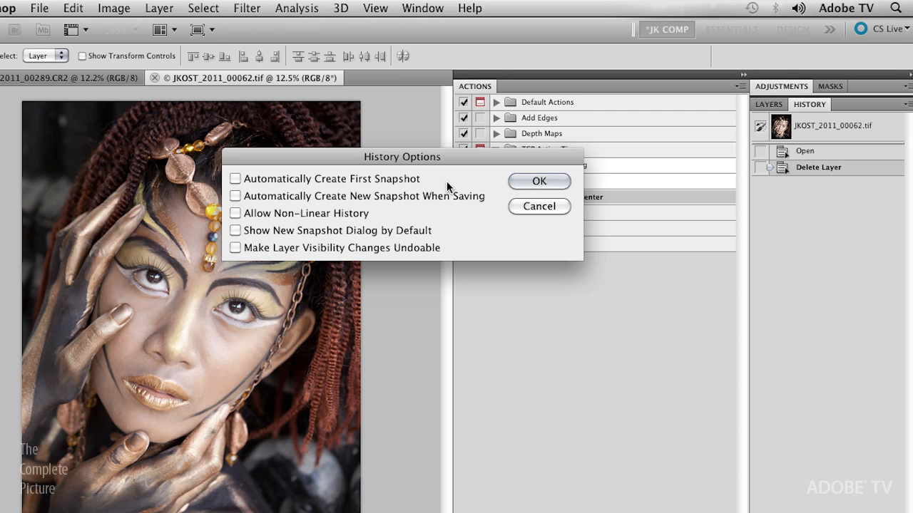
left_click(538, 181)
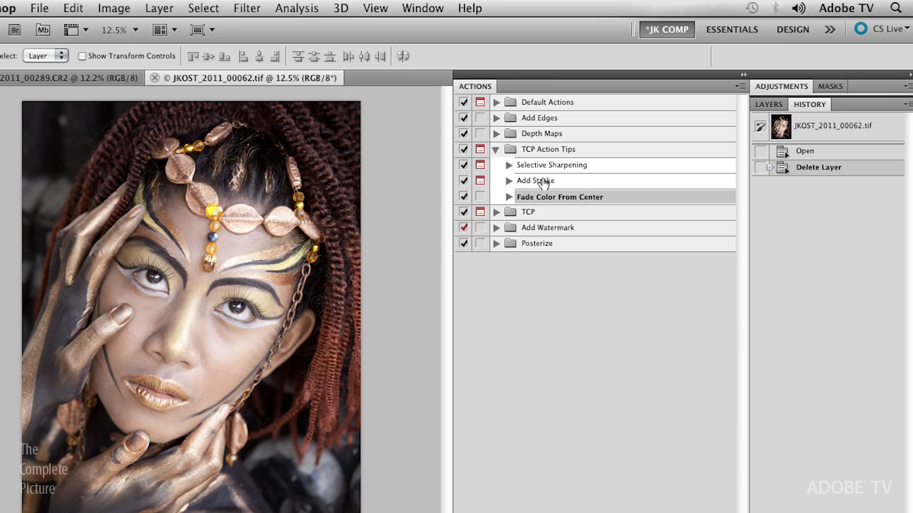
mouse_move(533, 174)
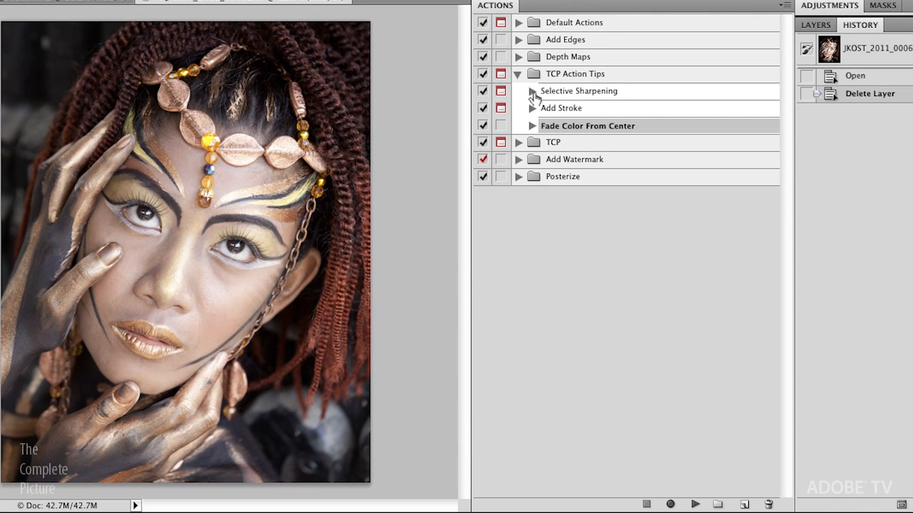
Step: Expand Selective Sharpening's filter-effects and Stop steps, revealing the 5.5 px High Pass radius and stop message
left_click(531, 90)
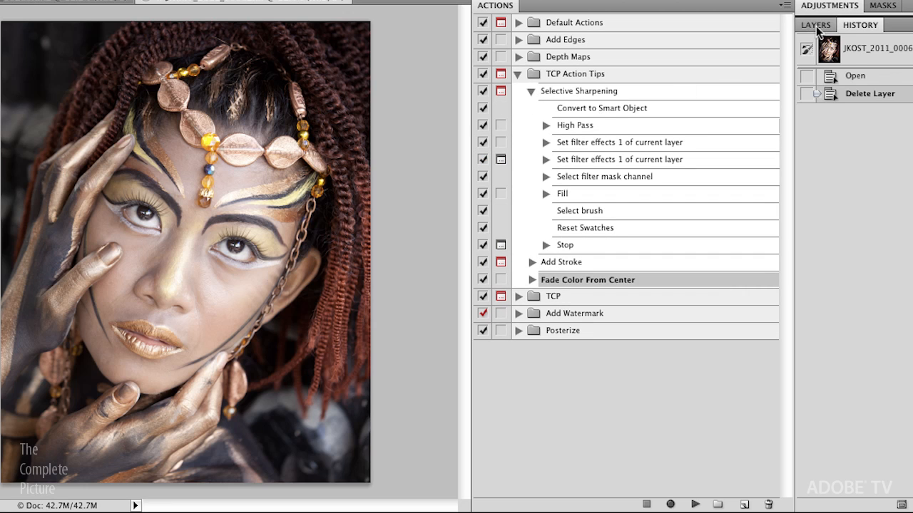
left_click(816, 24)
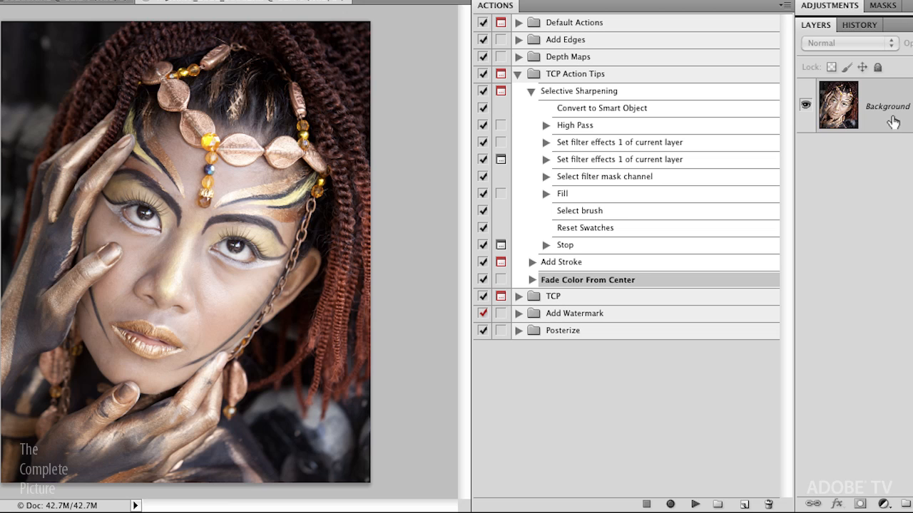
mouse_move(599, 132)
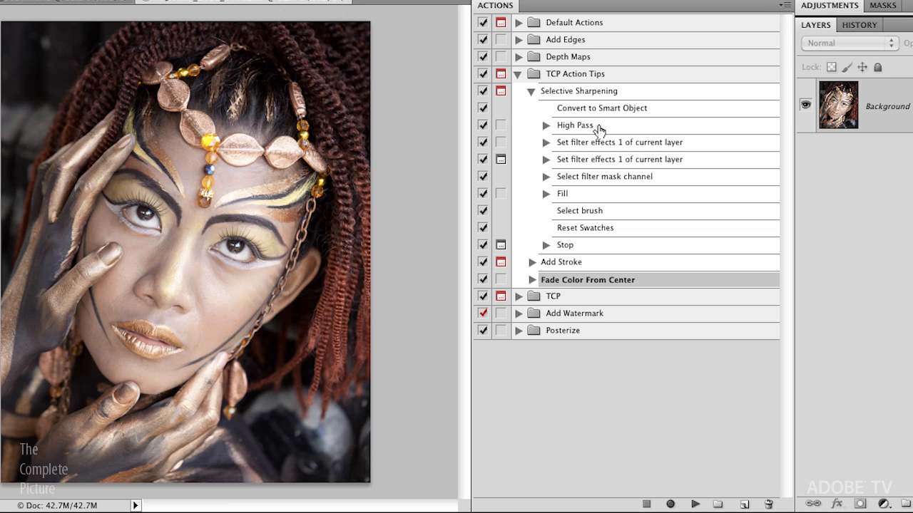
mouse_move(606, 130)
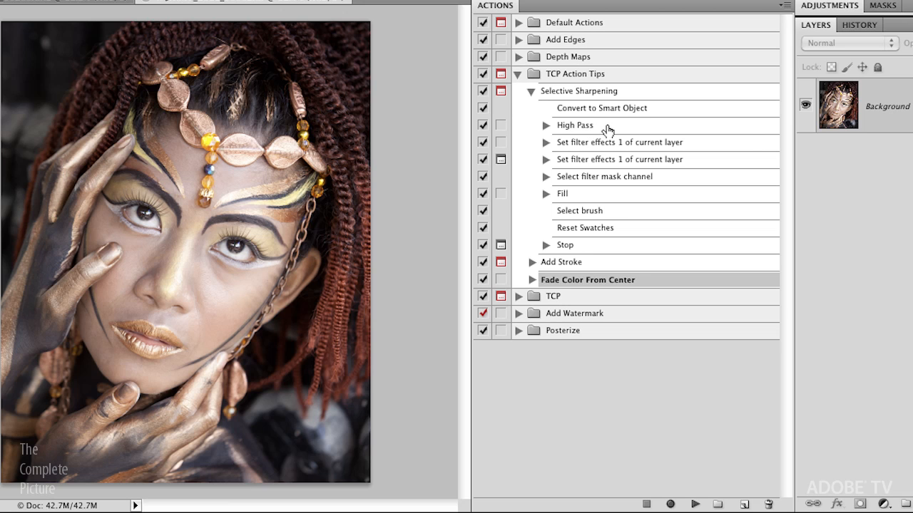
mouse_move(573, 150)
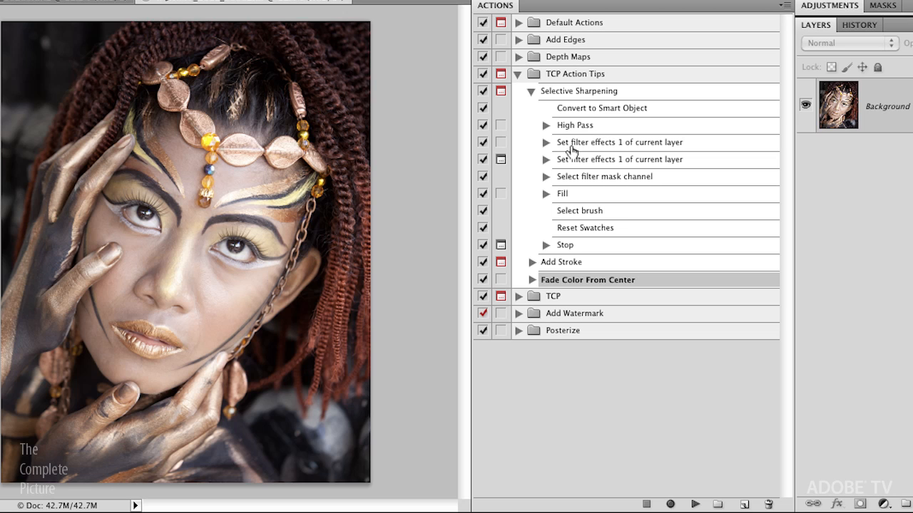
left_click(546, 142)
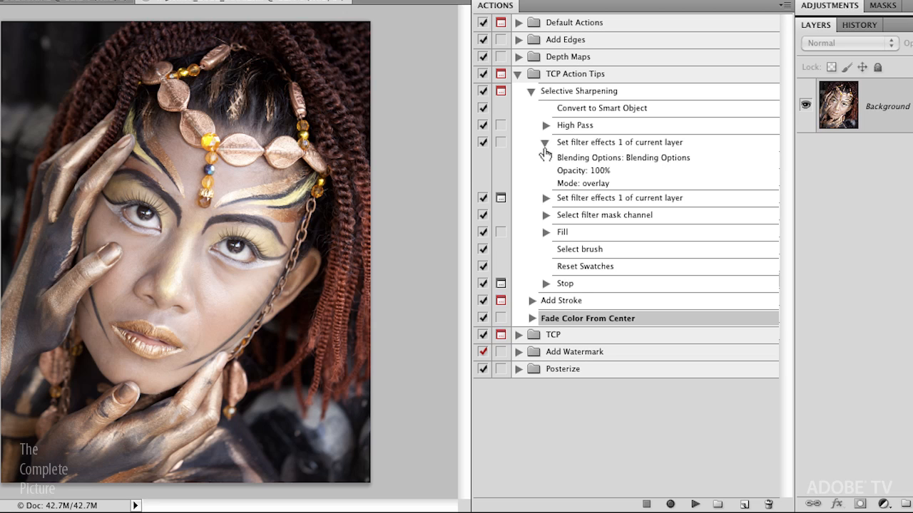
left_click(545, 146)
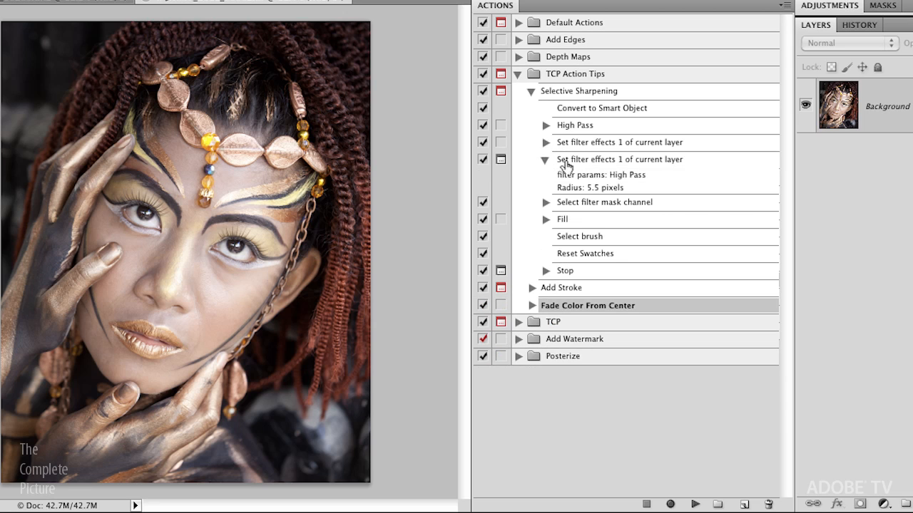
mouse_move(649, 169)
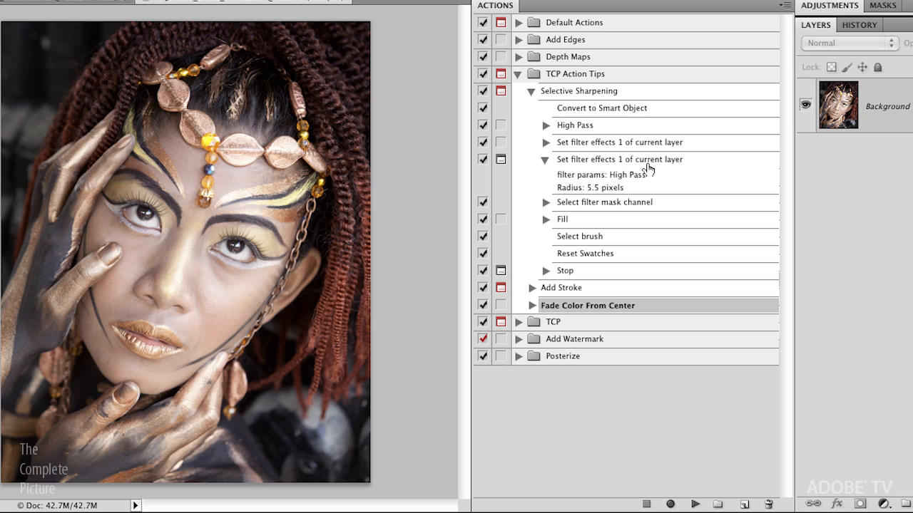
mouse_move(614, 169)
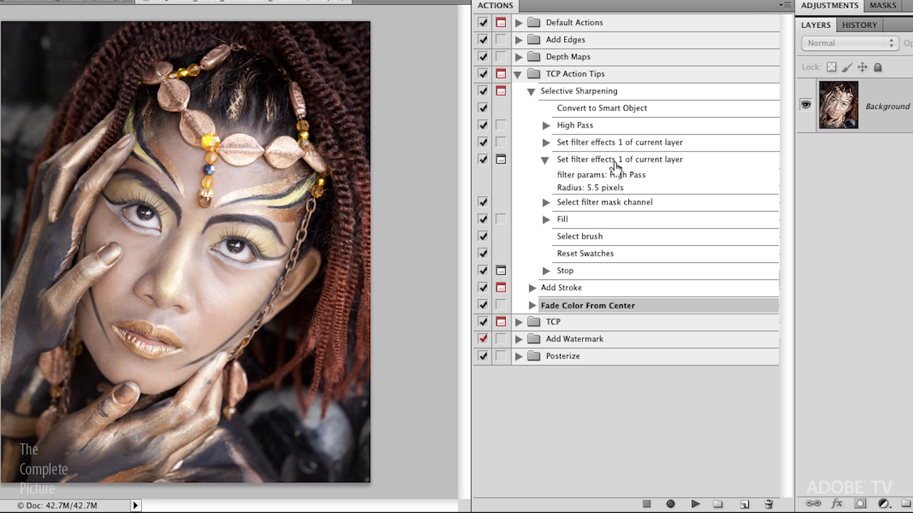
mouse_move(654, 149)
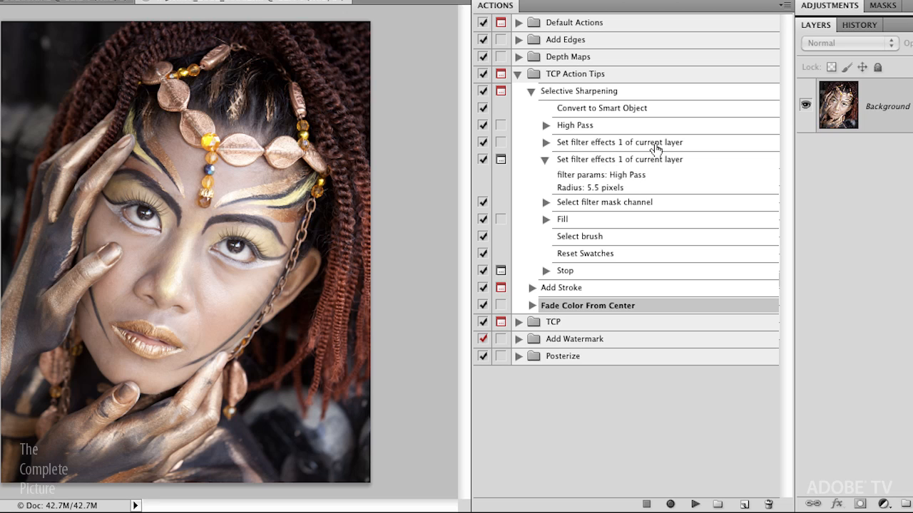
mouse_move(594, 187)
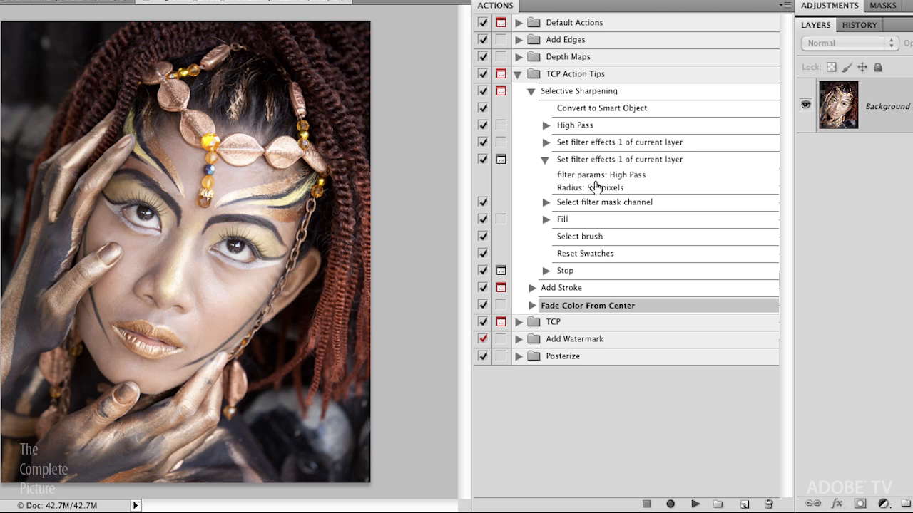
mouse_move(644, 186)
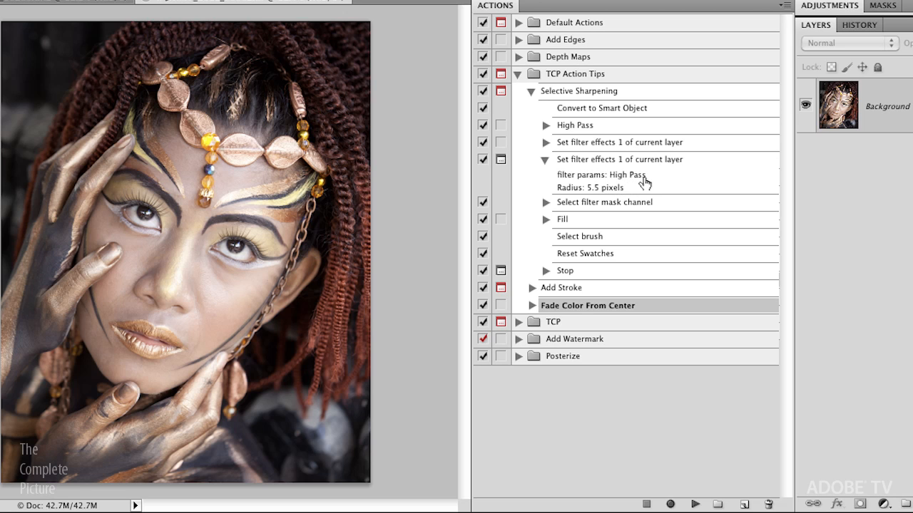
left_click(546, 142)
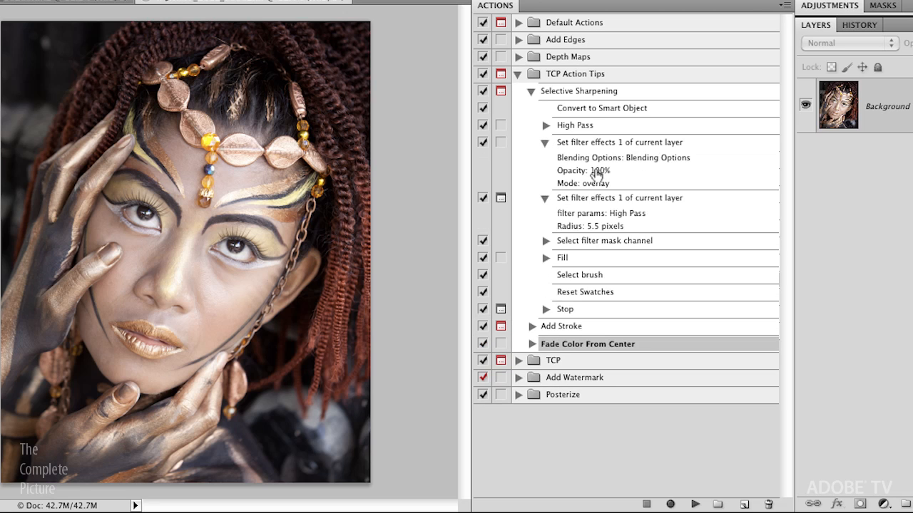
mouse_move(540, 160)
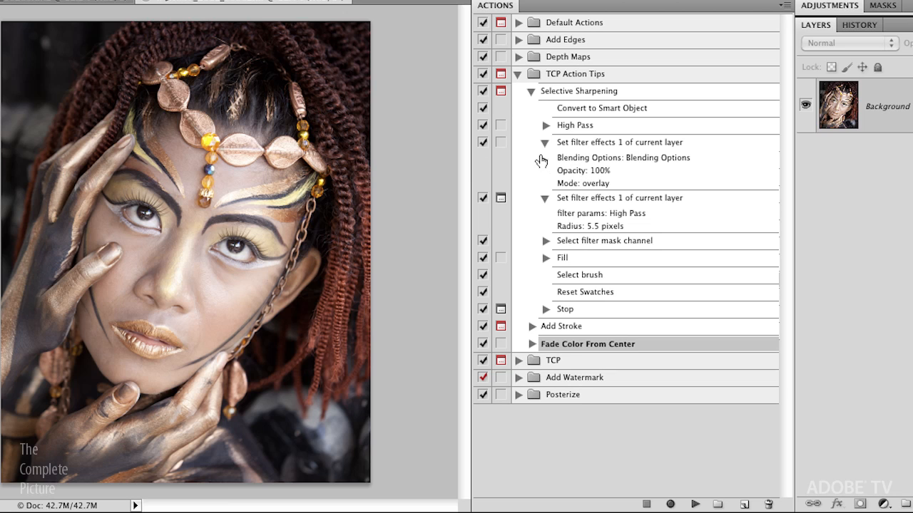
left_click(546, 142)
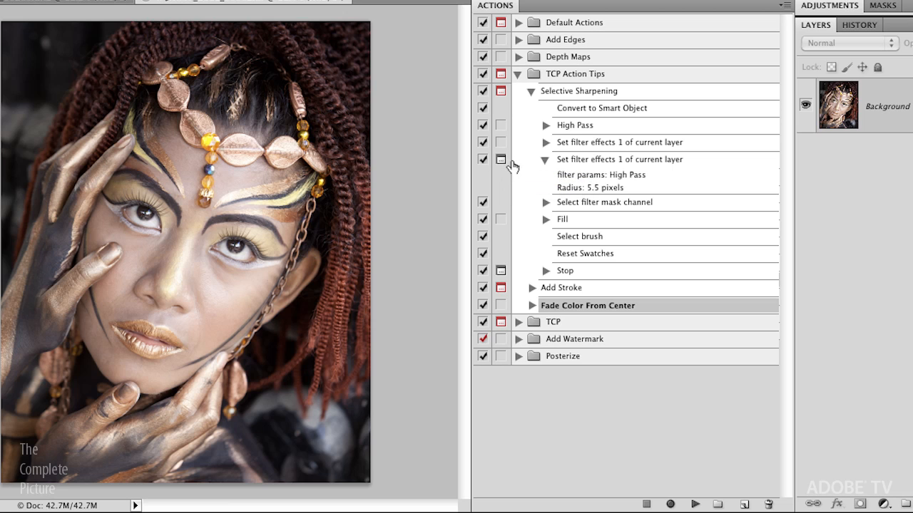
mouse_move(501, 172)
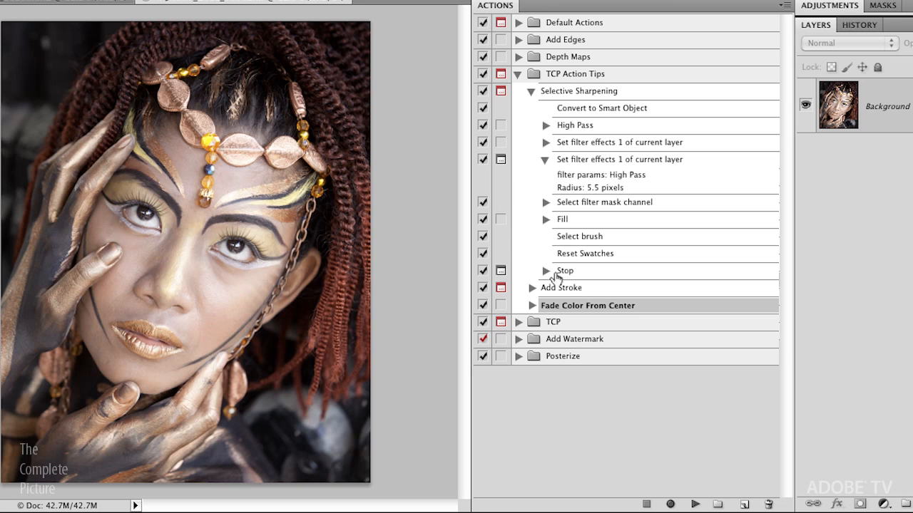
left_click(547, 270)
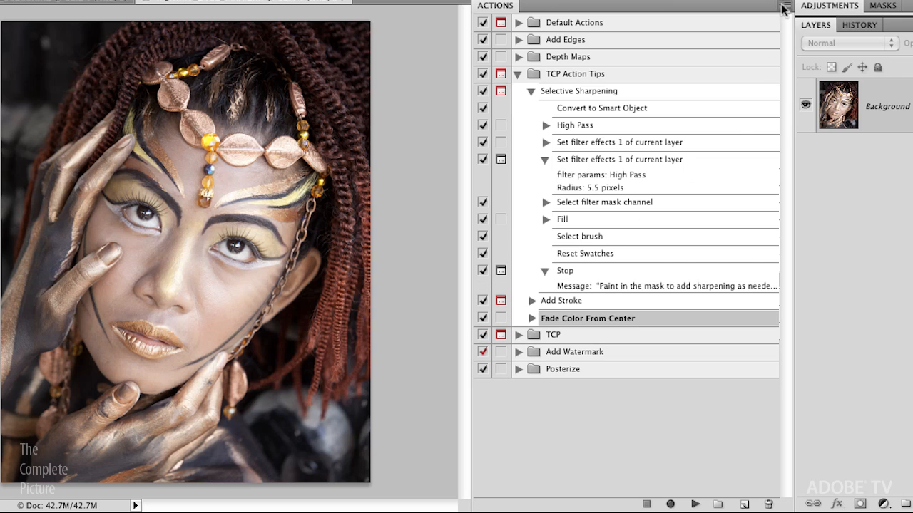
left_click(783, 9)
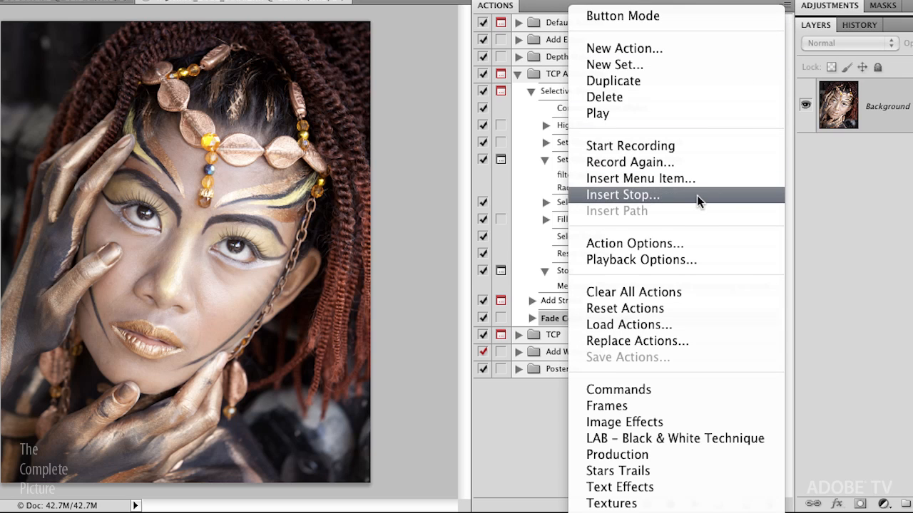
left_click(621, 195)
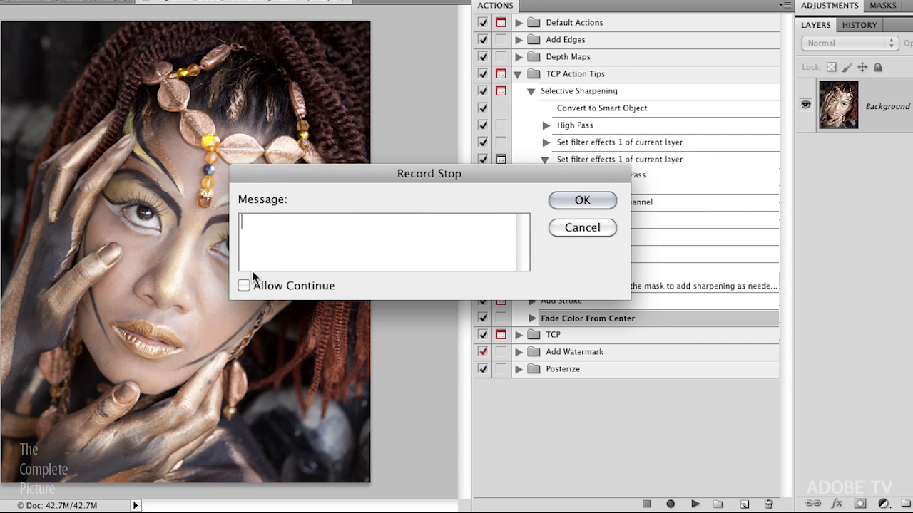
mouse_move(593, 121)
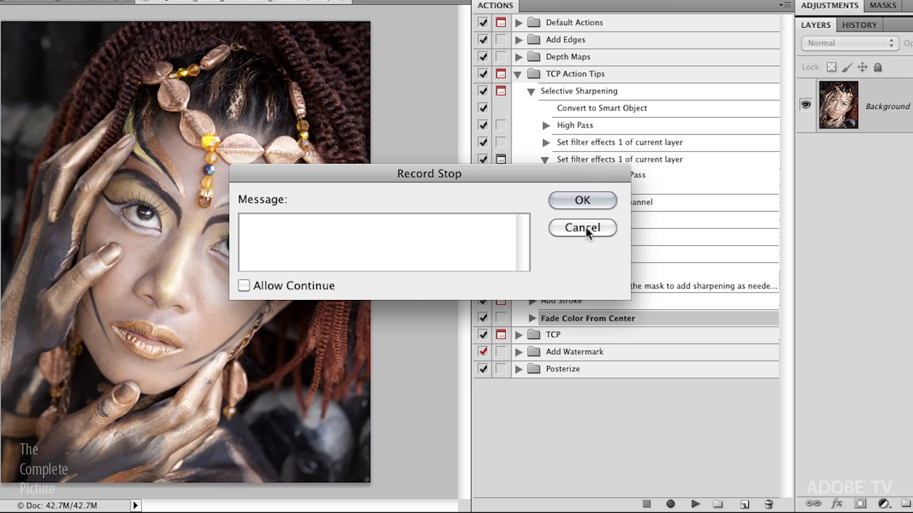
left_click(582, 228)
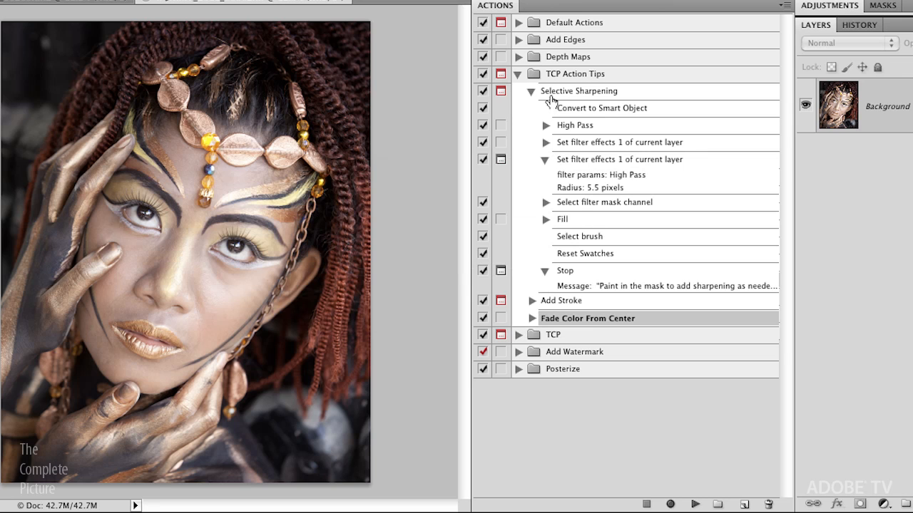
left_click(579, 92)
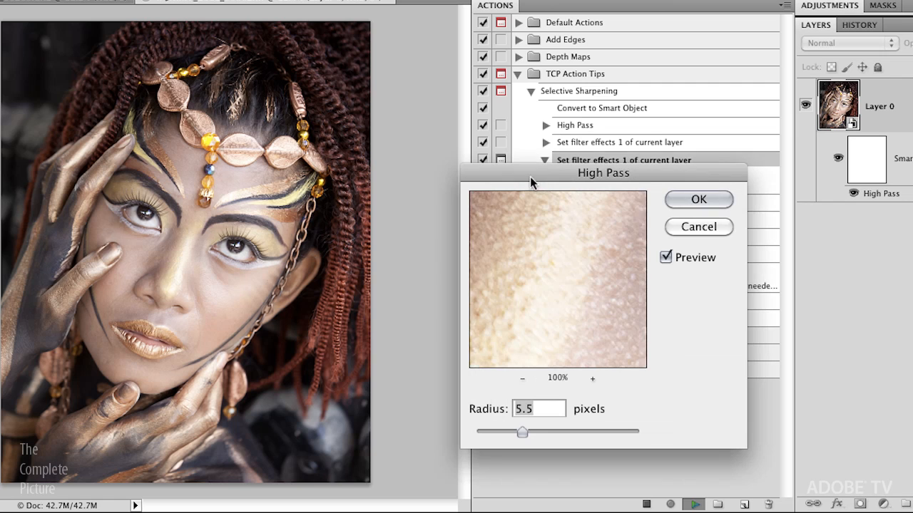
mouse_move(513, 392)
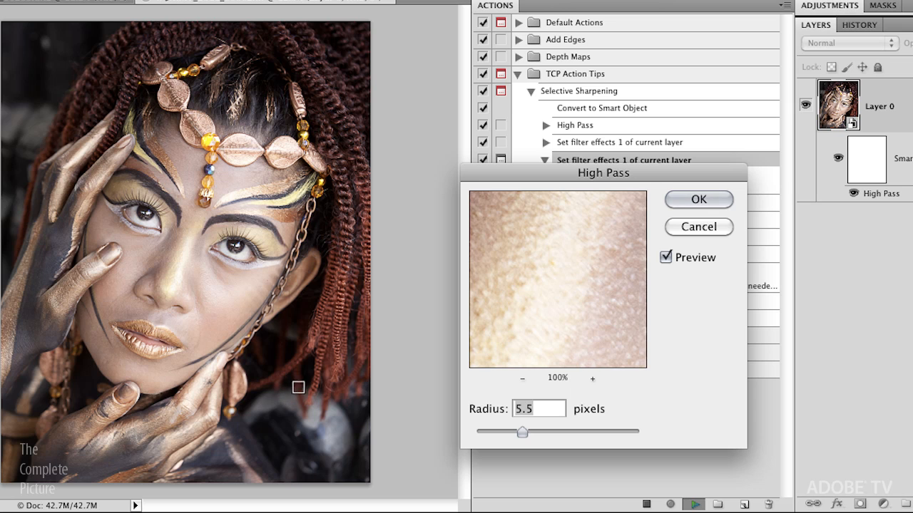
mouse_move(215, 286)
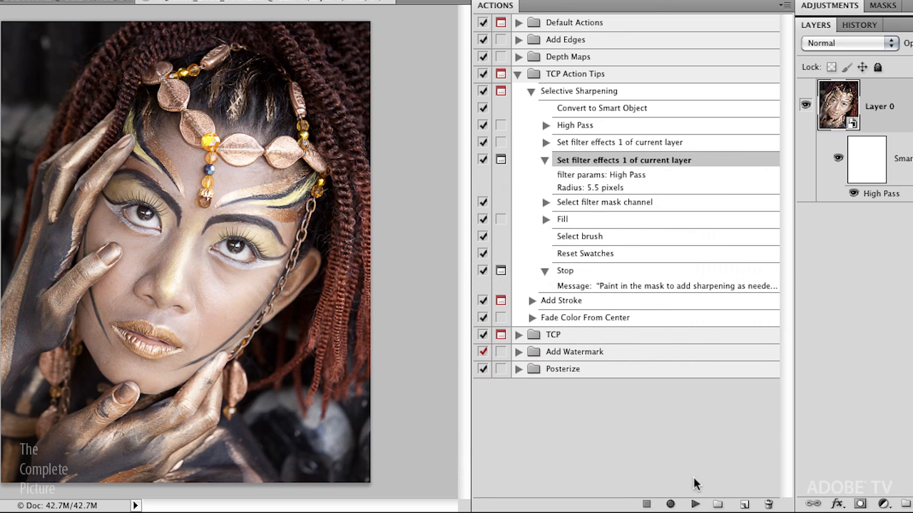
mouse_move(669, 504)
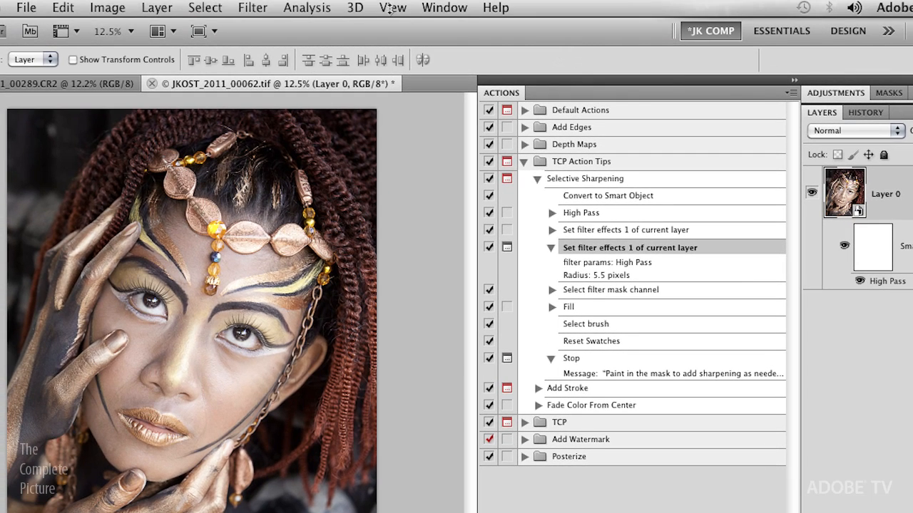
Step: Insert a View > Actual Pixels menu item into Selective Sharpening after the High Pass step
left_click(391, 8)
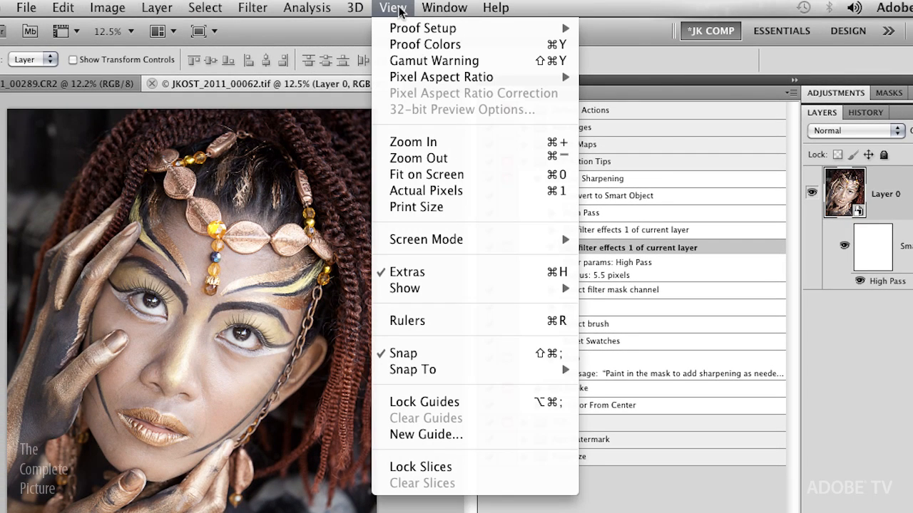
mouse_move(424, 44)
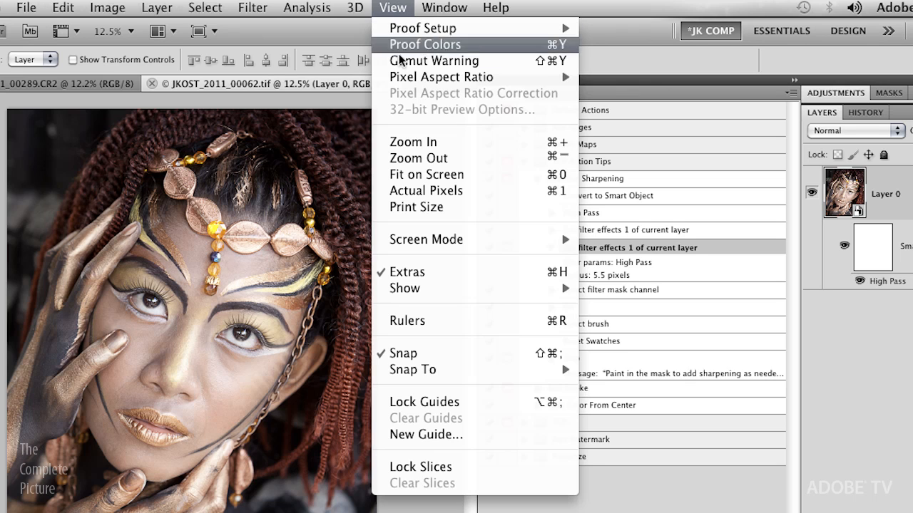
mouse_move(468, 198)
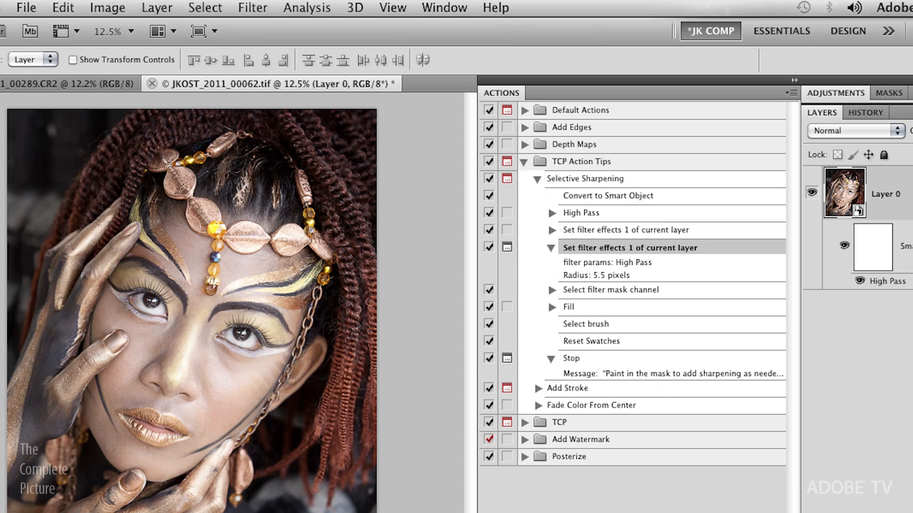
mouse_move(241, 115)
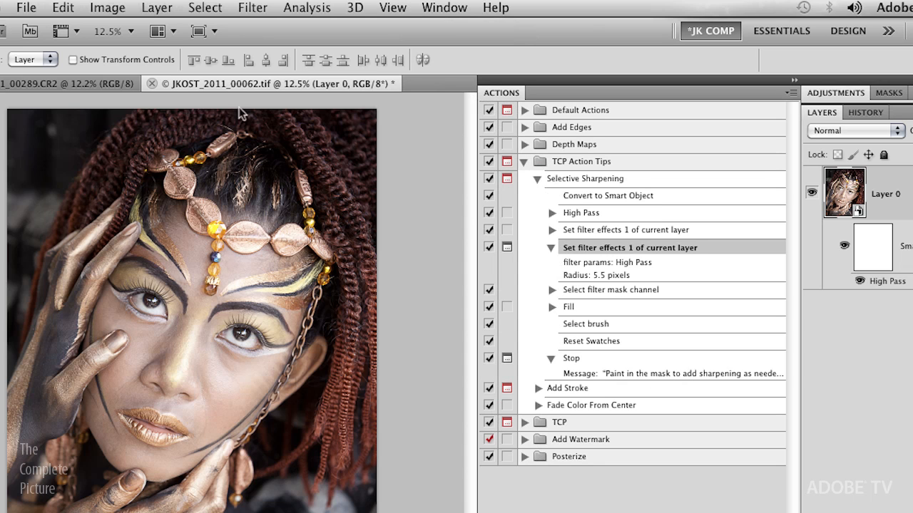
mouse_move(269, 15)
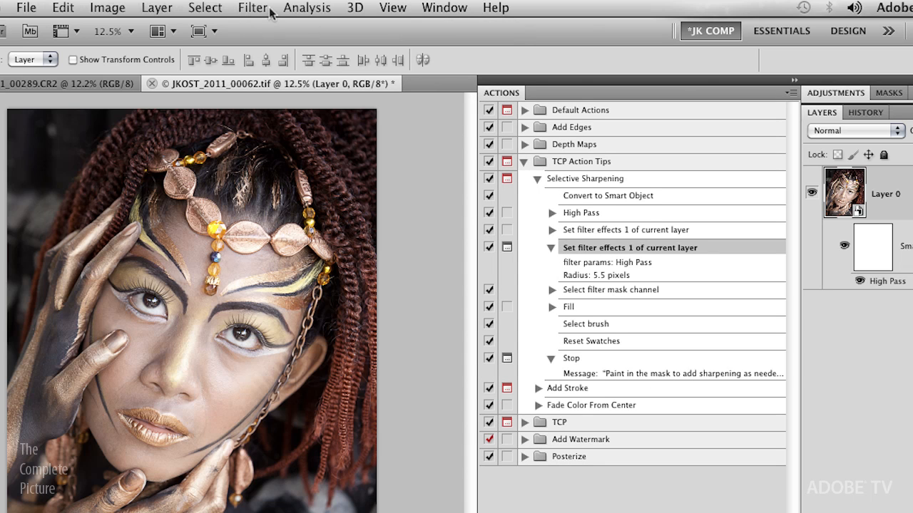
left_click(392, 8)
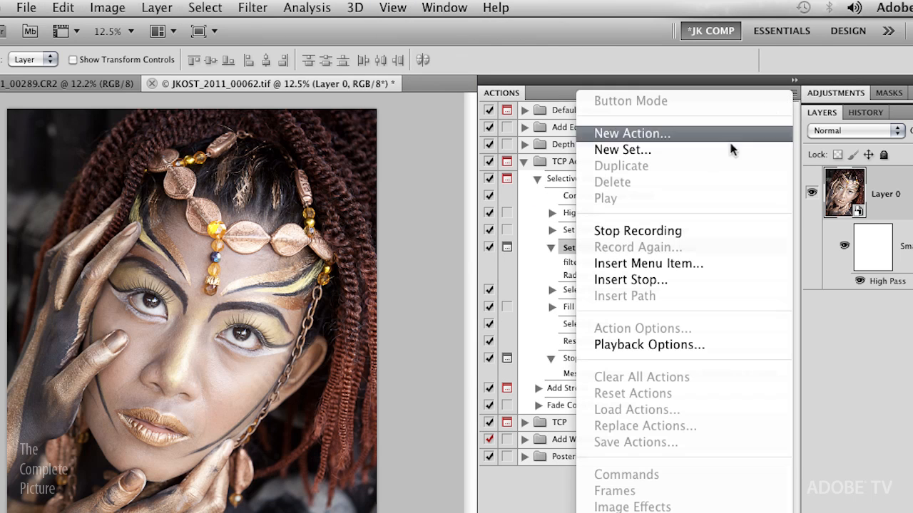
left_click(648, 264)
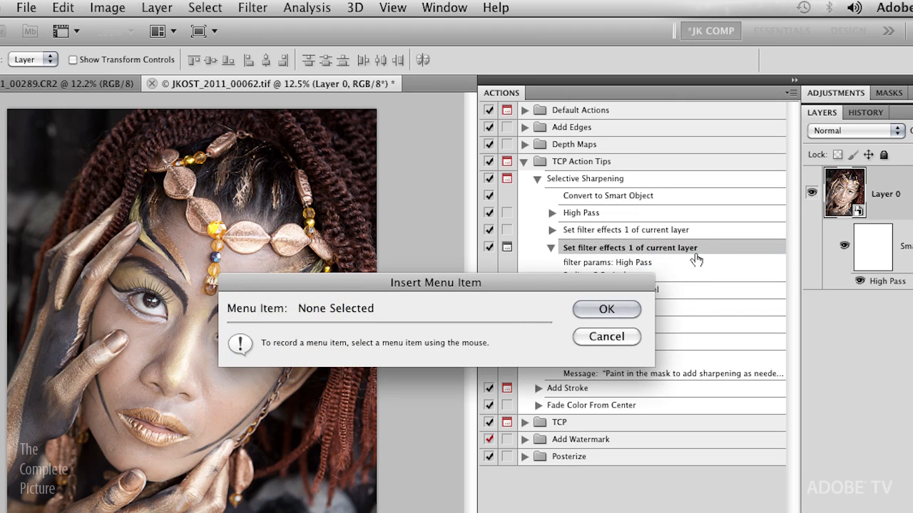
left_click(392, 8)
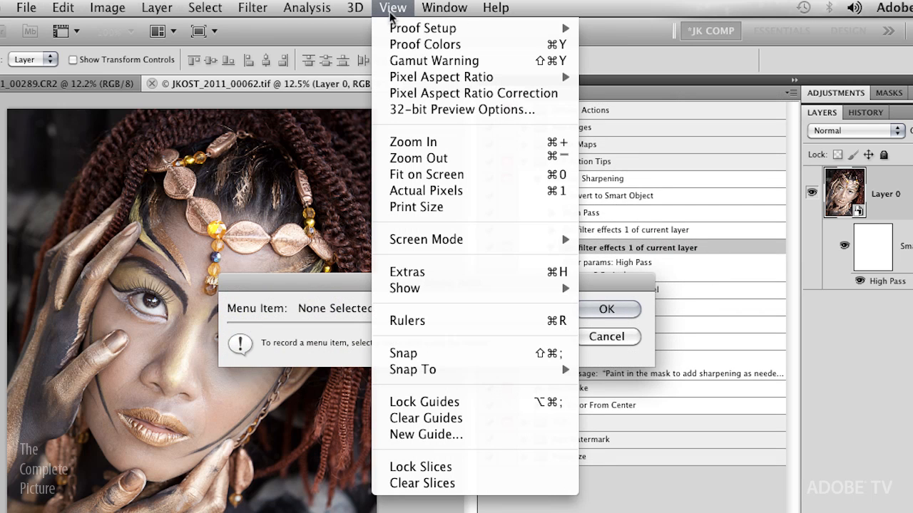
mouse_move(425, 191)
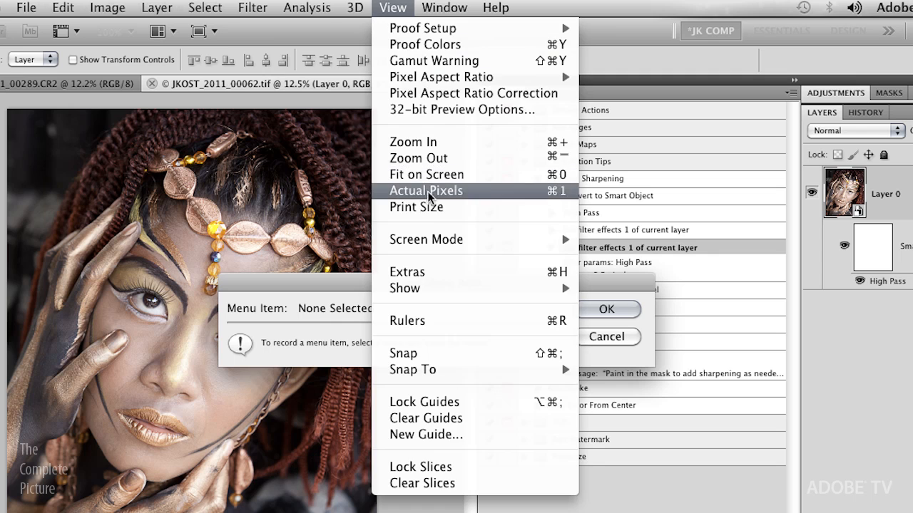
left_click(426, 190)
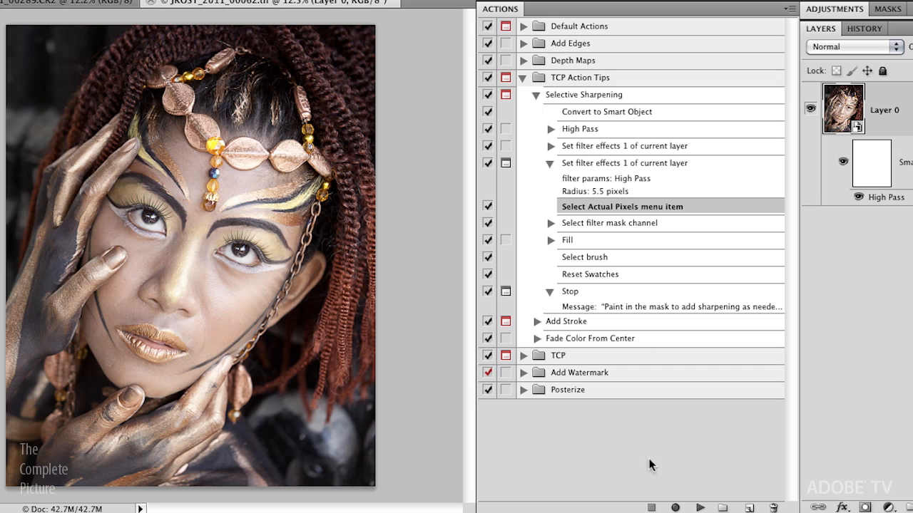
mouse_move(596, 213)
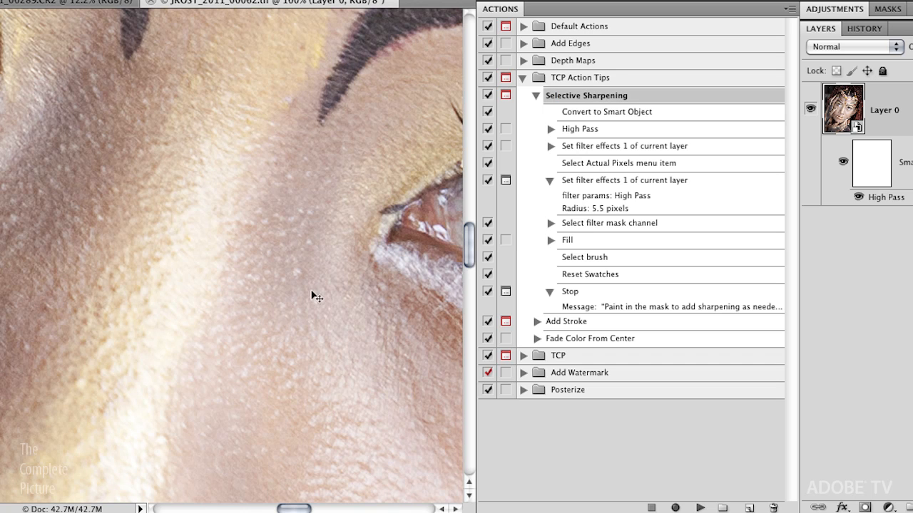
mouse_move(40, 159)
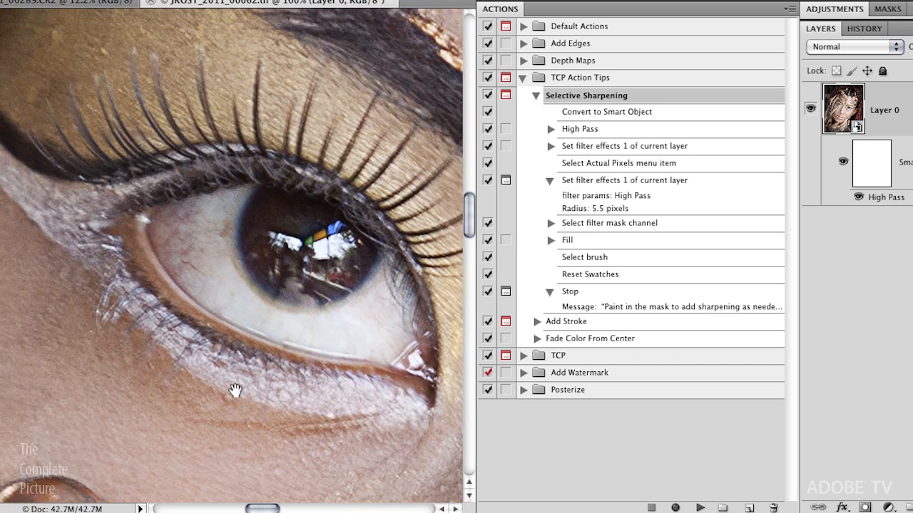
left_click_drag(235, 390, 257, 315)
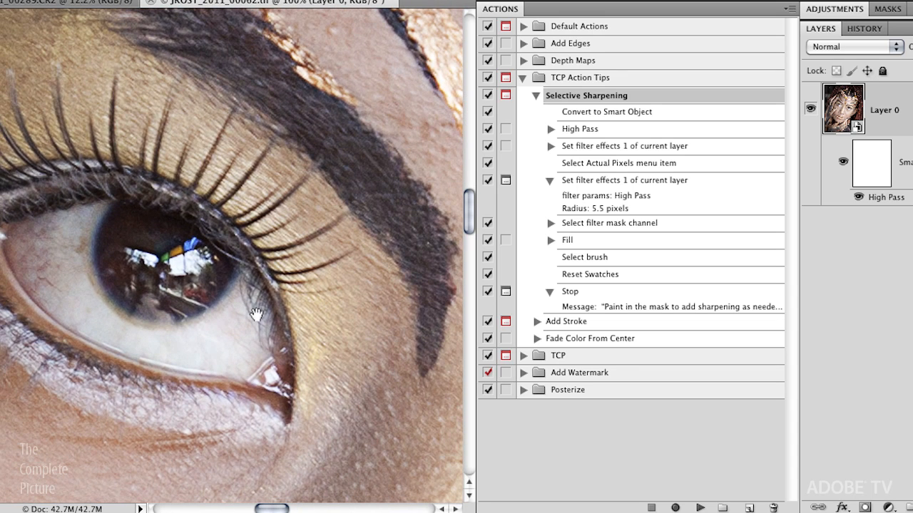
mouse_move(584, 177)
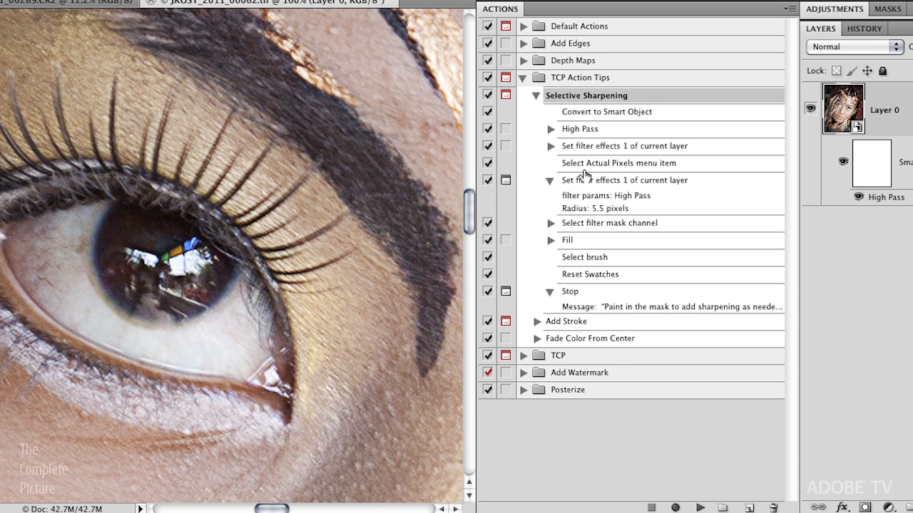
mouse_move(585, 233)
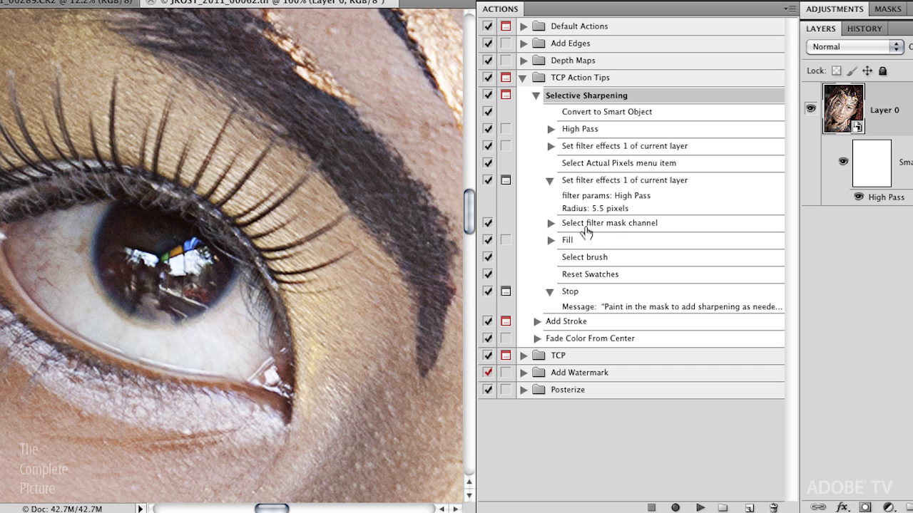
mouse_move(573, 228)
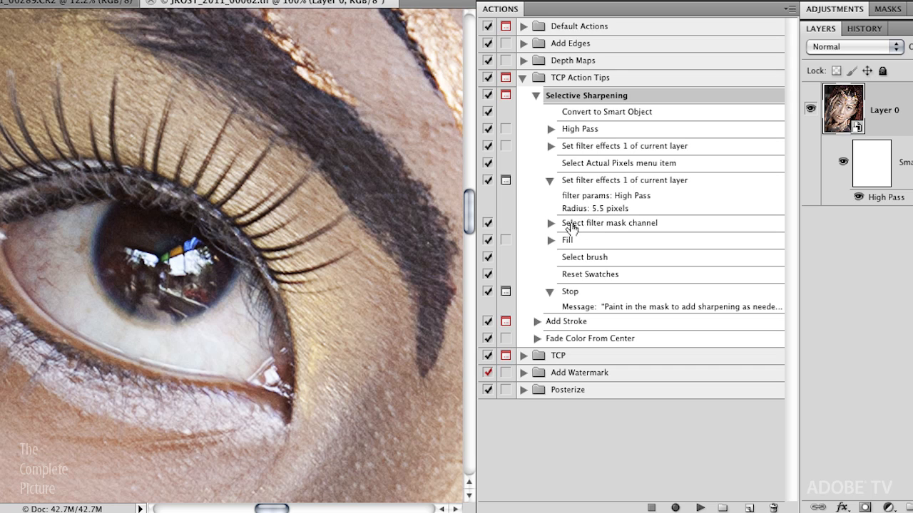
mouse_move(584, 188)
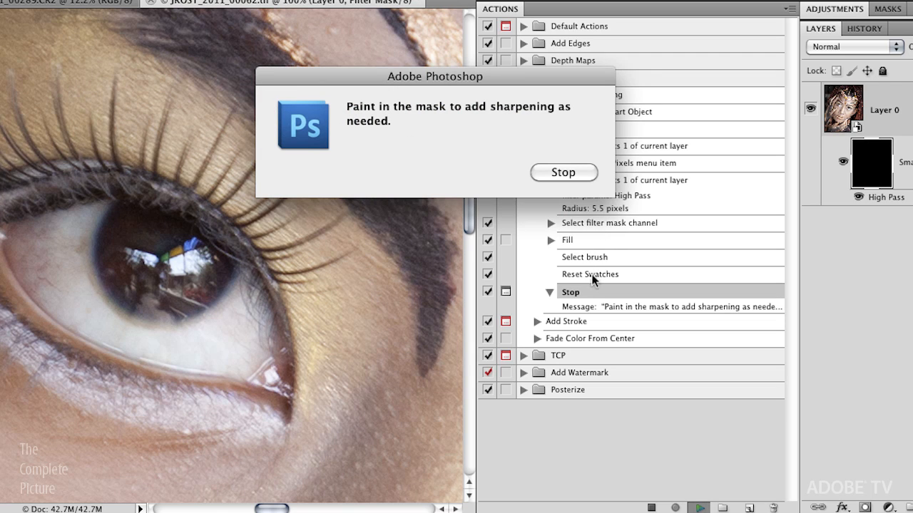
mouse_move(582, 235)
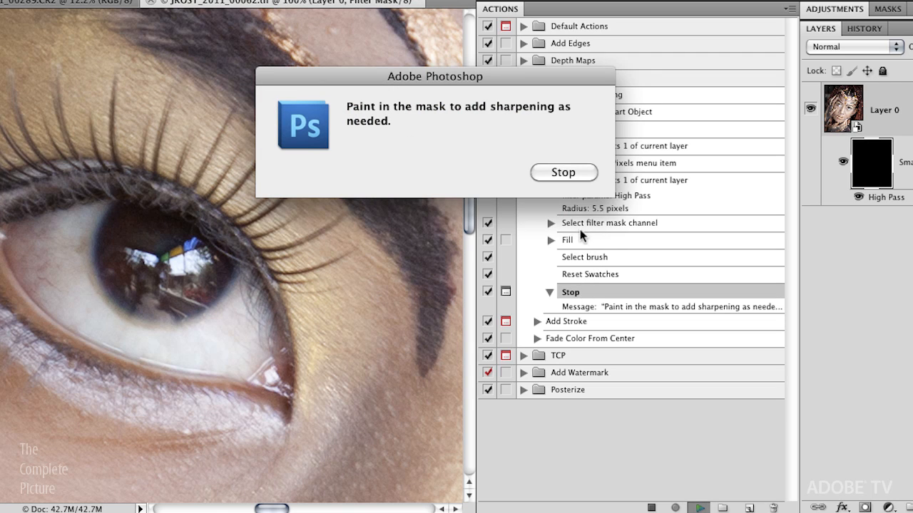
mouse_move(570, 232)
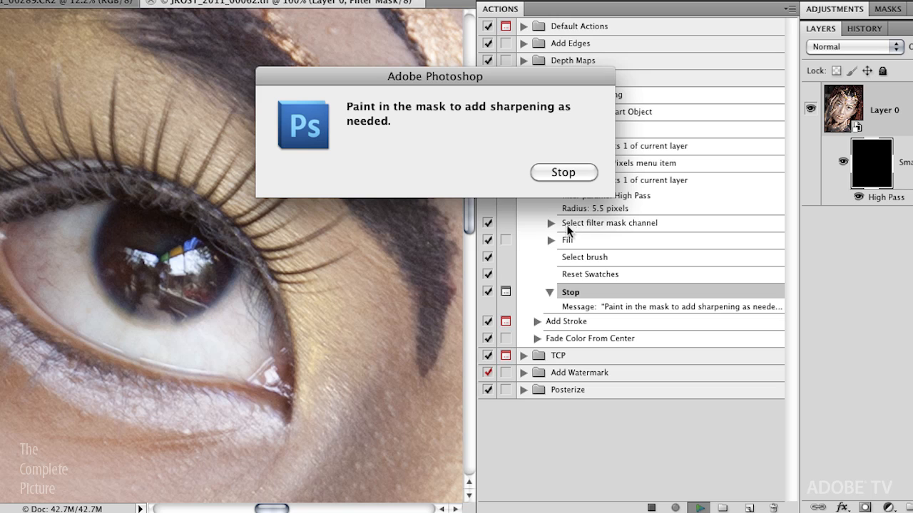
mouse_move(584, 234)
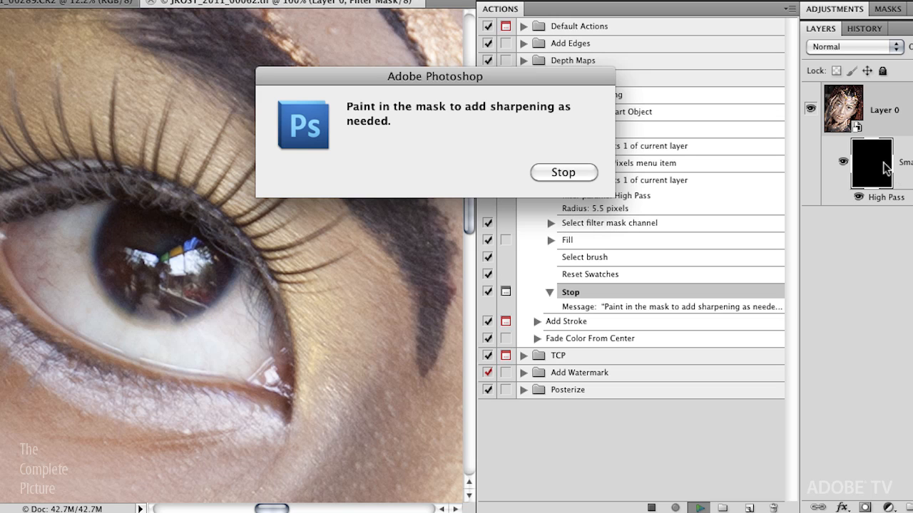
mouse_move(876, 169)
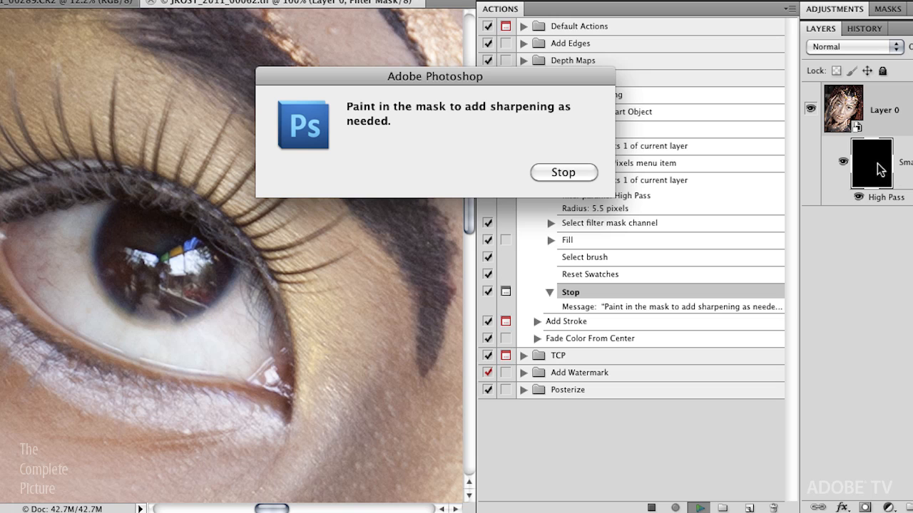
mouse_move(616, 282)
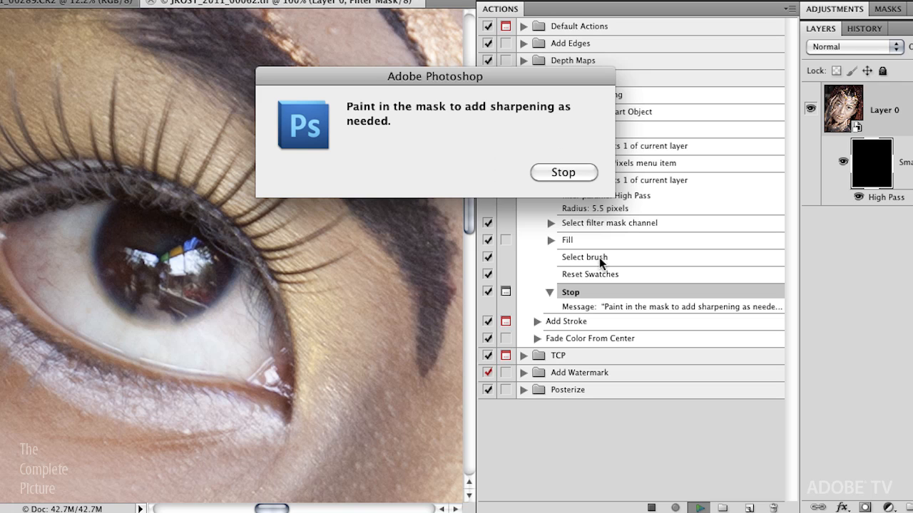
mouse_move(583, 282)
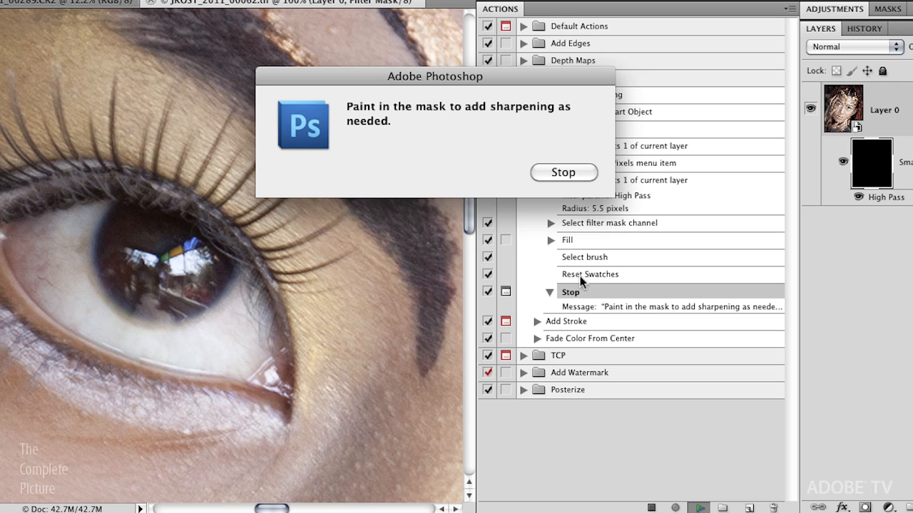
mouse_move(363, 127)
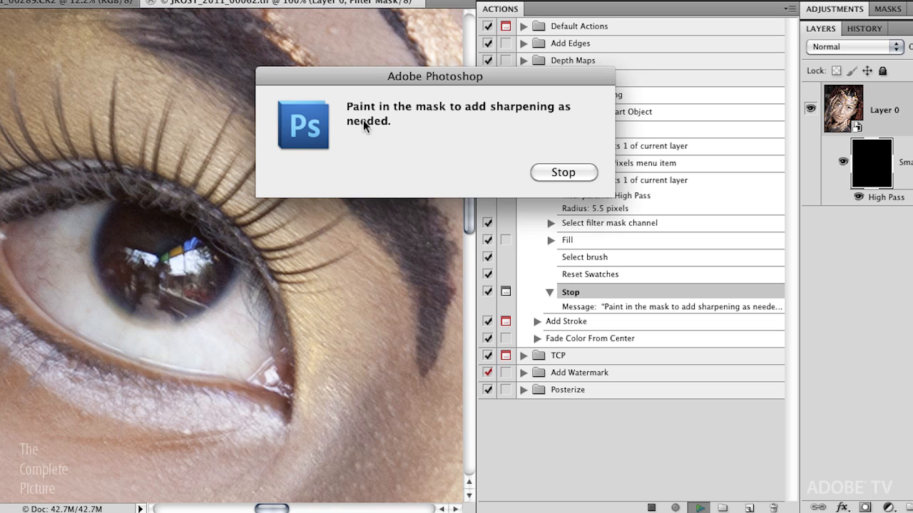
mouse_move(627, 197)
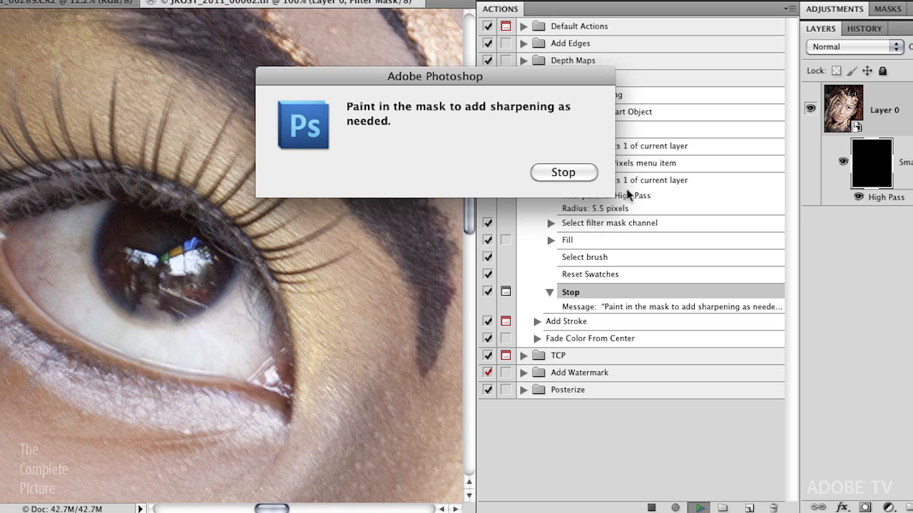
Step: Stop playback at the paint-in-mask reminder message of Selective Sharpening
left_click(563, 172)
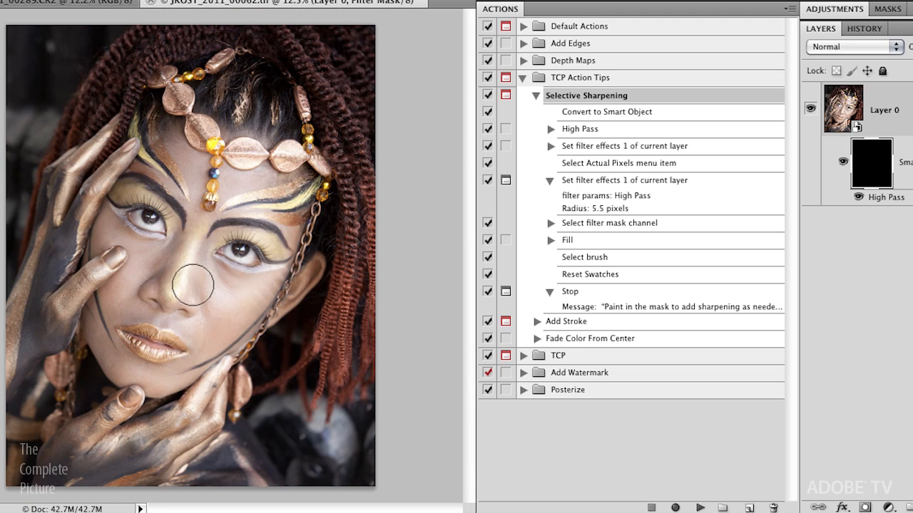
mouse_move(221, 249)
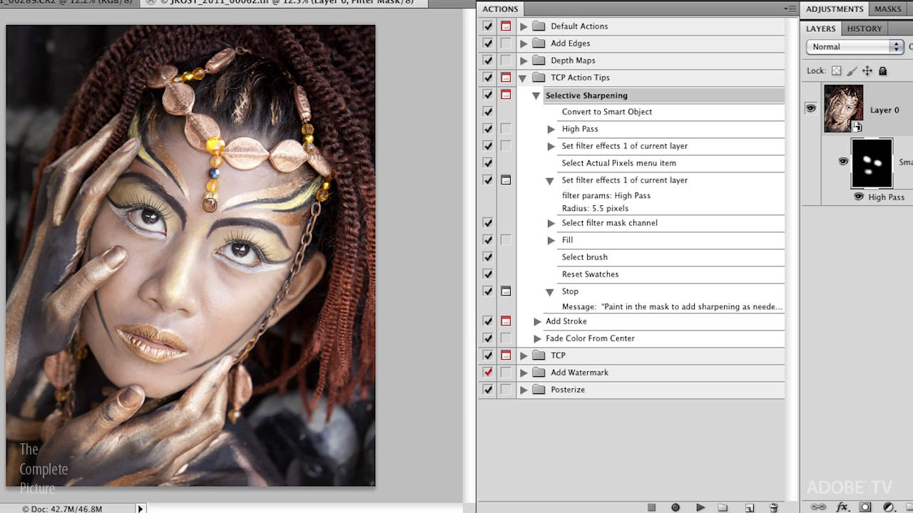
mouse_move(248, 154)
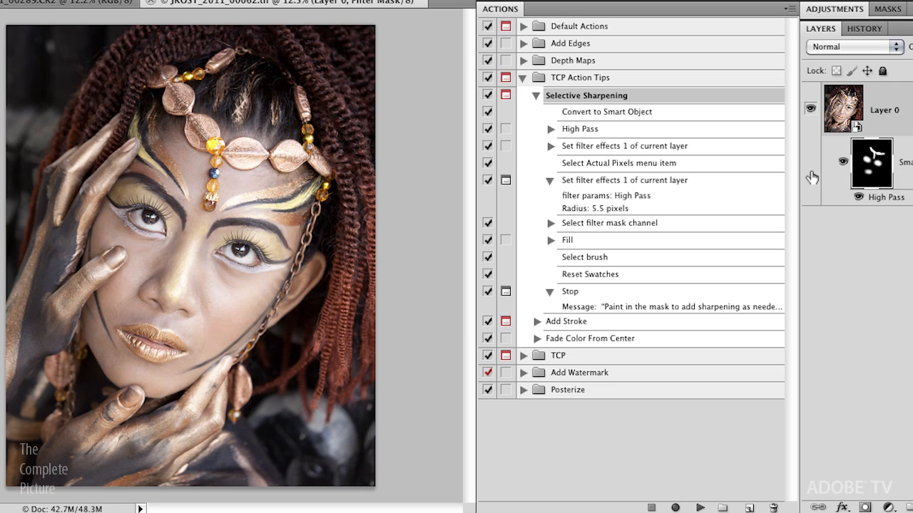
mouse_move(754, 206)
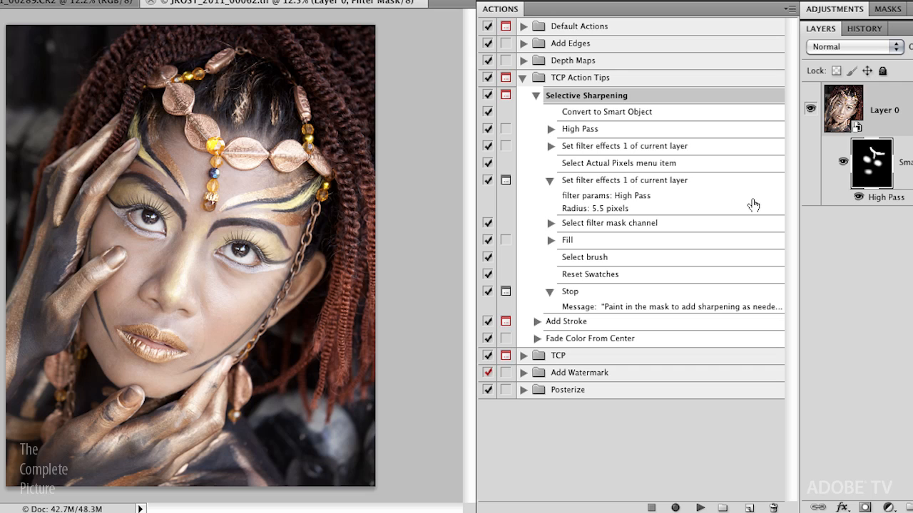
mouse_move(515, 179)
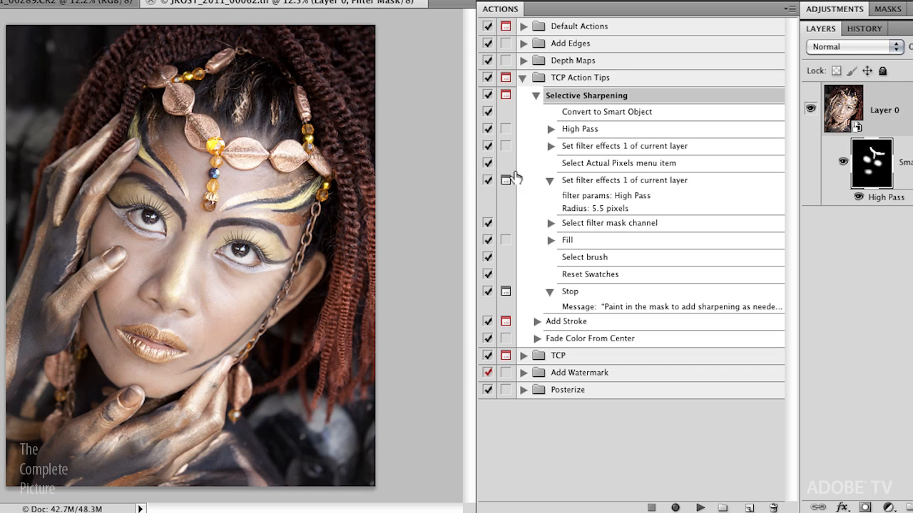
mouse_move(512, 184)
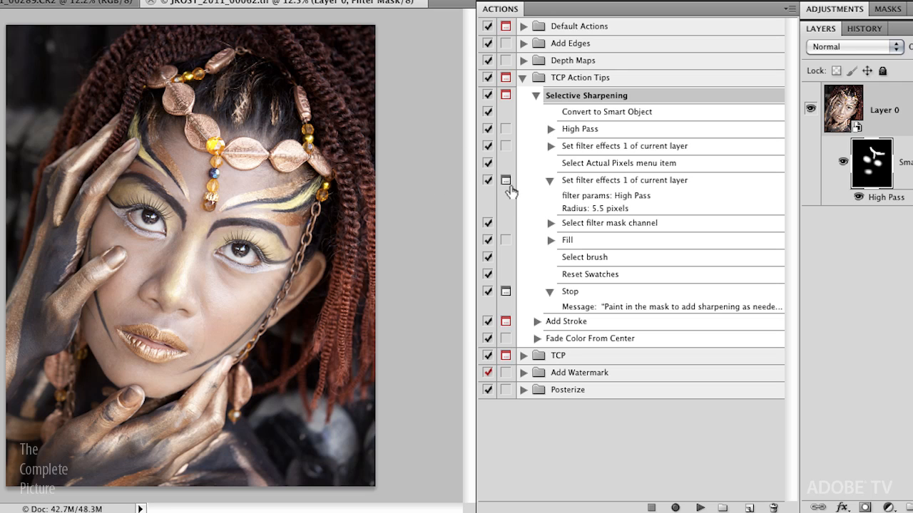
left_click(487, 180)
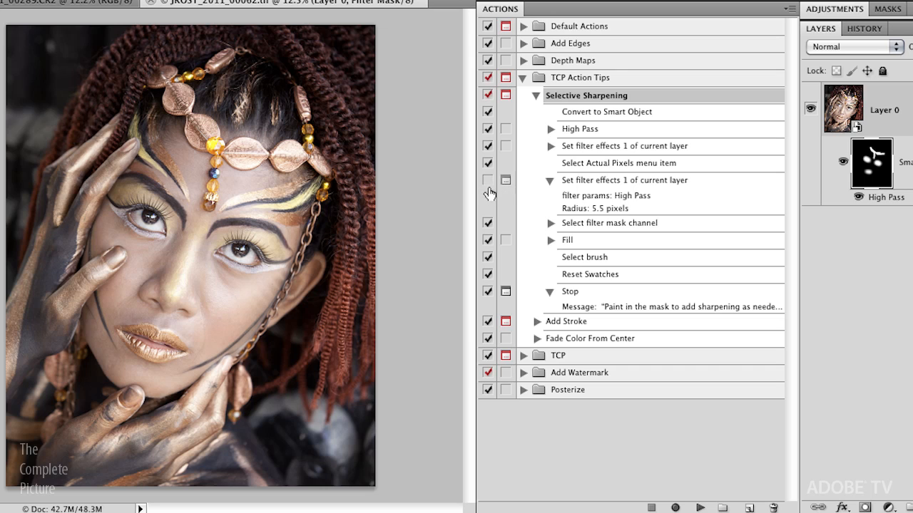
left_click(487, 180)
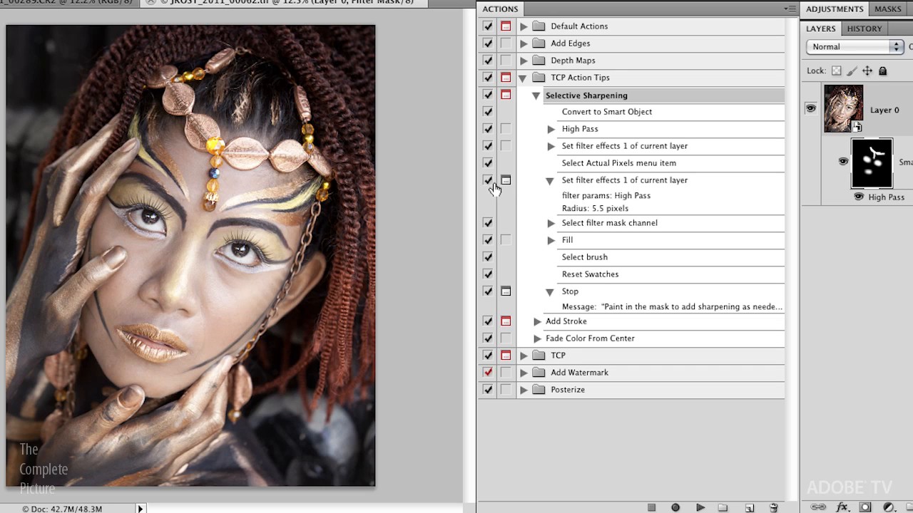
mouse_move(610, 248)
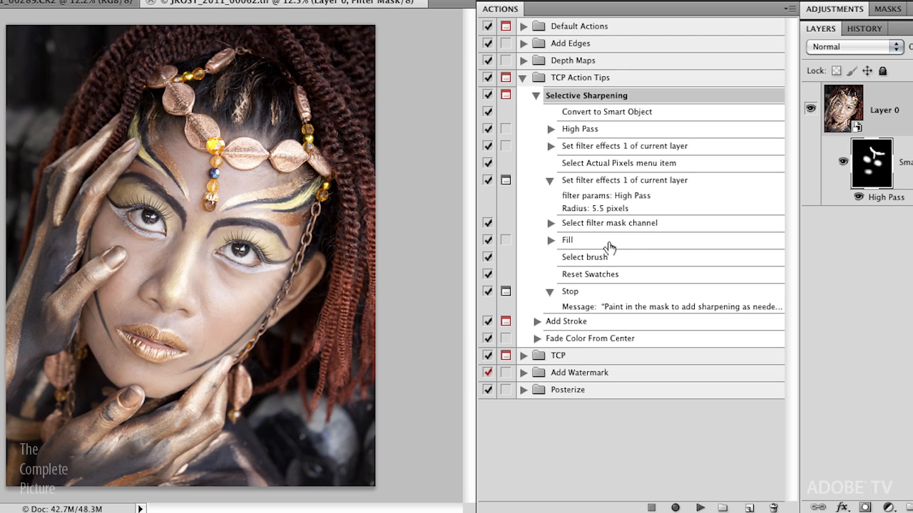
mouse_move(546, 246)
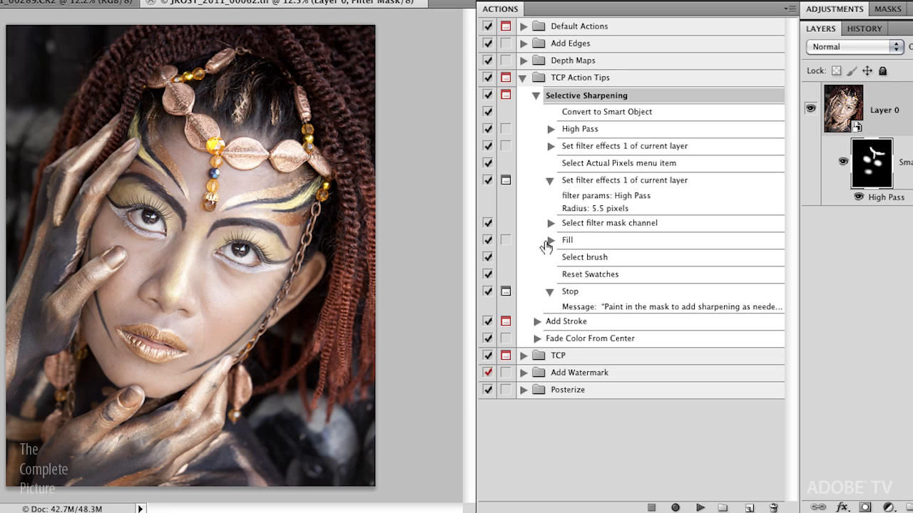
mouse_move(560, 256)
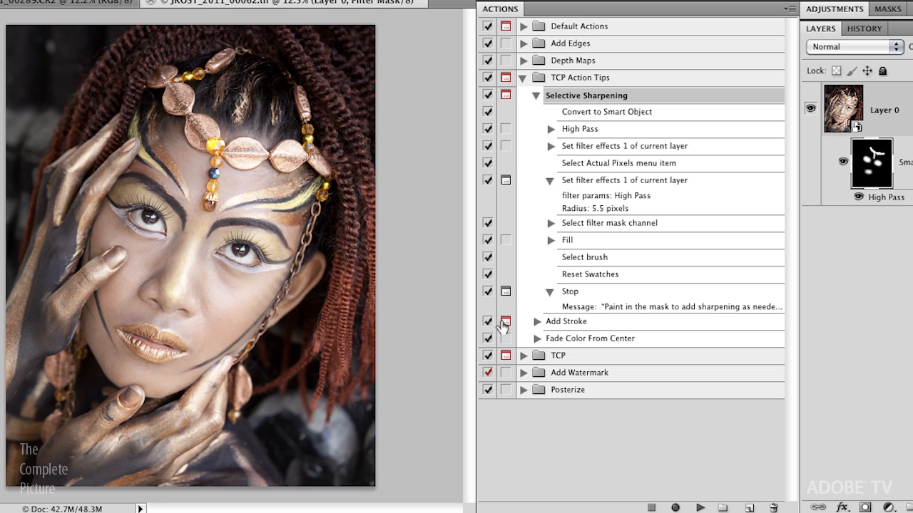
Step: Collapse Selective Sharpening and expand Add Stroke to show its selection and contract steps
left_click(549, 95)
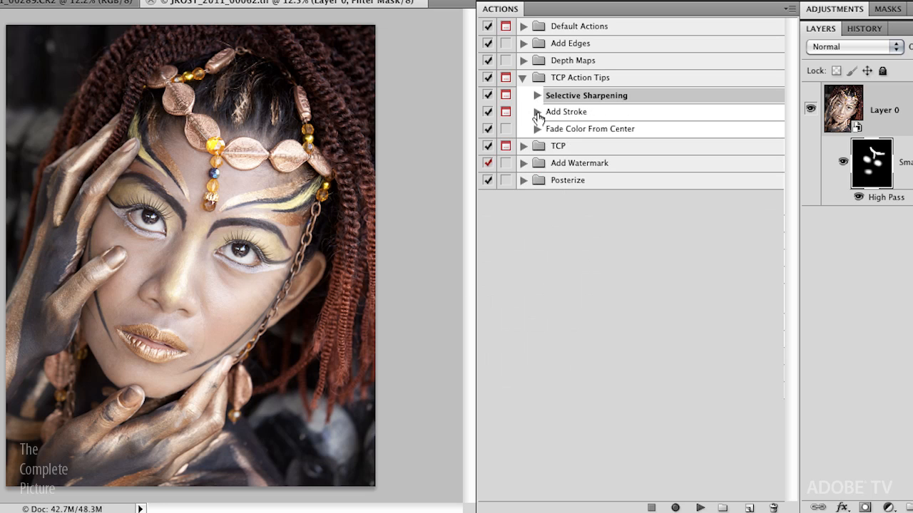
left_click(537, 112)
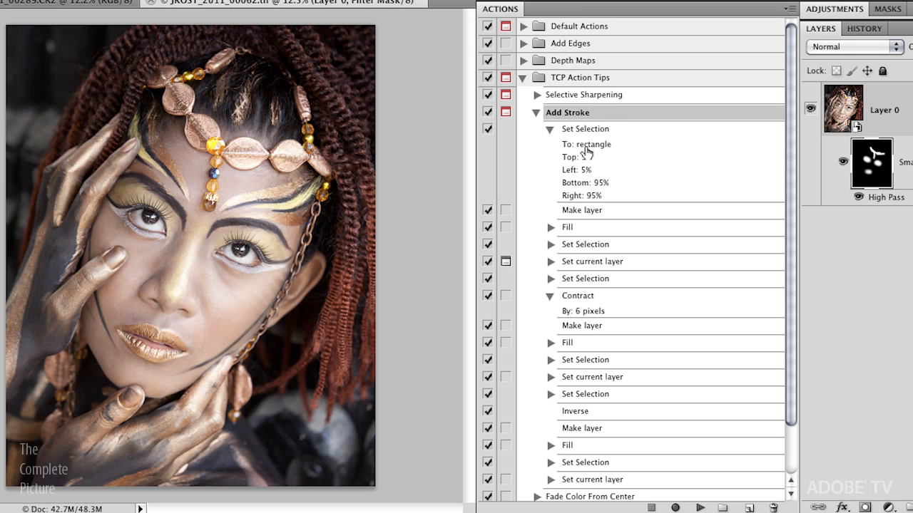
mouse_move(605, 173)
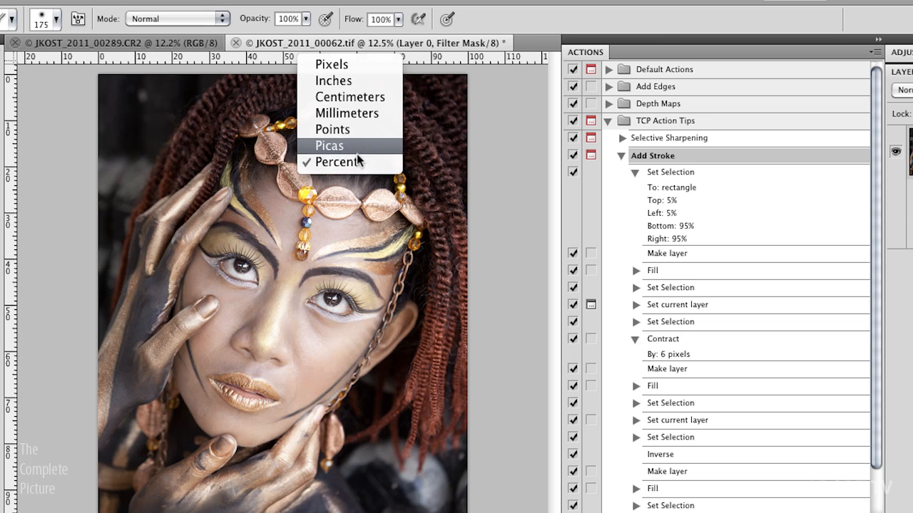
mouse_move(342, 162)
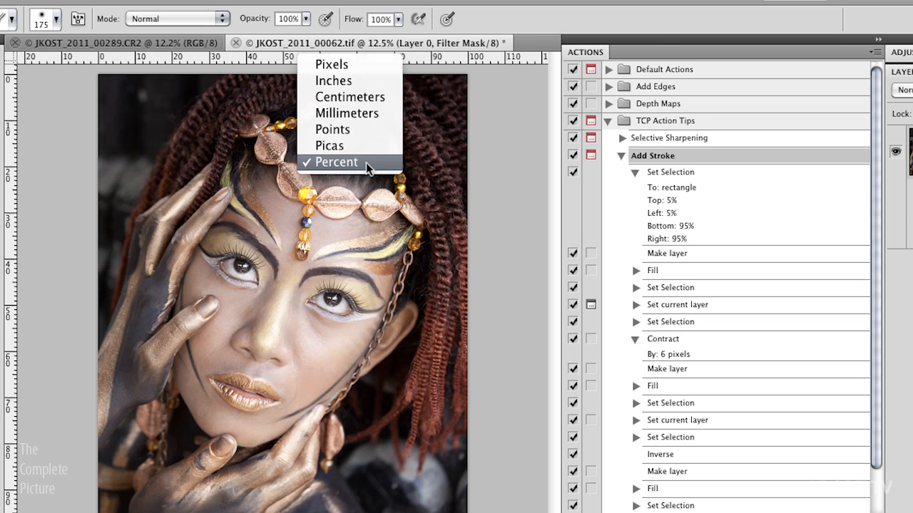
Step: Keep the ruler units measured in Percent
left_click(341, 161)
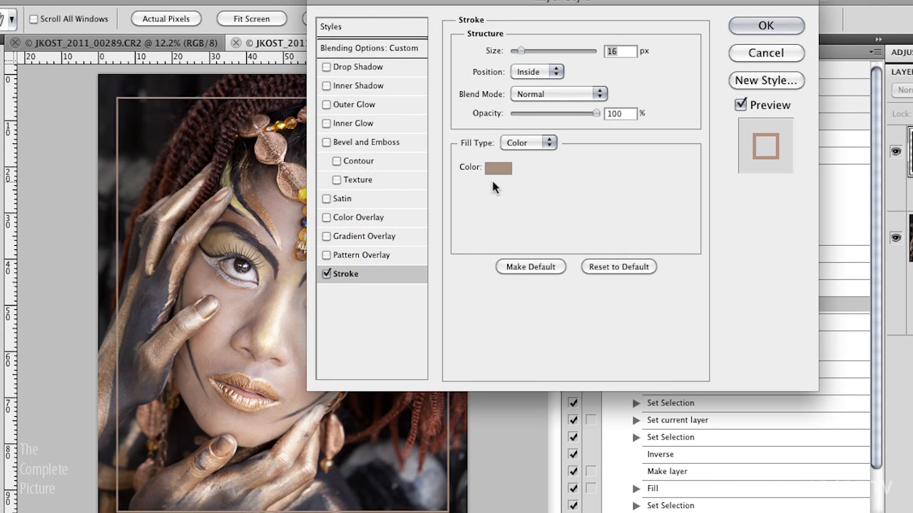
mouse_move(296, 105)
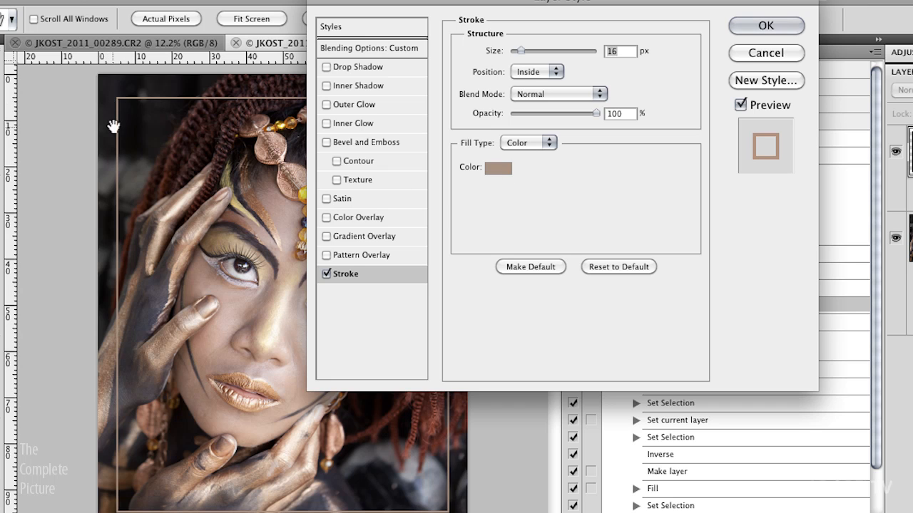
Step: Change the Add Stroke frame colour to a dark shade sampled from the photo
left_click(499, 167)
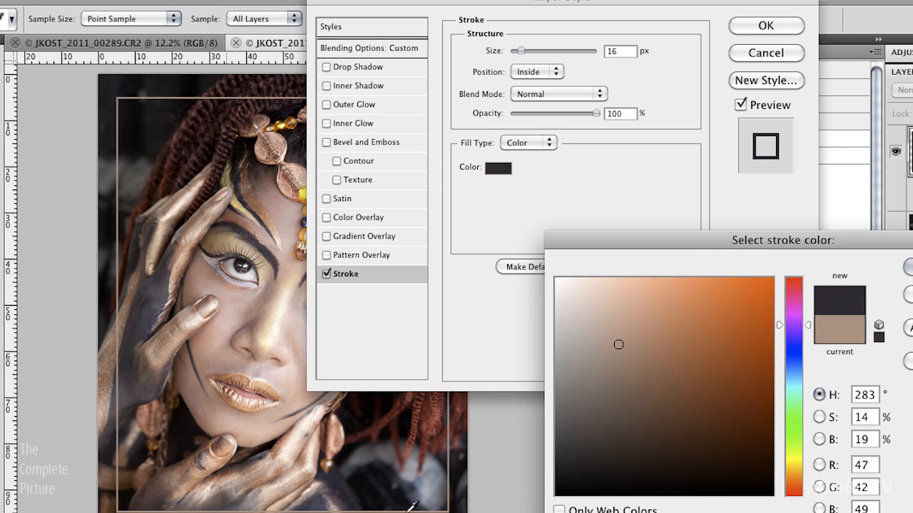
left_click(679, 380)
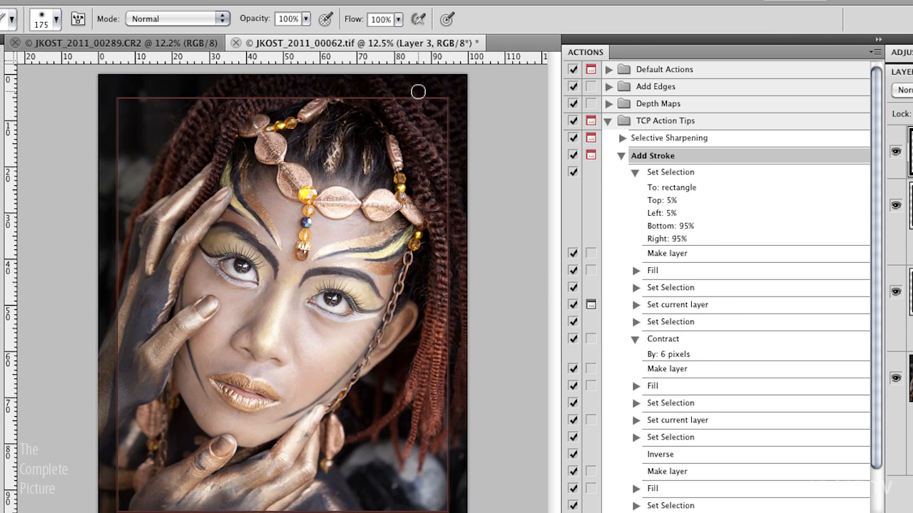
mouse_move(173, 99)
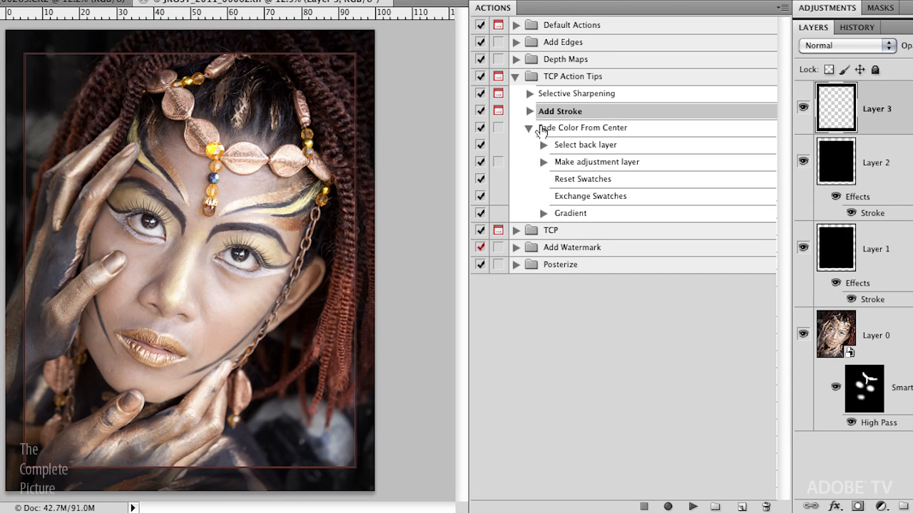
Step: Play Fade Color From Center, adding a masked Black & White adjustment layer to the portrait
left_click(584, 128)
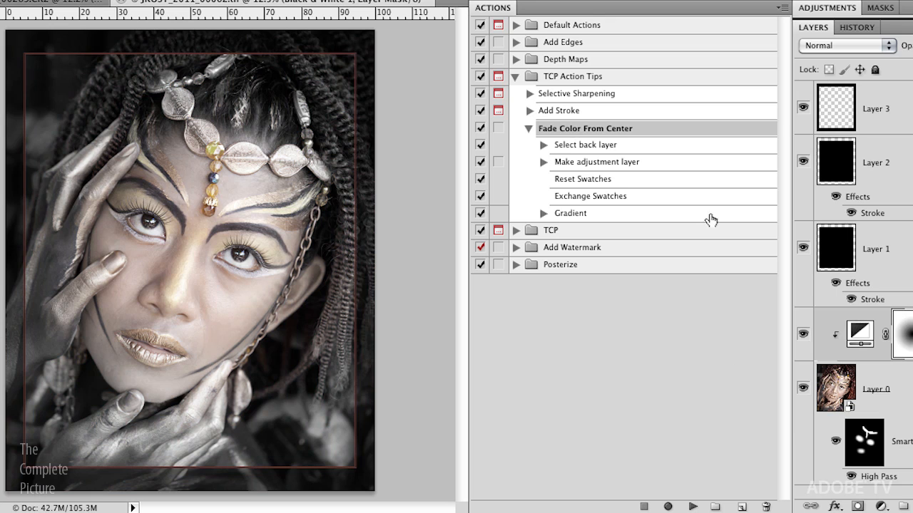
mouse_move(549, 151)
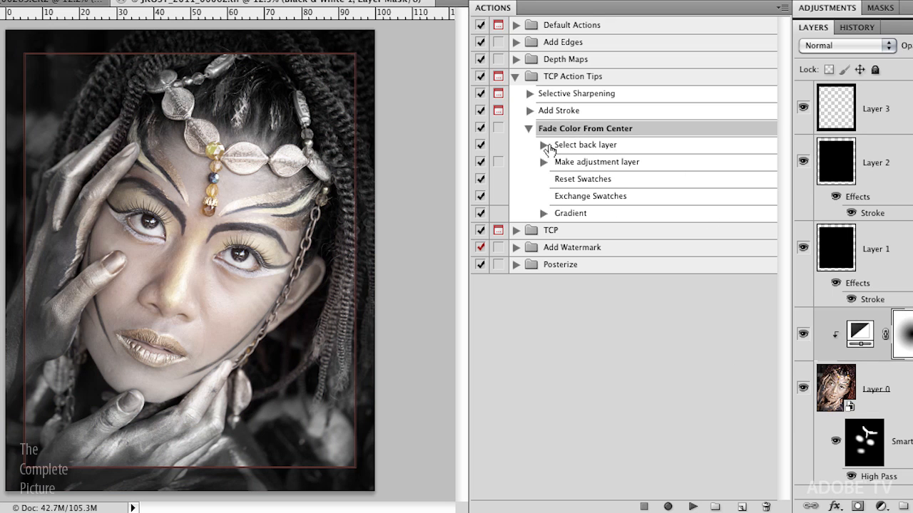
mouse_move(560, 150)
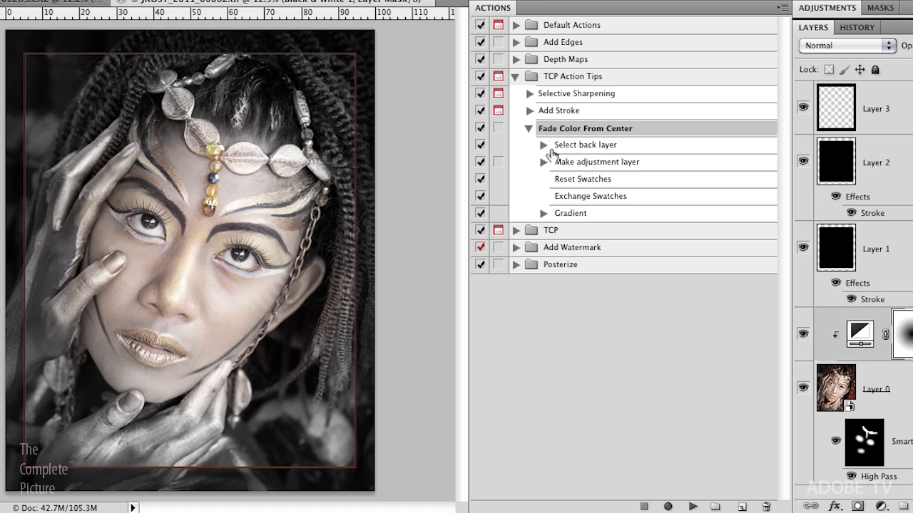
mouse_move(615, 227)
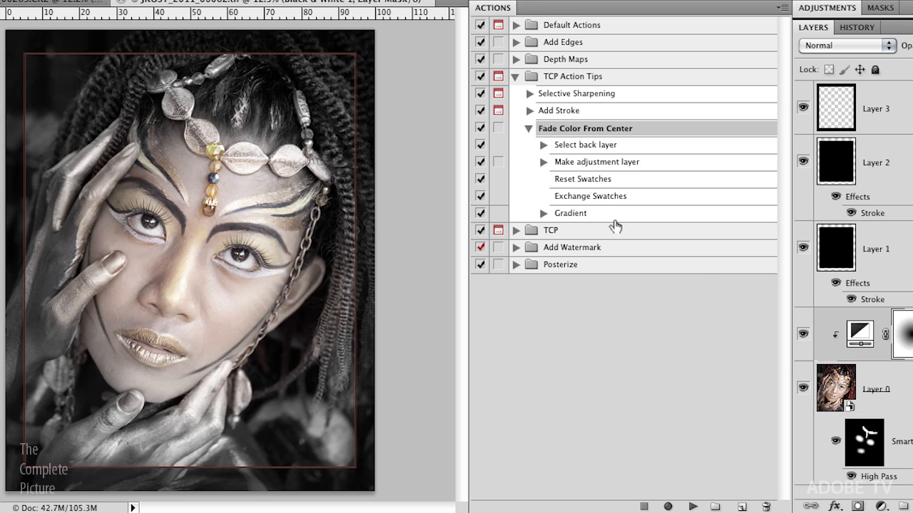
mouse_move(883, 397)
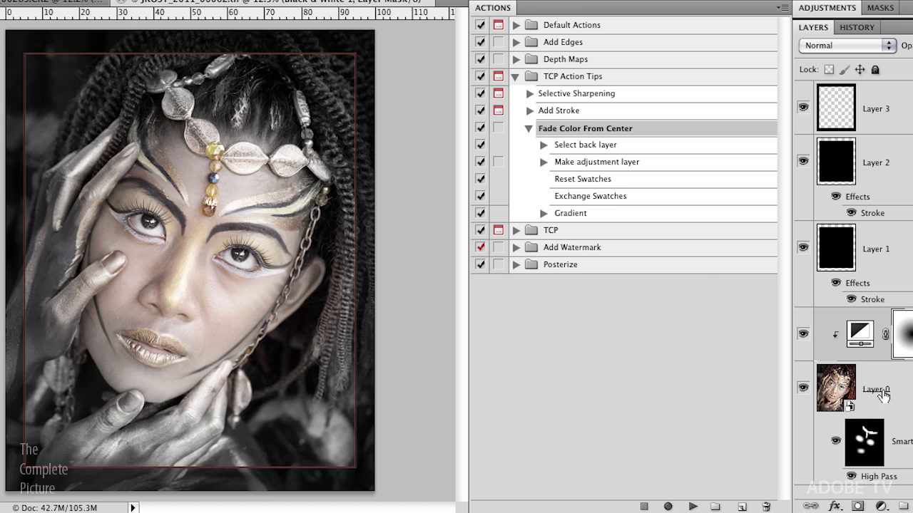
mouse_move(876, 396)
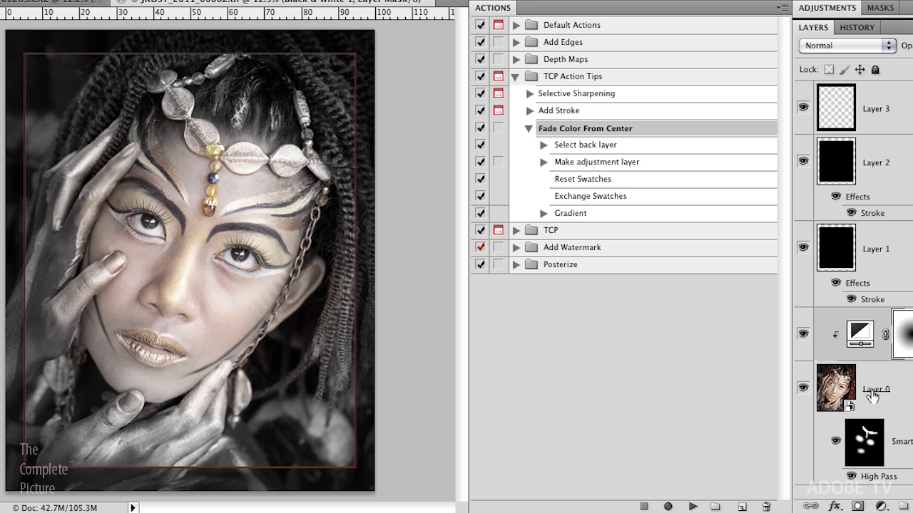
mouse_move(576, 145)
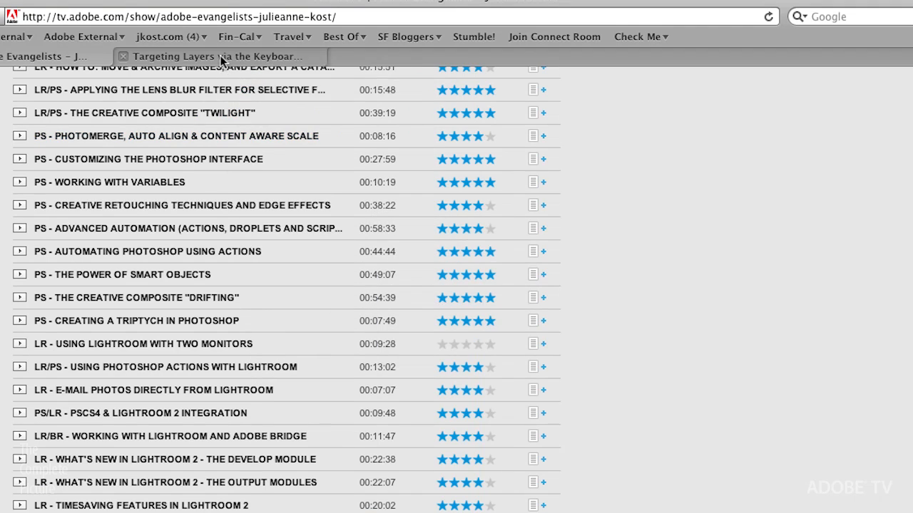
Step: Switch to the 'Targeting Layers via the Keyboard' post and scroll to its shortcut bullets
left_click(219, 57)
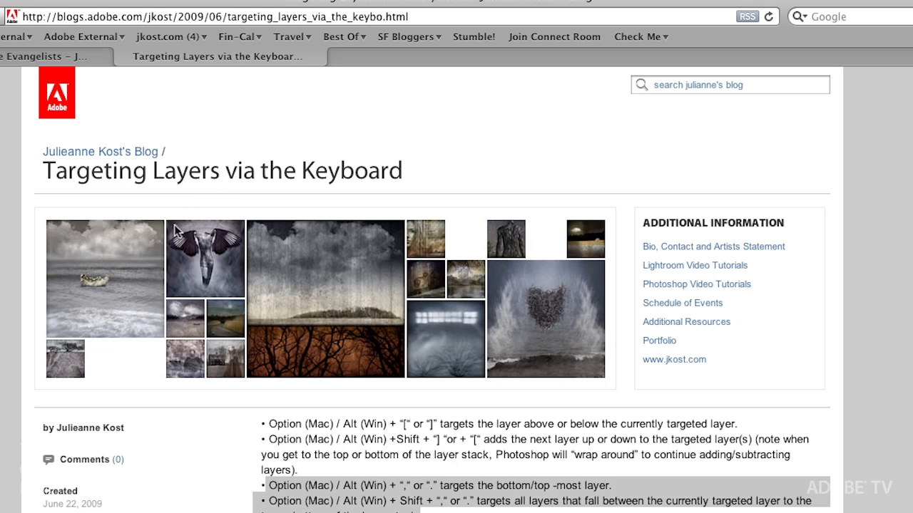
mouse_move(169, 244)
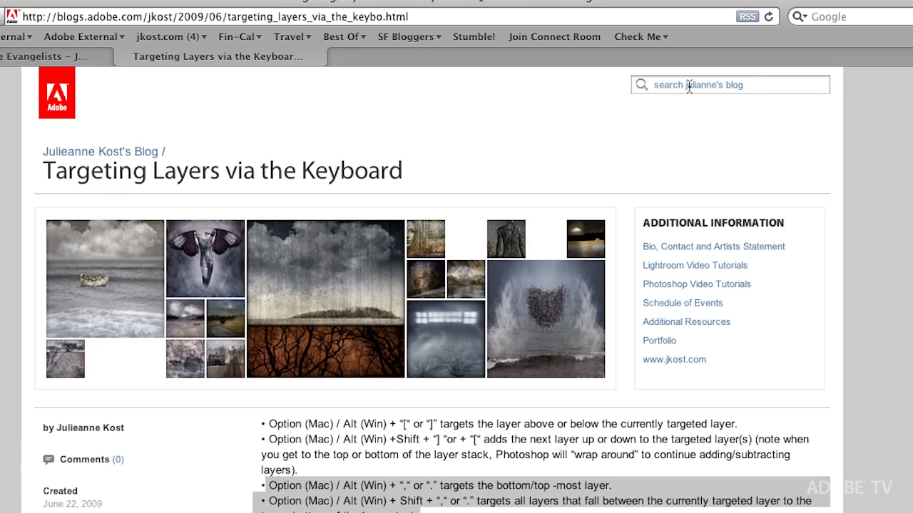
mouse_move(687, 85)
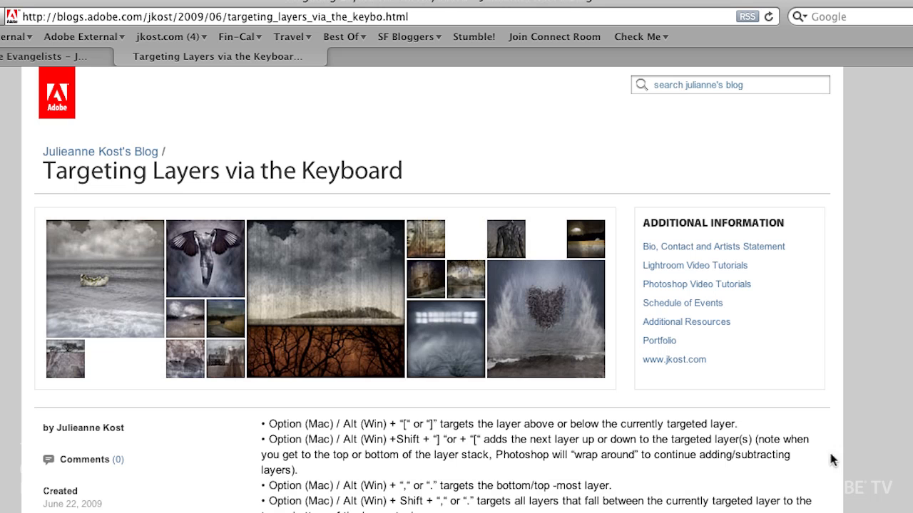
scroll("down", 3)
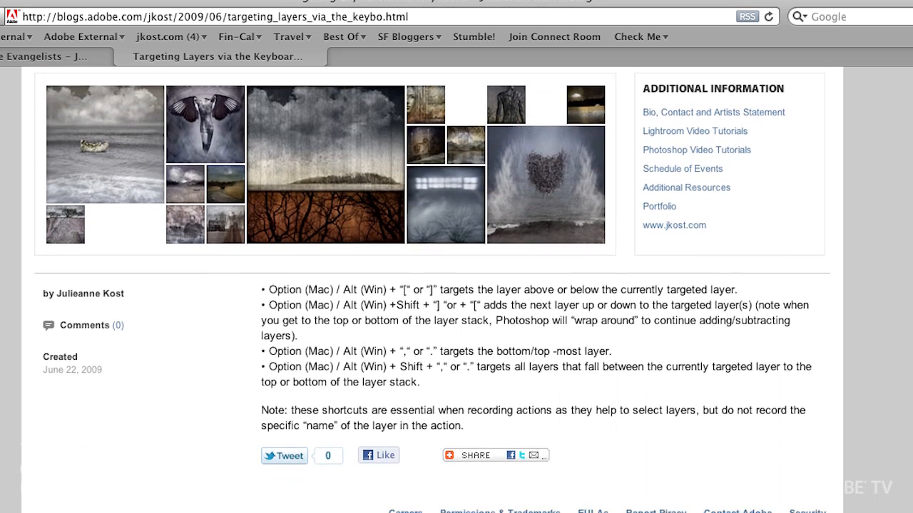
scroll("down", 3)
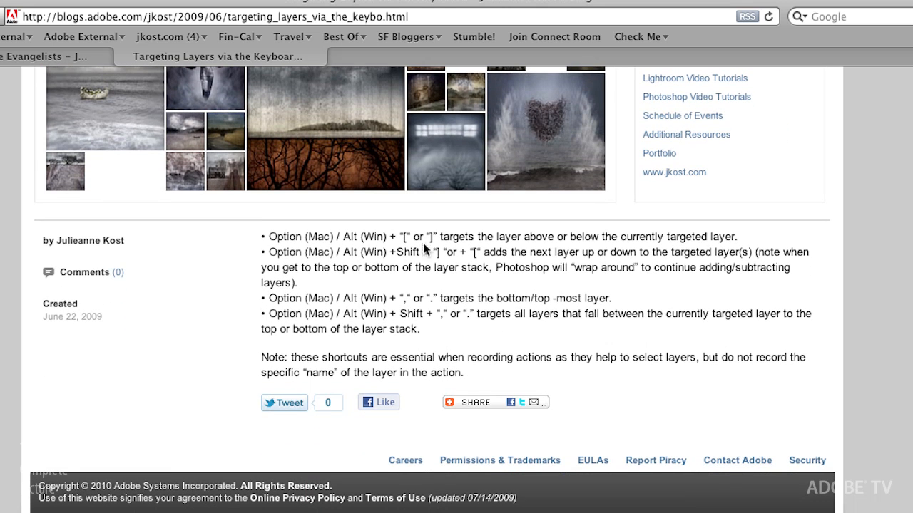
mouse_move(334, 267)
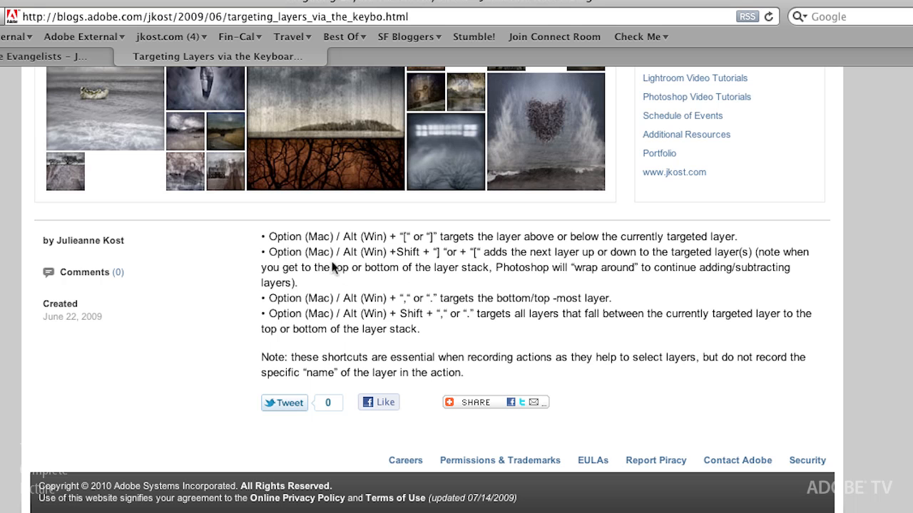
mouse_move(370, 241)
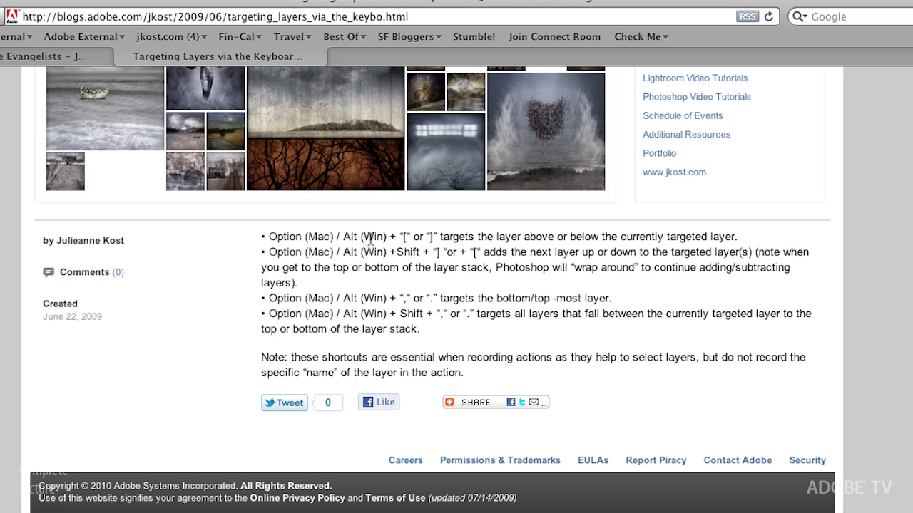
mouse_move(388, 246)
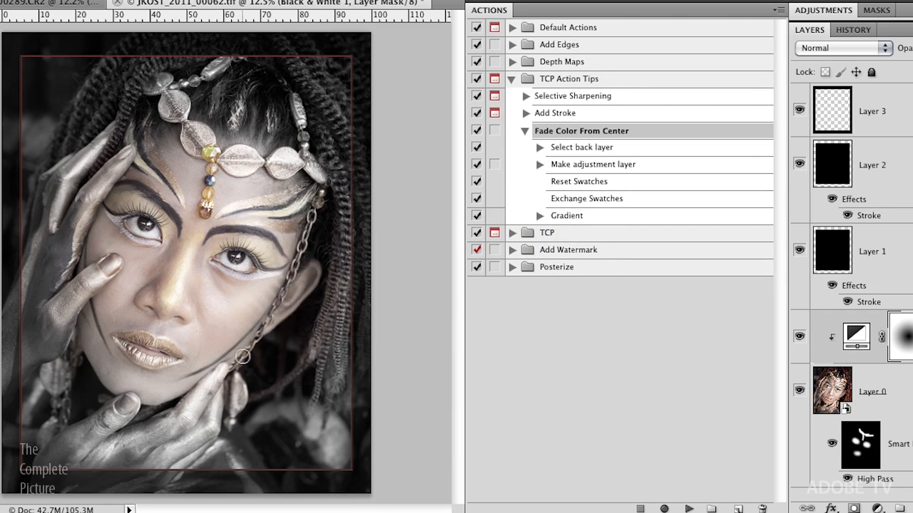
mouse_move(654, 177)
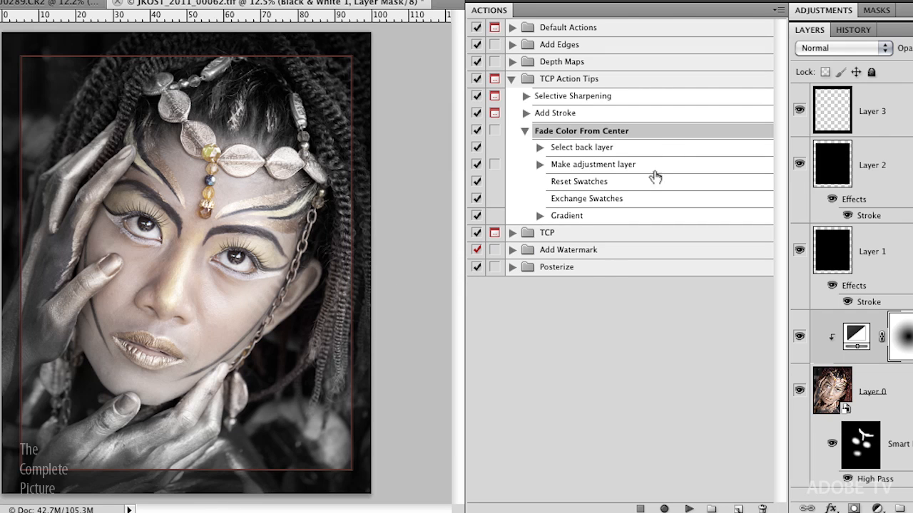
mouse_move(548, 121)
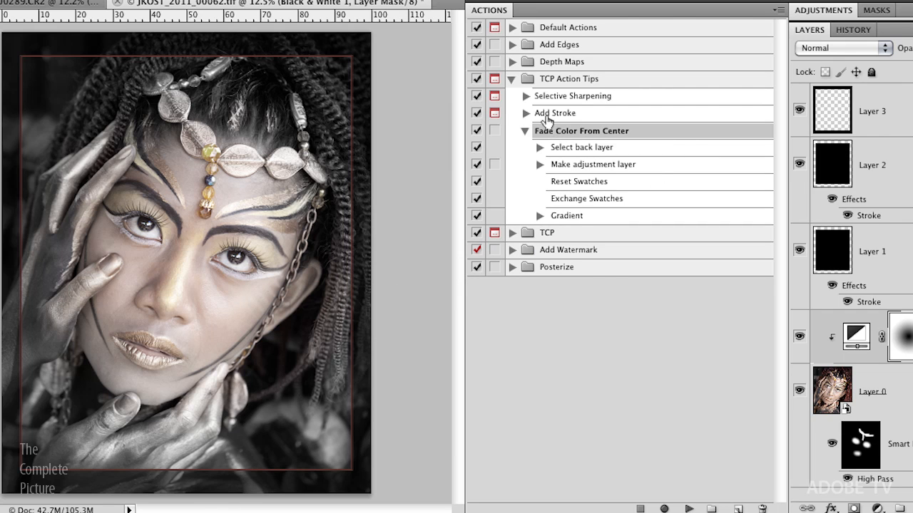
mouse_move(548, 136)
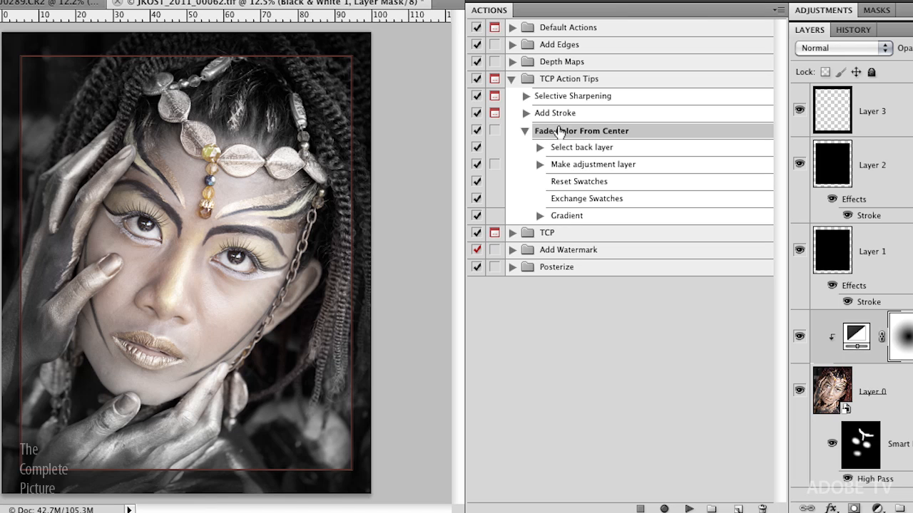
mouse_move(588, 143)
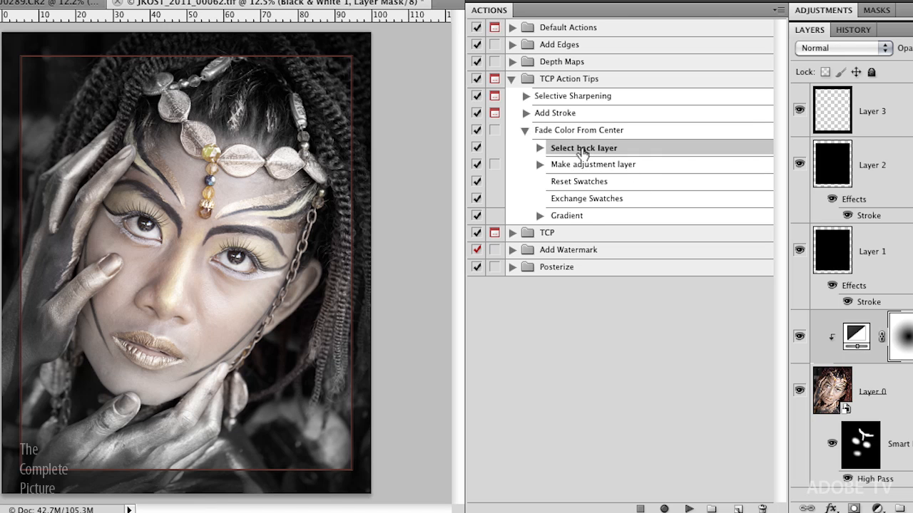
mouse_move(585, 198)
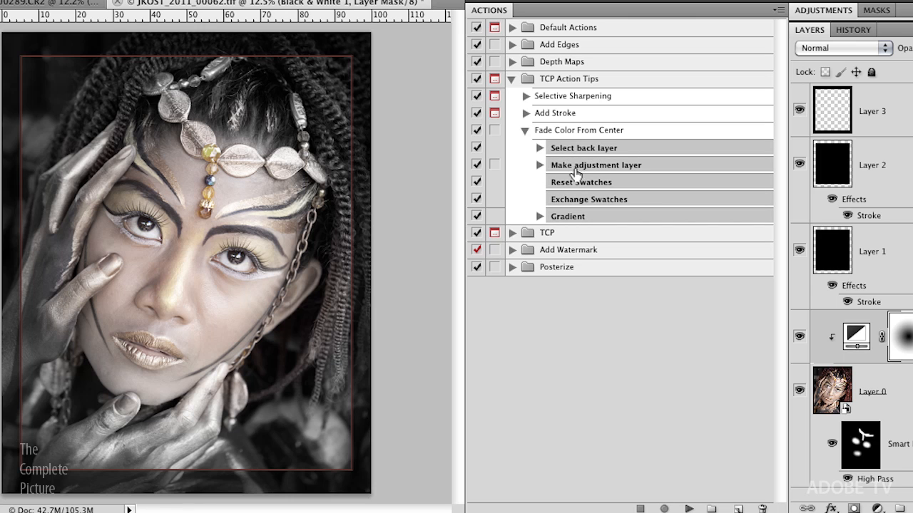
Step: Expand the Add Stroke action and scroll down to the end of its steps
left_click(526, 113)
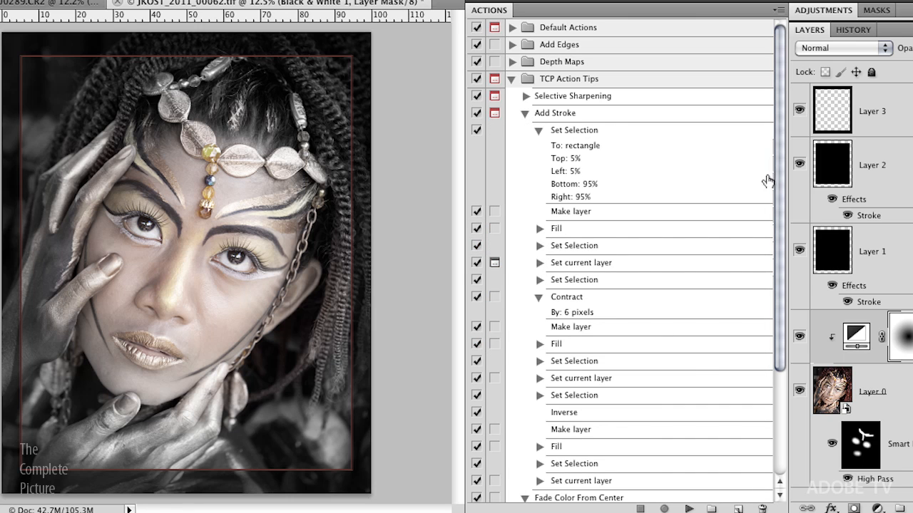
scroll("down", 3)
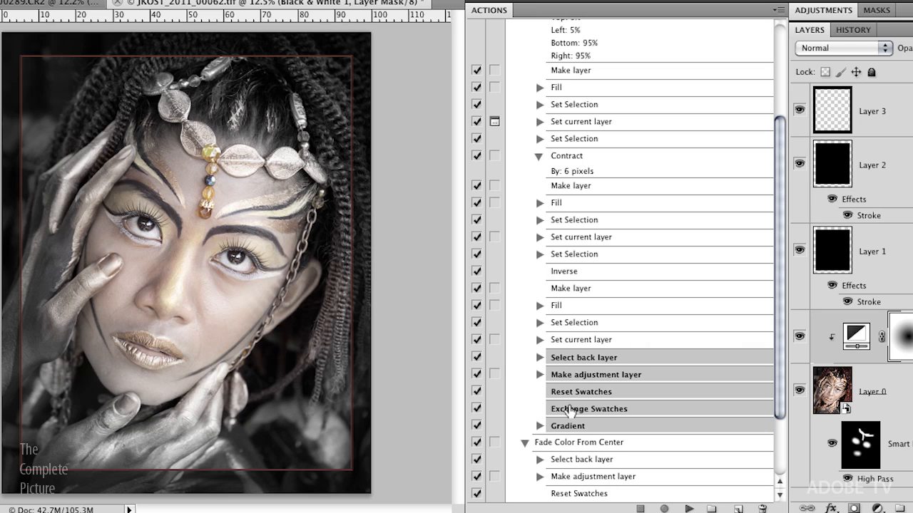
mouse_move(171, 50)
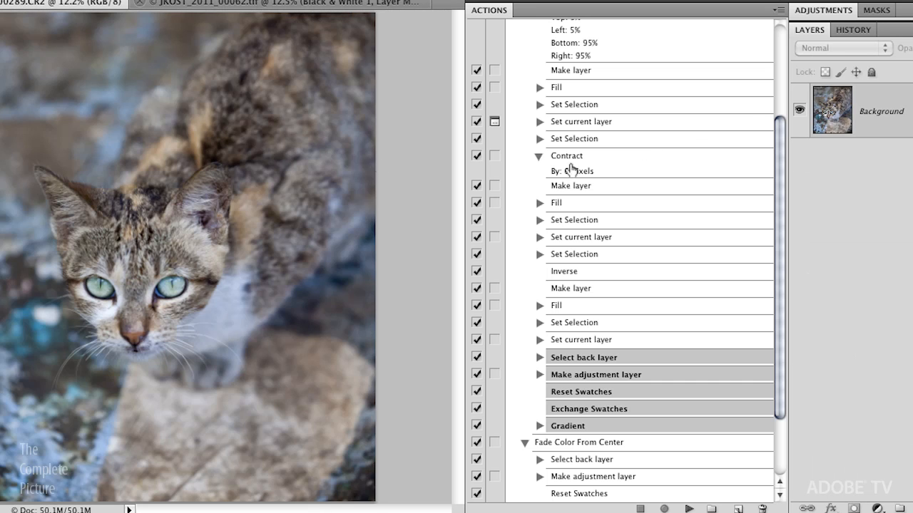
Step: Accept the stroke settings while Add Stroke plays on the cat photo, then collapse its steps
scroll("up", 3)
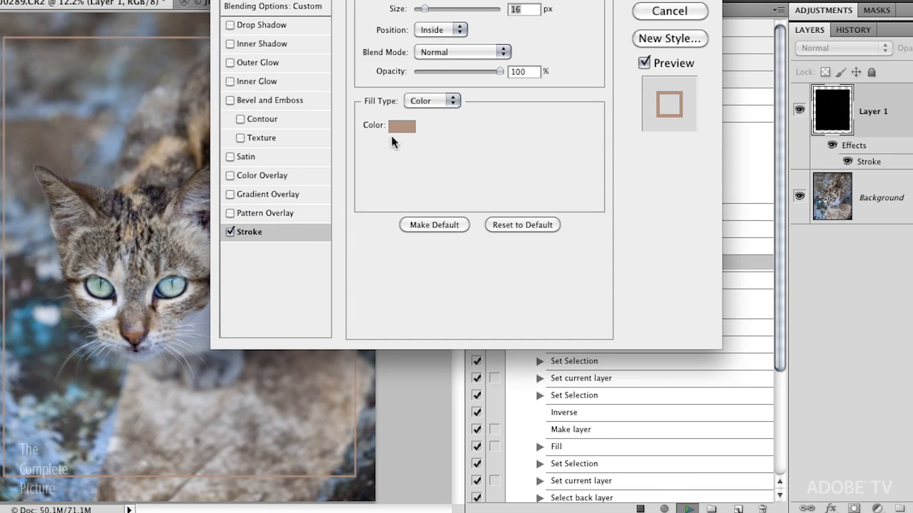
left_click(404, 125)
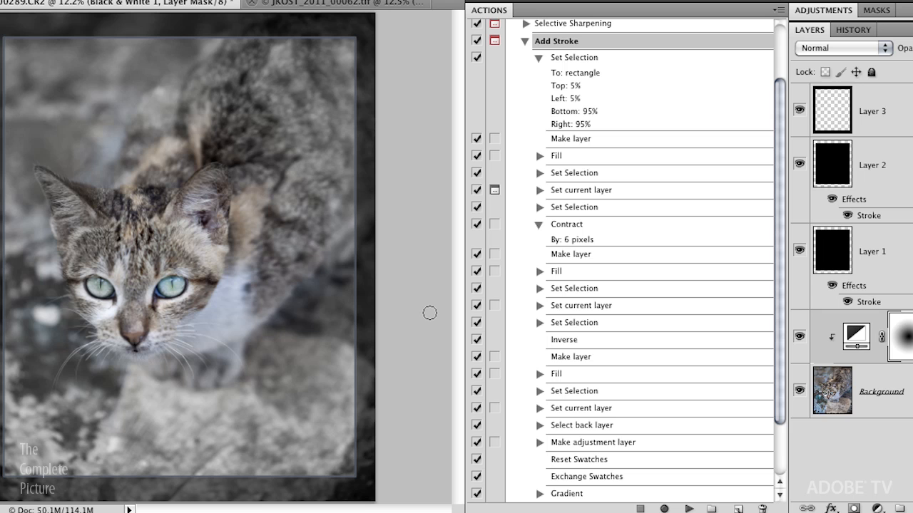
left_click(525, 41)
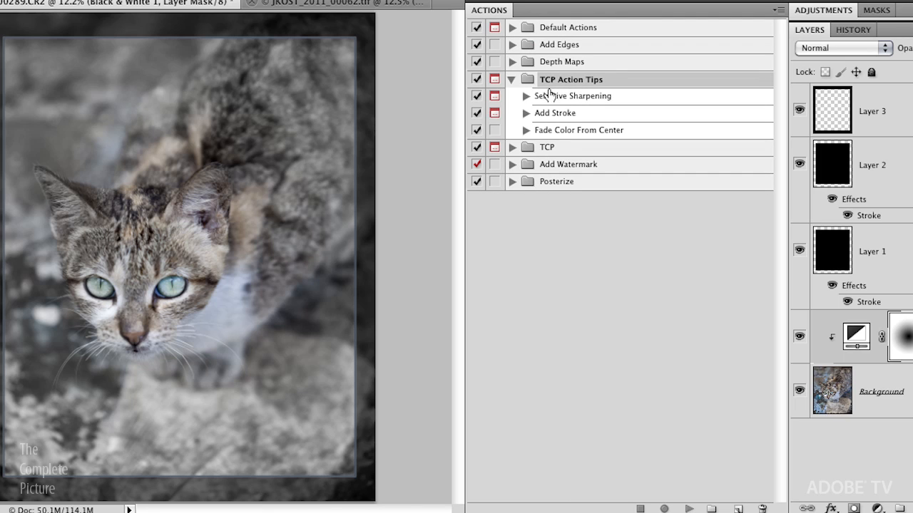
mouse_move(550, 106)
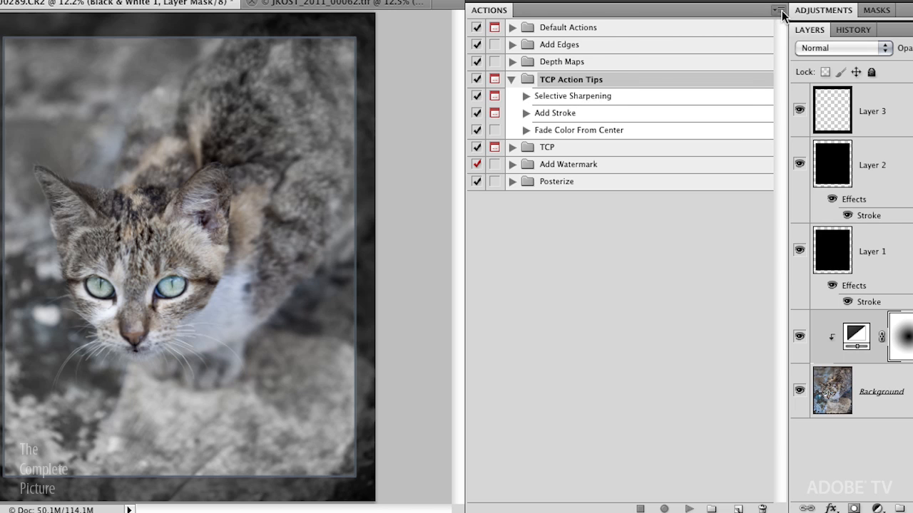
Step: Select the TCP Action Tips set and browse the Actions panel menu options
left_click(779, 10)
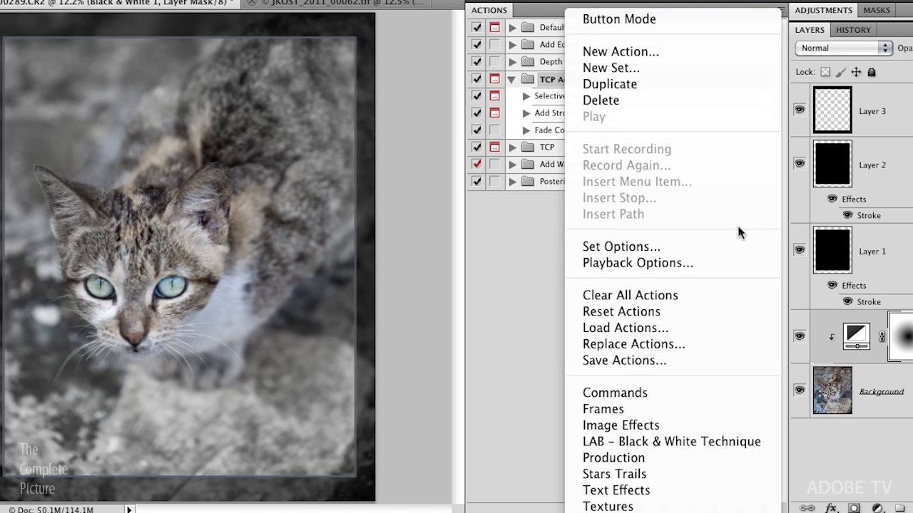
mouse_move(735, 371)
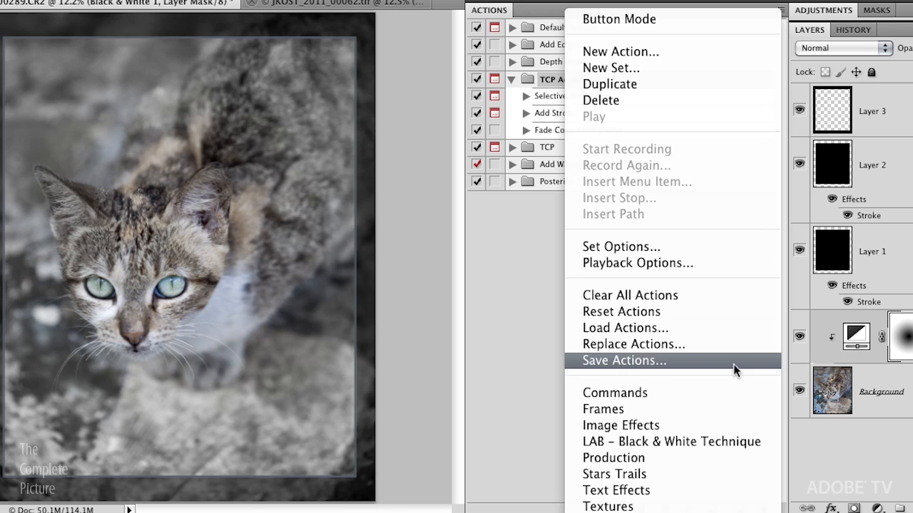
left_click(775, 16)
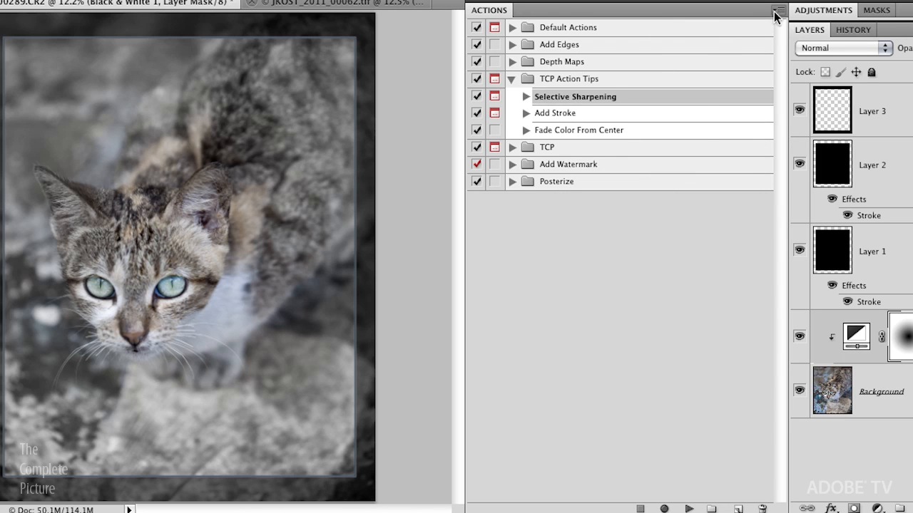
left_click(775, 13)
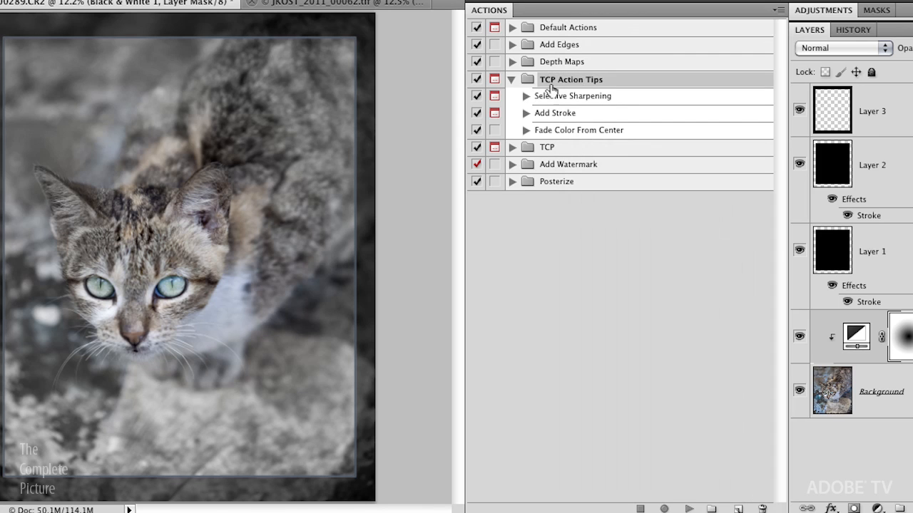
left_click(781, 10)
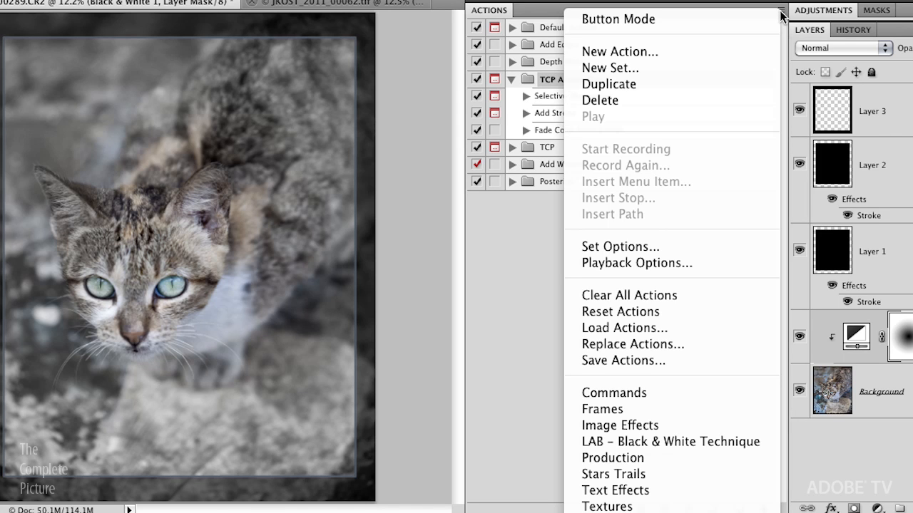
mouse_move(617, 19)
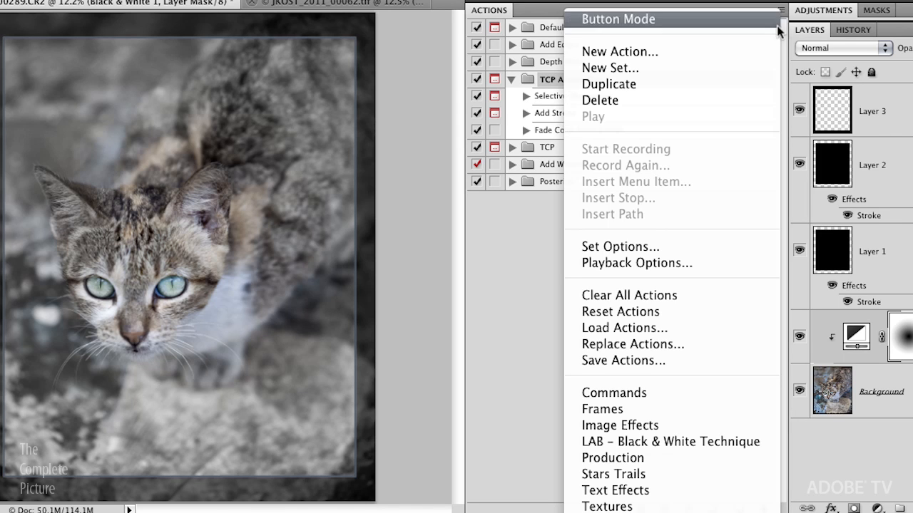
mouse_move(713, 366)
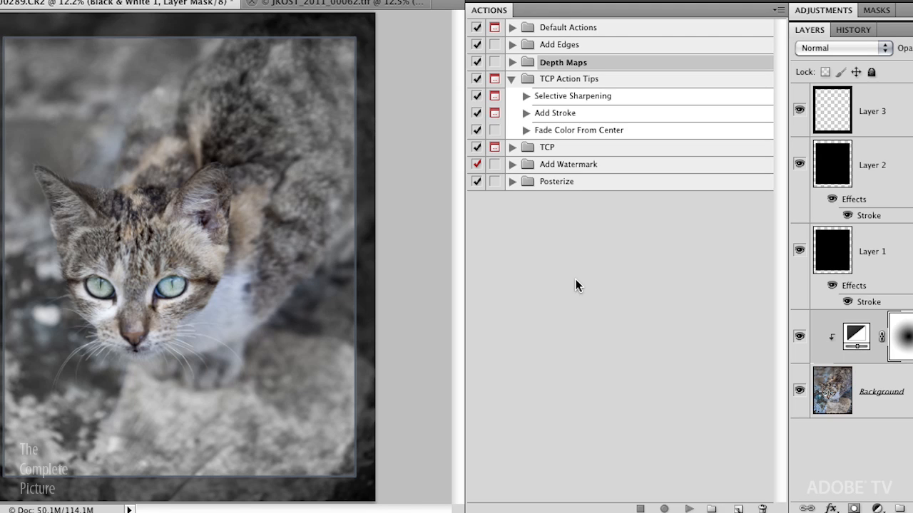
Step: Choose Save Actions and save Actions.txt to the Desktop
left_click(781, 10)
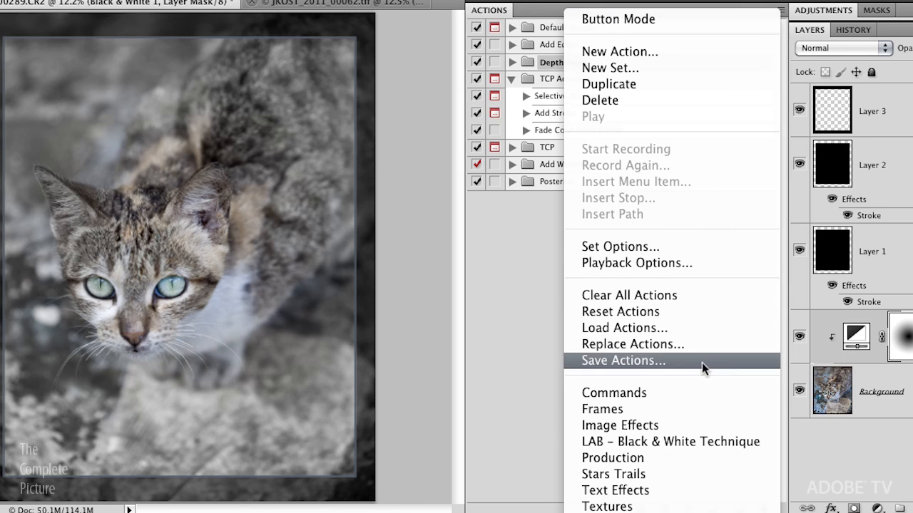
left_click(622, 360)
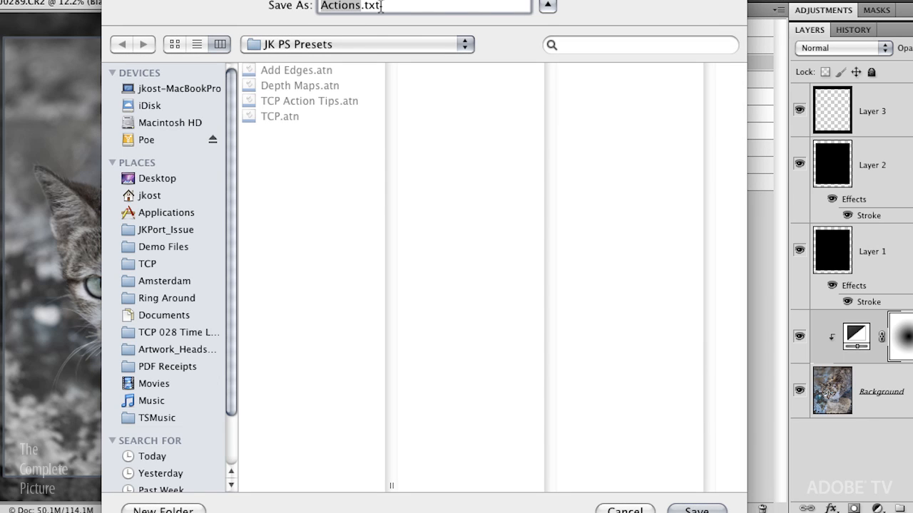
left_click(157, 178)
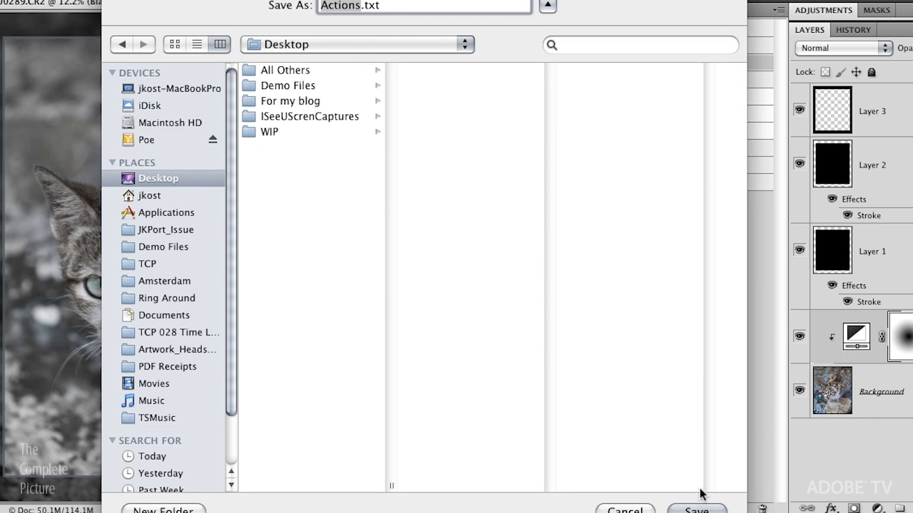
left_click(695, 508)
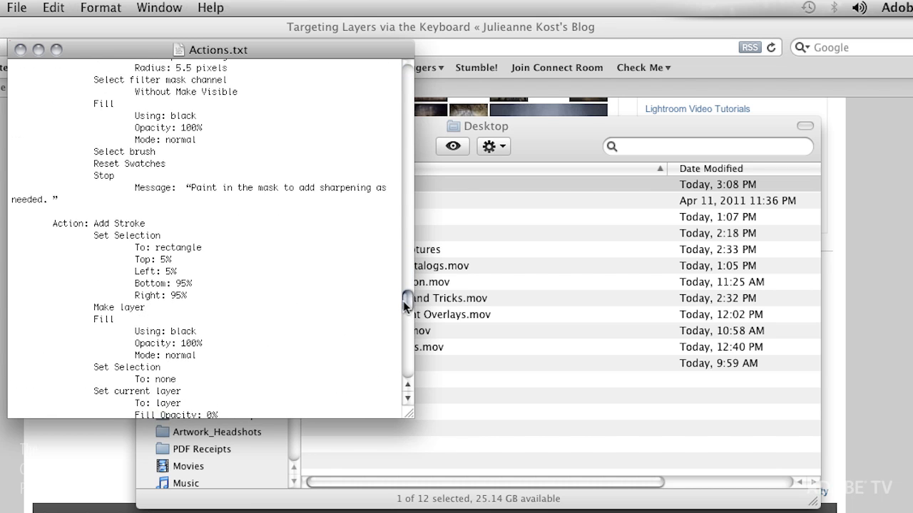
Step: Scroll through the Actions.txt step listing in TextEdit, then return to Photoshop
scroll("up", 3)
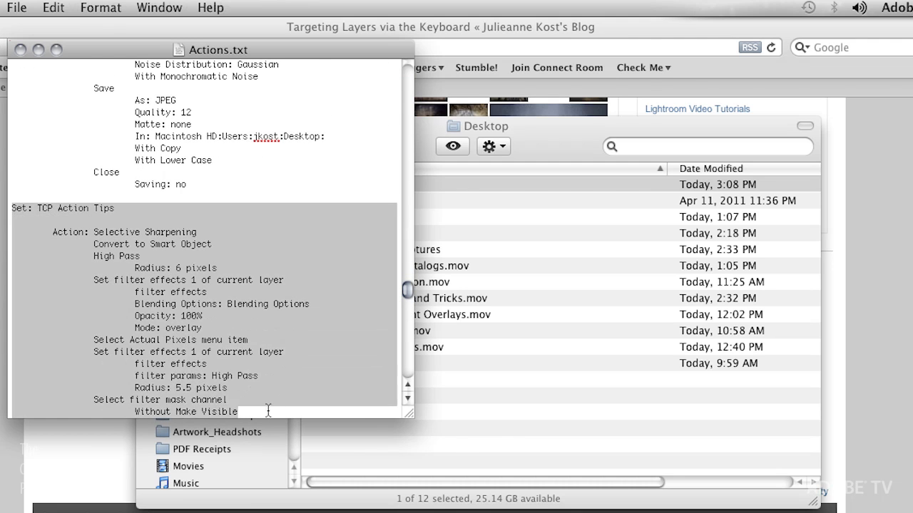
scroll("down", 3)
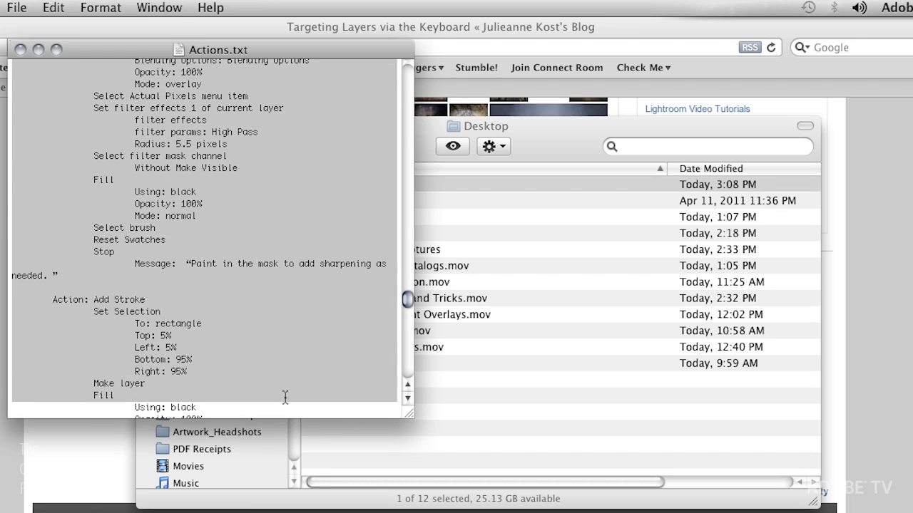
scroll("down", 3)
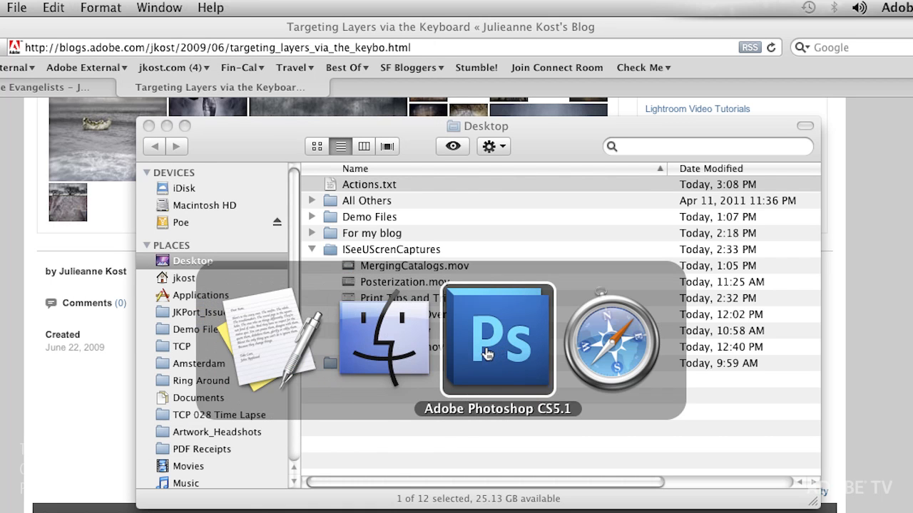
left_click(498, 341)
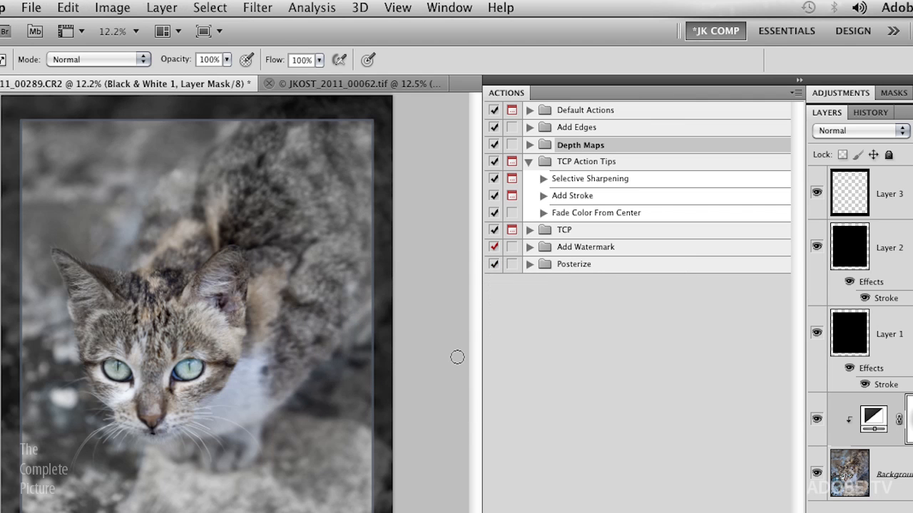
left_click(31, 7)
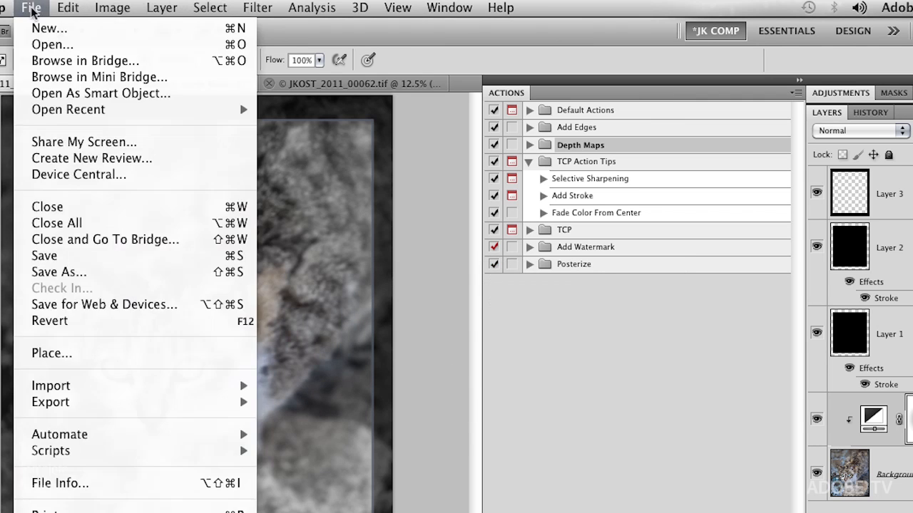
mouse_move(59, 434)
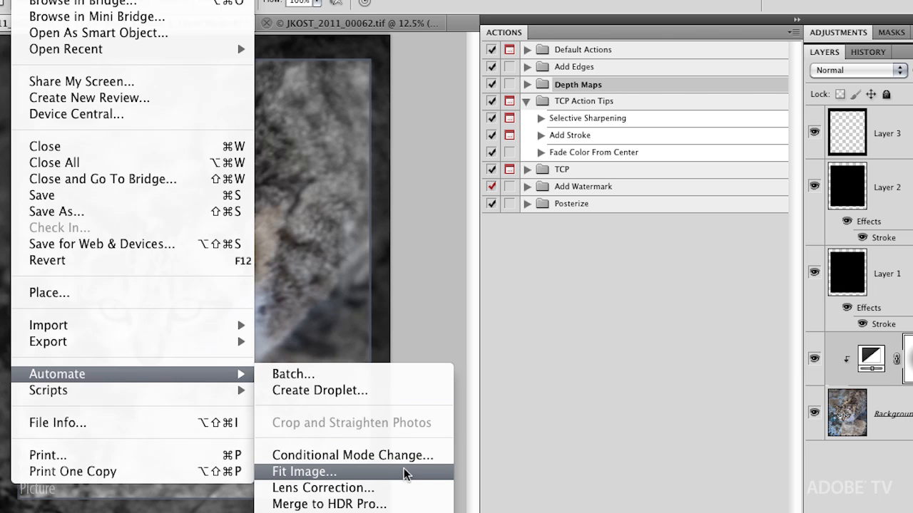
mouse_move(350, 455)
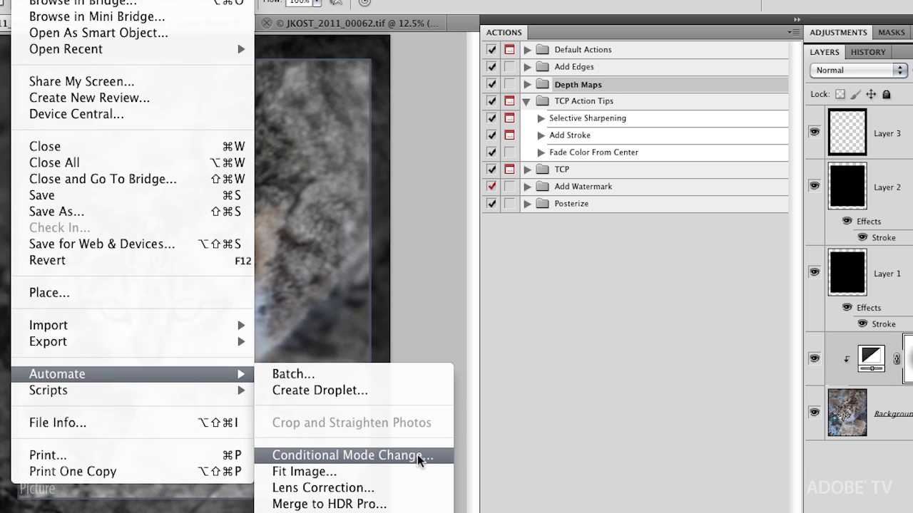
mouse_move(424, 460)
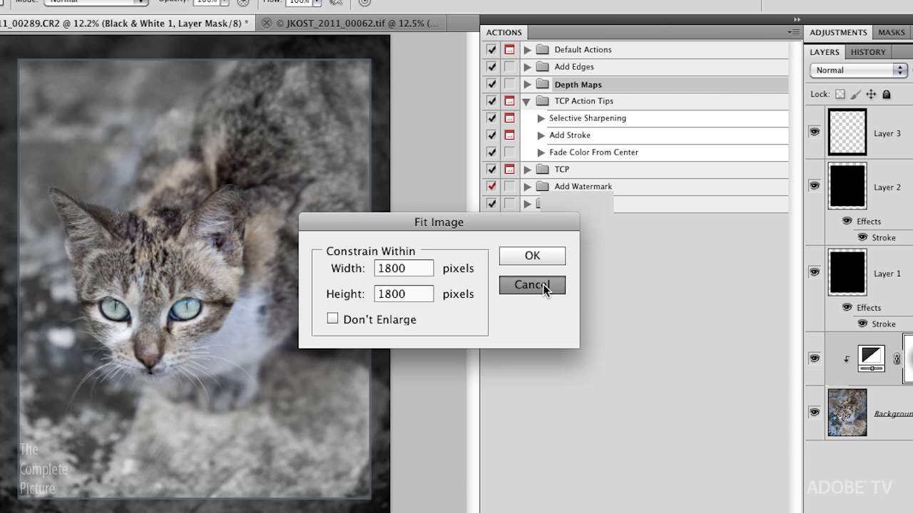
left_click(531, 284)
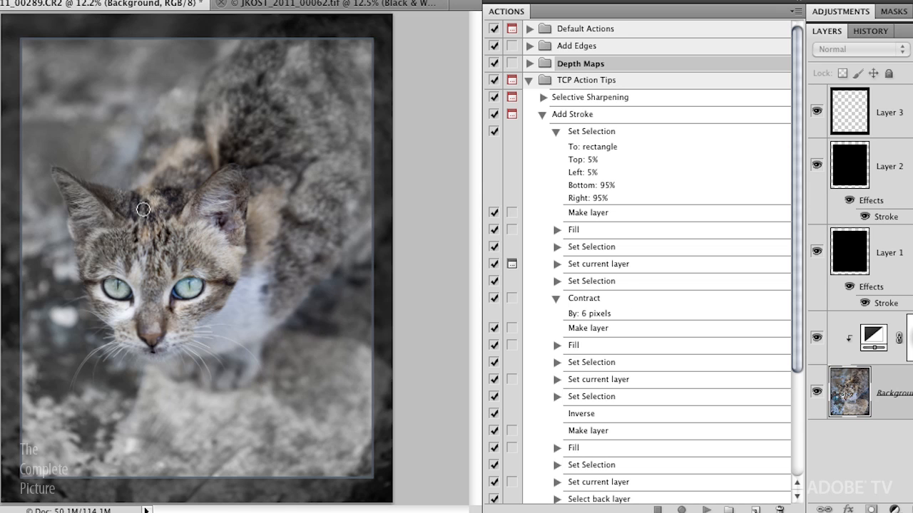
mouse_move(98, 126)
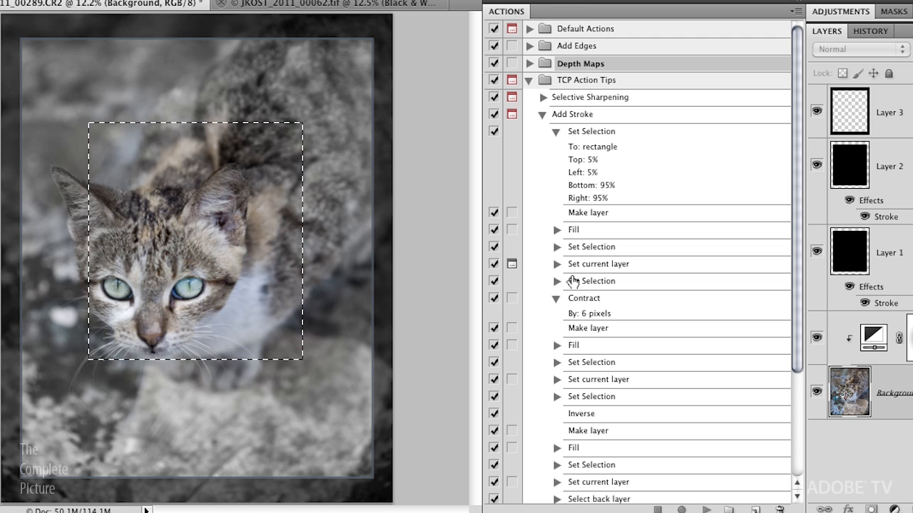
Step: Expand Add Stroke's Fill step and open its black-fill settings dialog
left_click(557, 229)
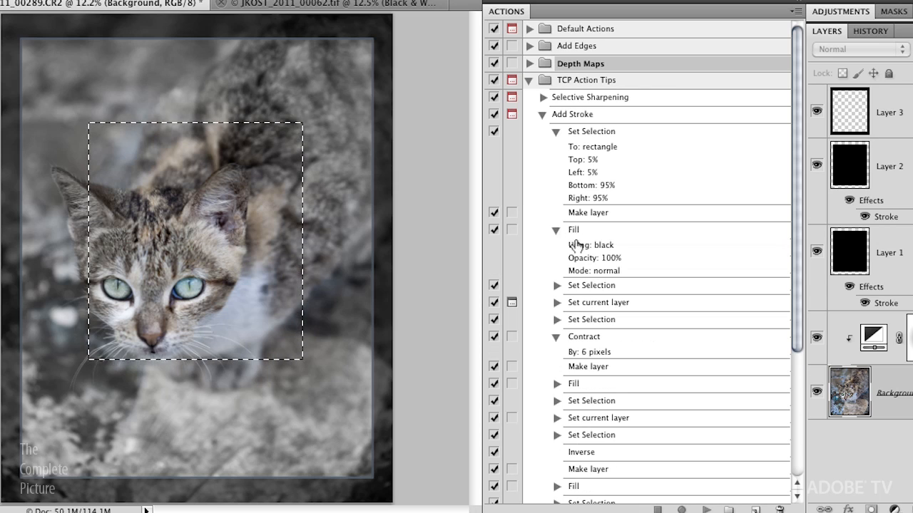
mouse_move(595, 238)
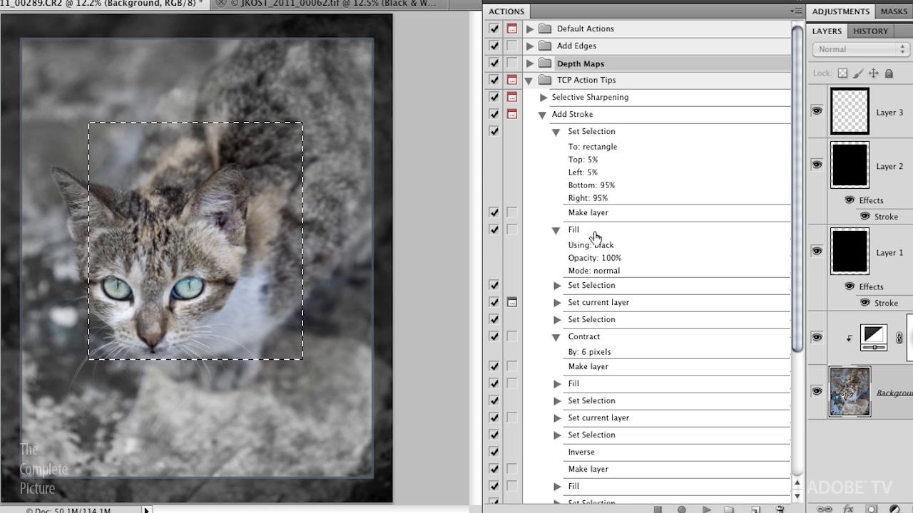
double_click(574, 230)
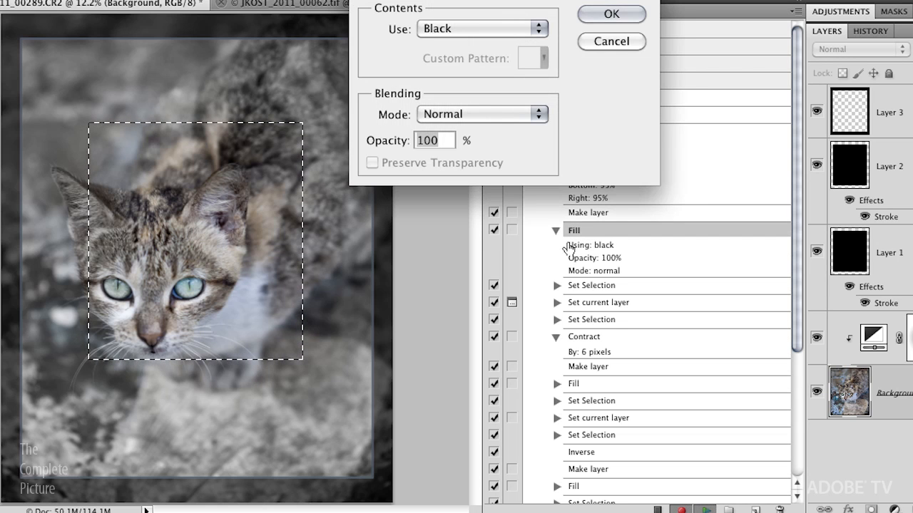
mouse_move(439, 16)
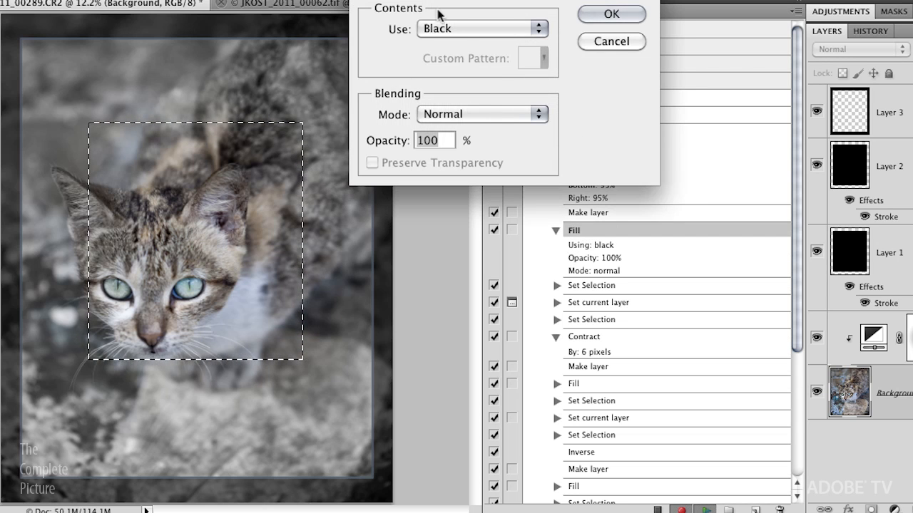
Step: Set the Fill step's Use to White instead of Black, then select the following Set Selection step
left_click(481, 28)
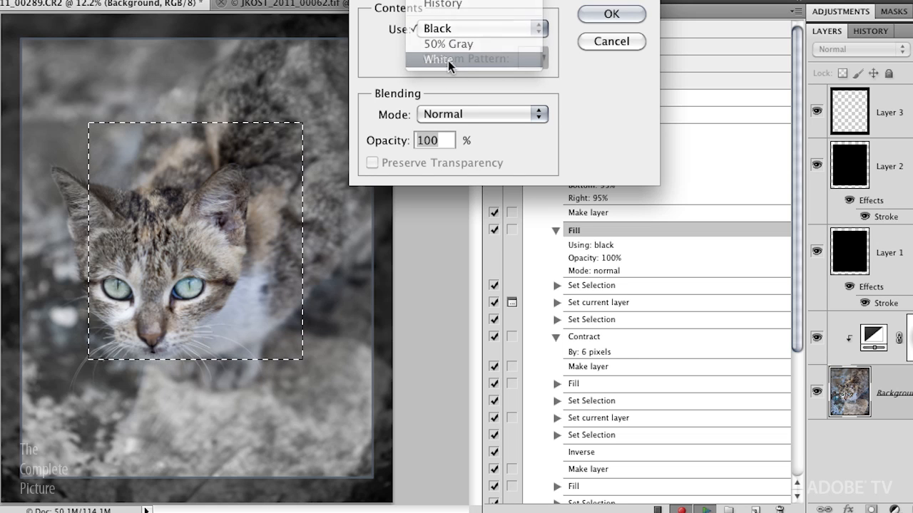
left_click(442, 59)
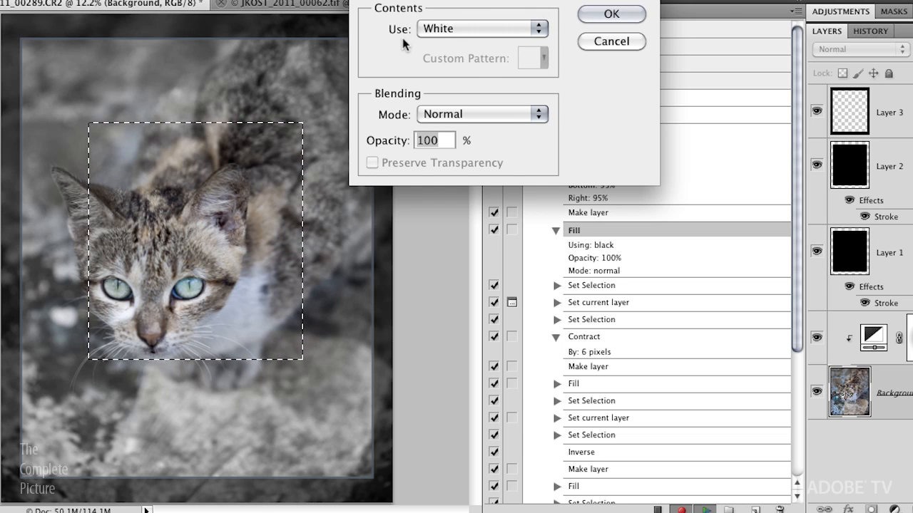
left_click(611, 14)
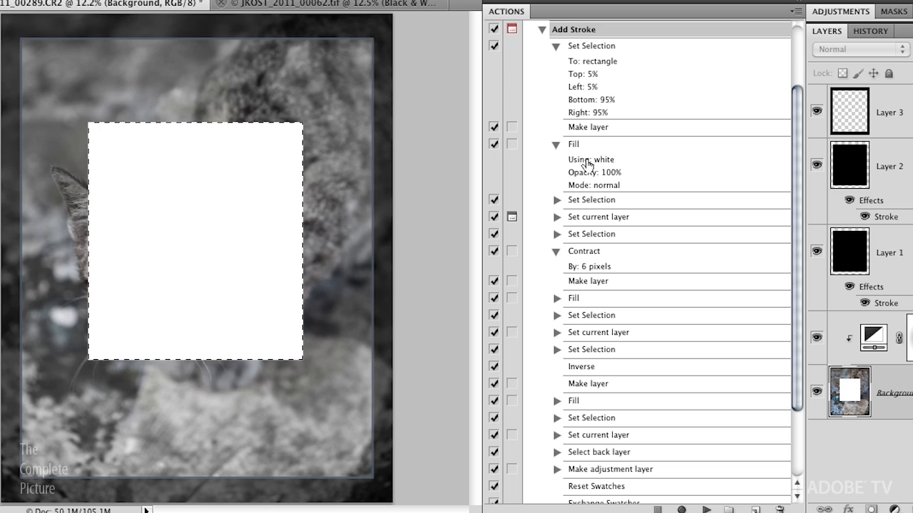
mouse_move(581, 176)
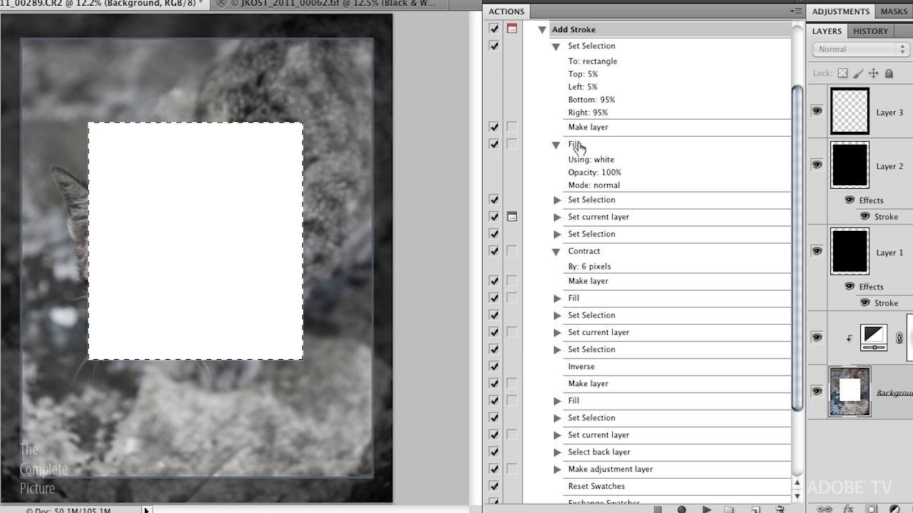
mouse_move(584, 149)
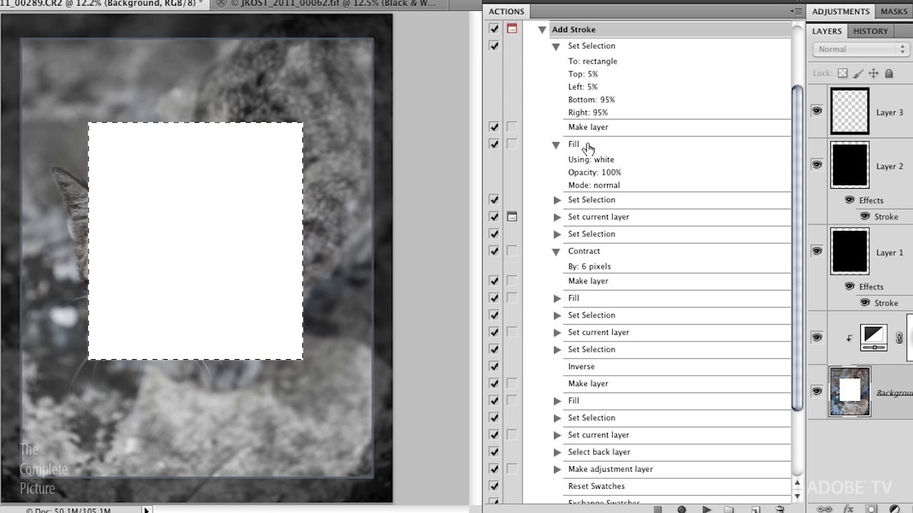
left_click(591, 199)
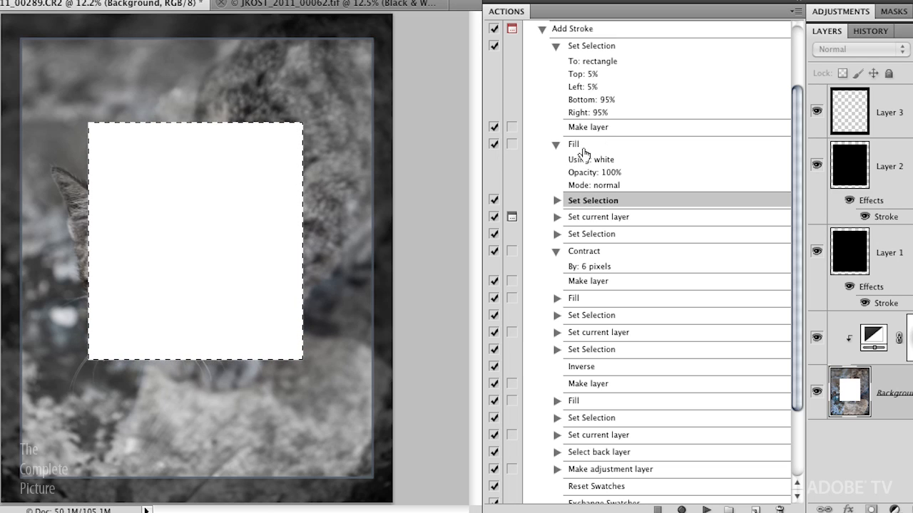